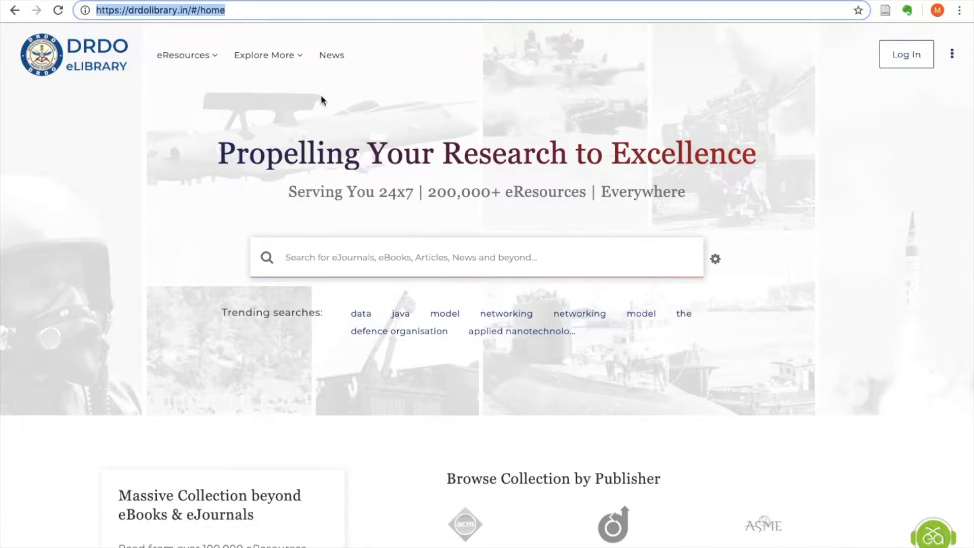
# Enter 'nanotechnology' in the home search box and request the sign-in page.
pyautogui.click(184, 55)
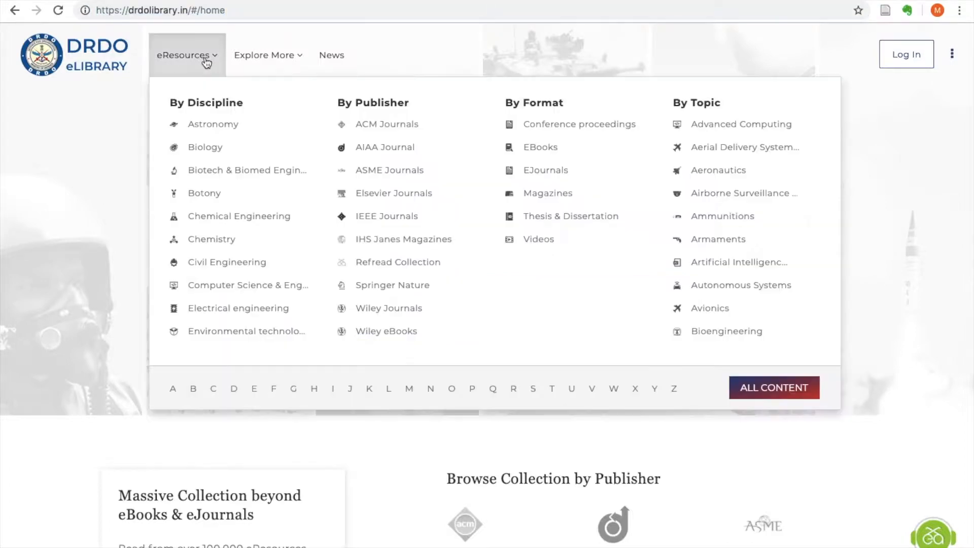
pyautogui.moveTo(387, 216)
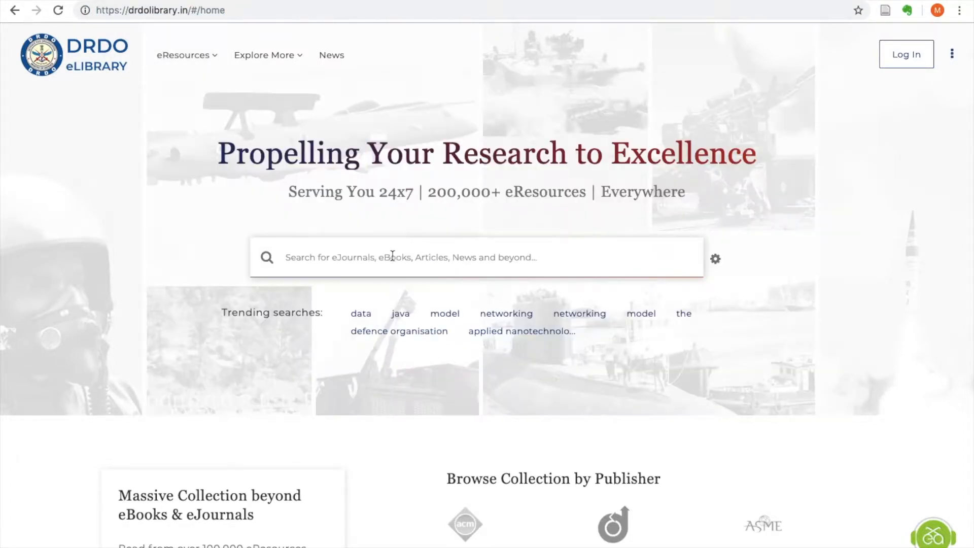
pyautogui.write('nanotechnology')
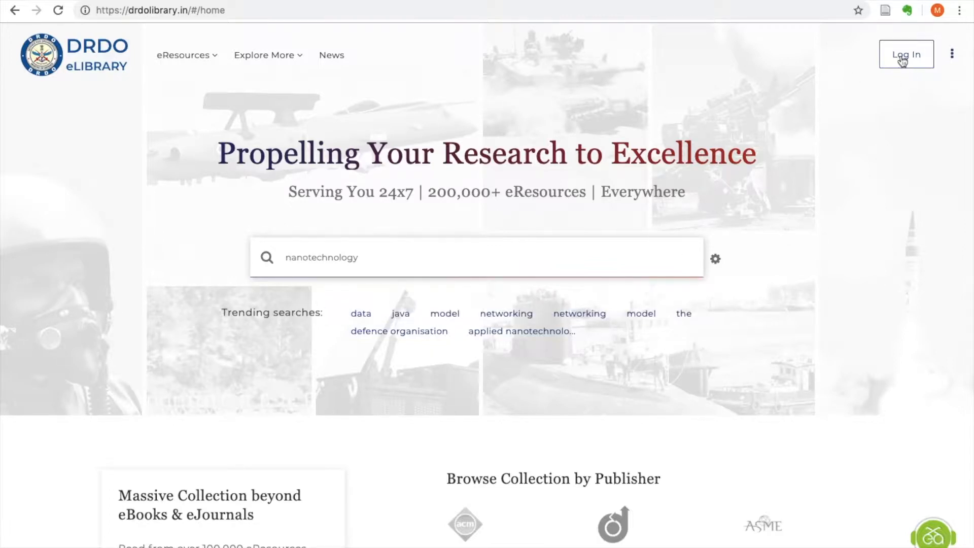
pyautogui.click(905, 54)
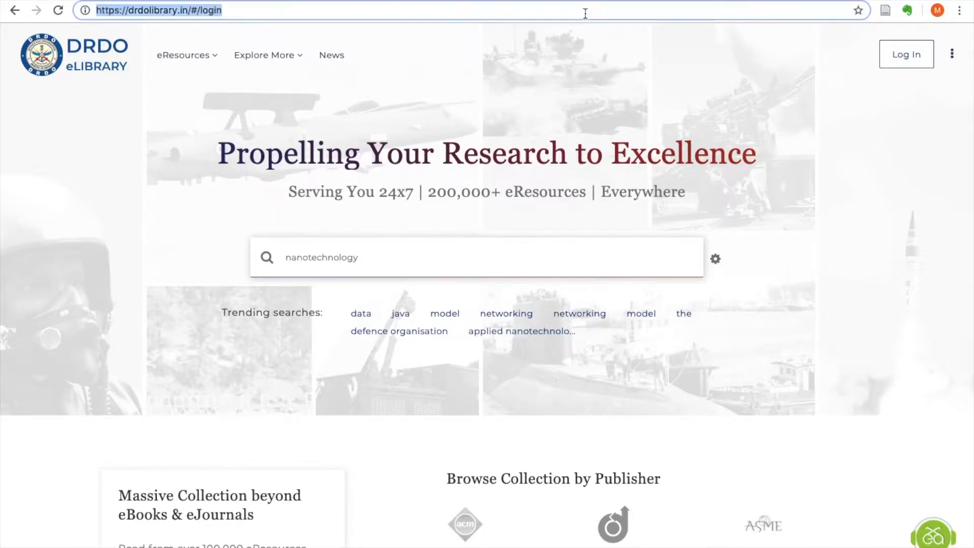
# Sign in using the suggested support email address and password.
pyautogui.click(905, 54)
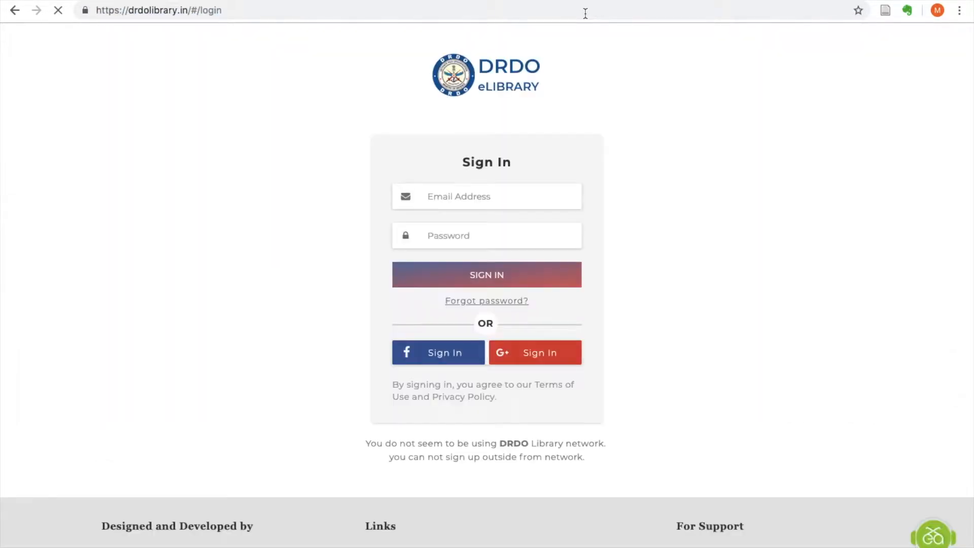
pyautogui.click(486, 196)
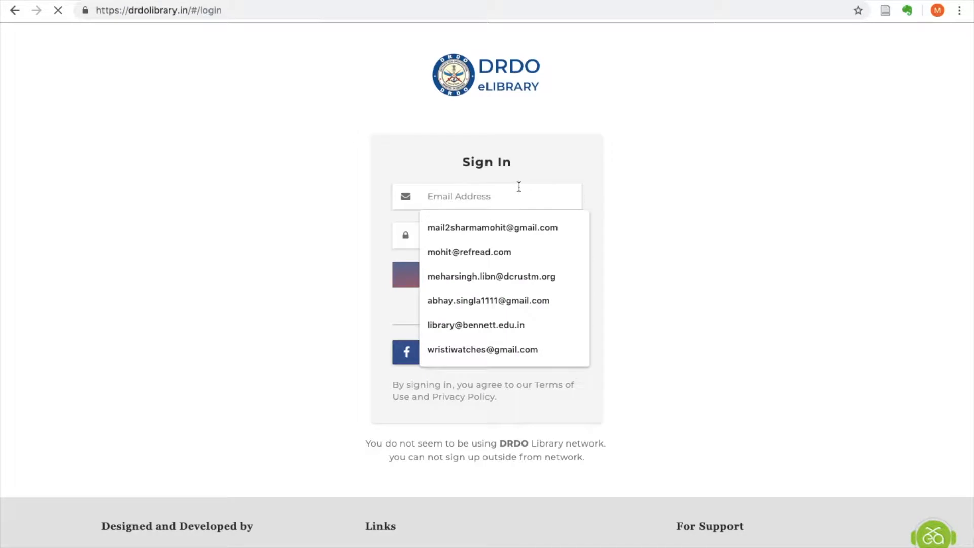
pyautogui.write('suppor')
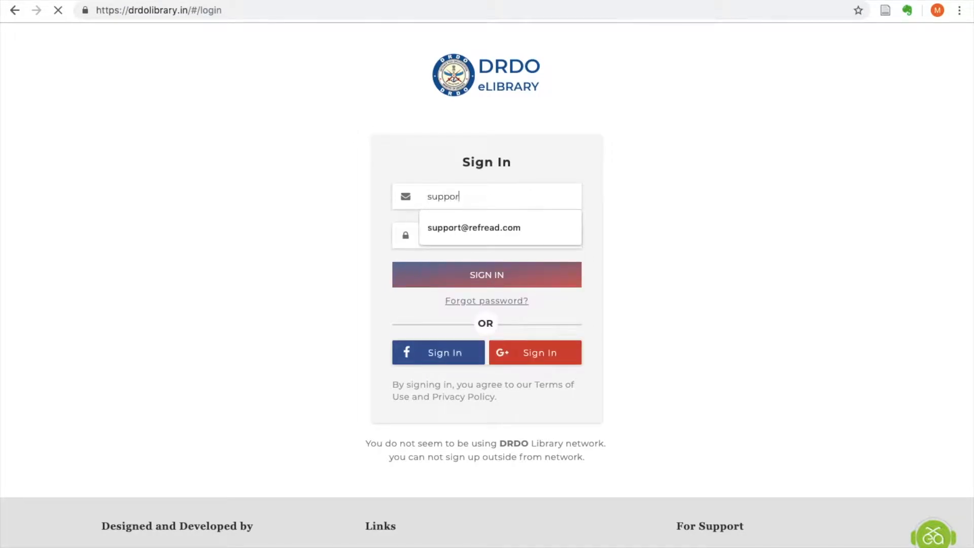
pyautogui.click(473, 227)
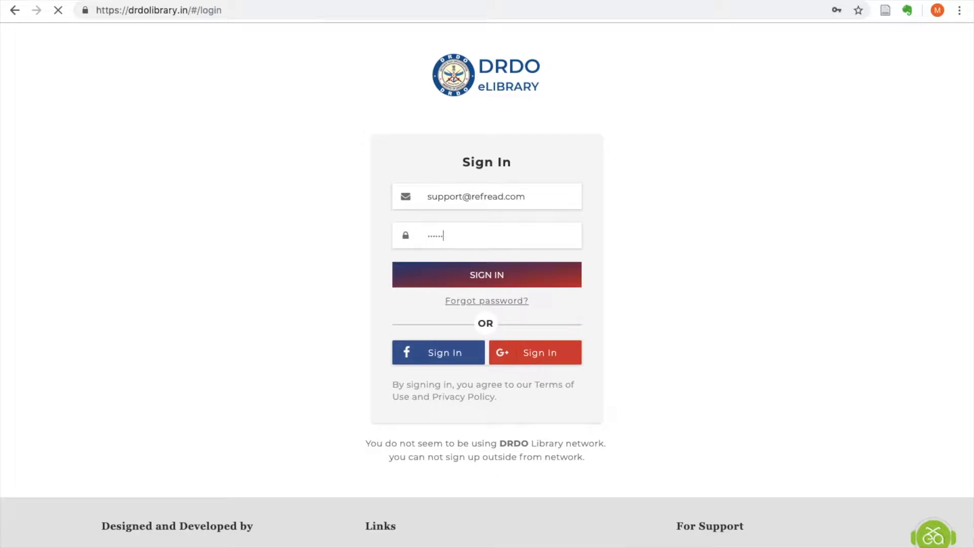
pyautogui.click(486, 275)
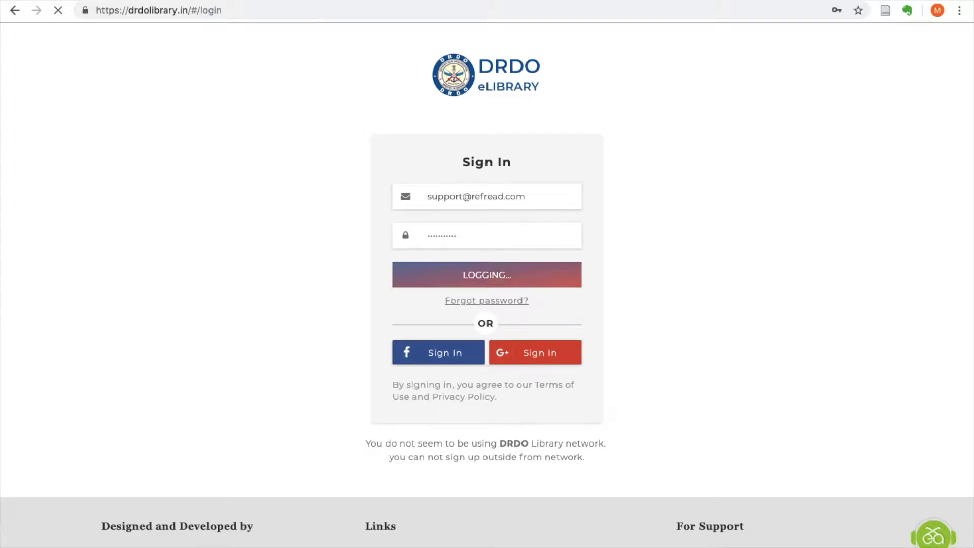
pyautogui.click(487, 275)
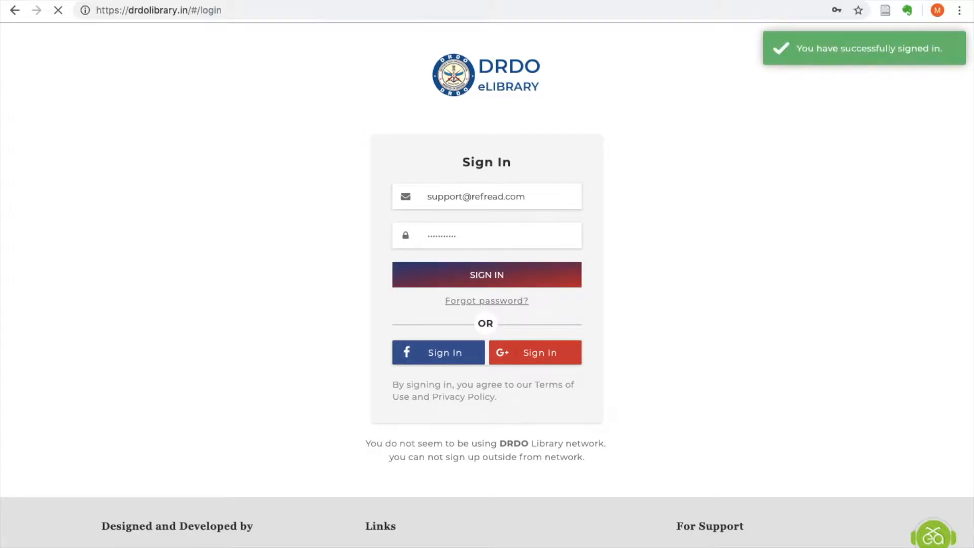
pyautogui.click(487, 275)
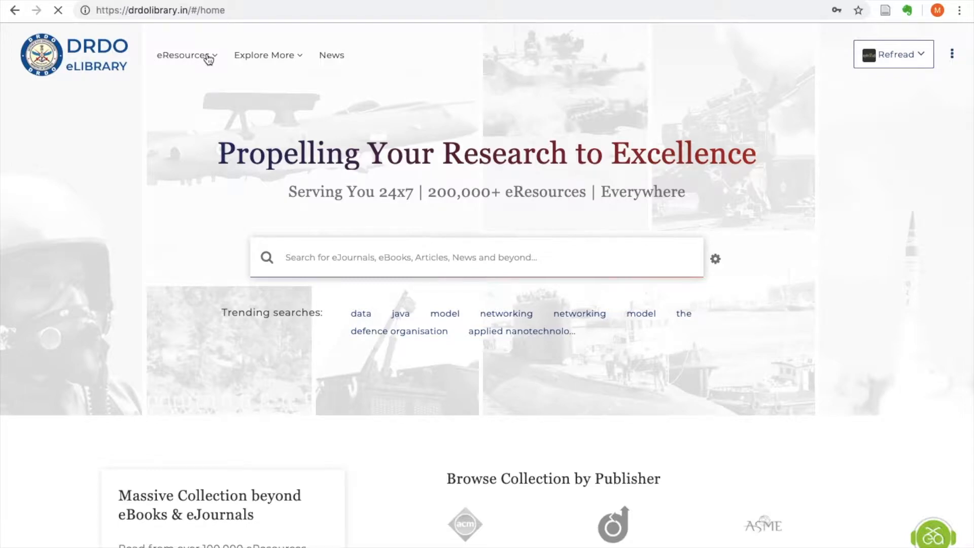
# Browse eResources by publisher to list all 185 Elsevier Journals.
pyautogui.click(185, 55)
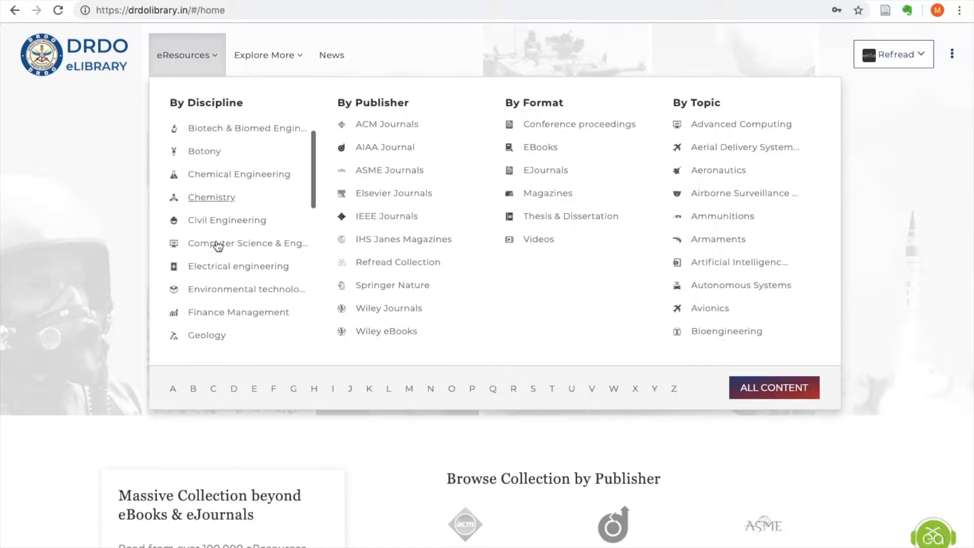
pyautogui.scroll(-3)
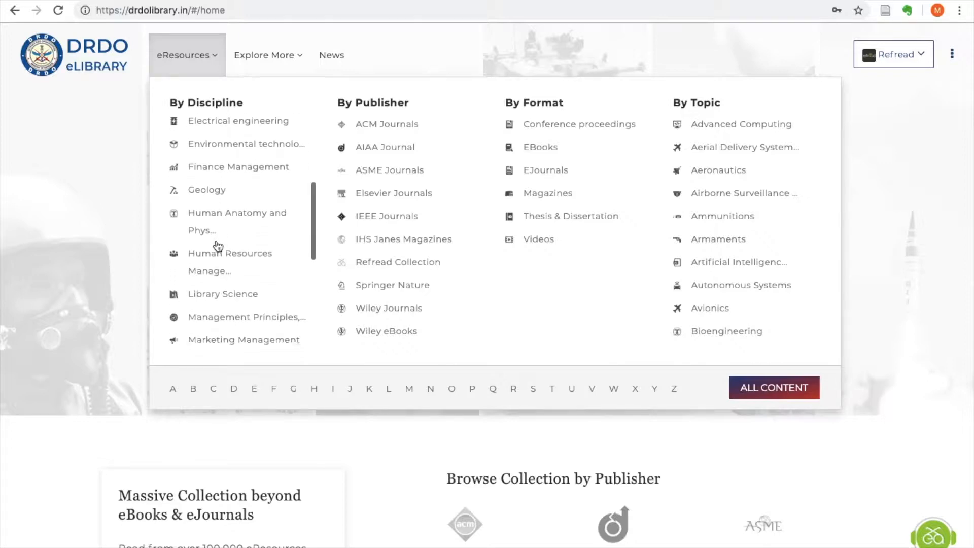
pyautogui.scroll(-3)
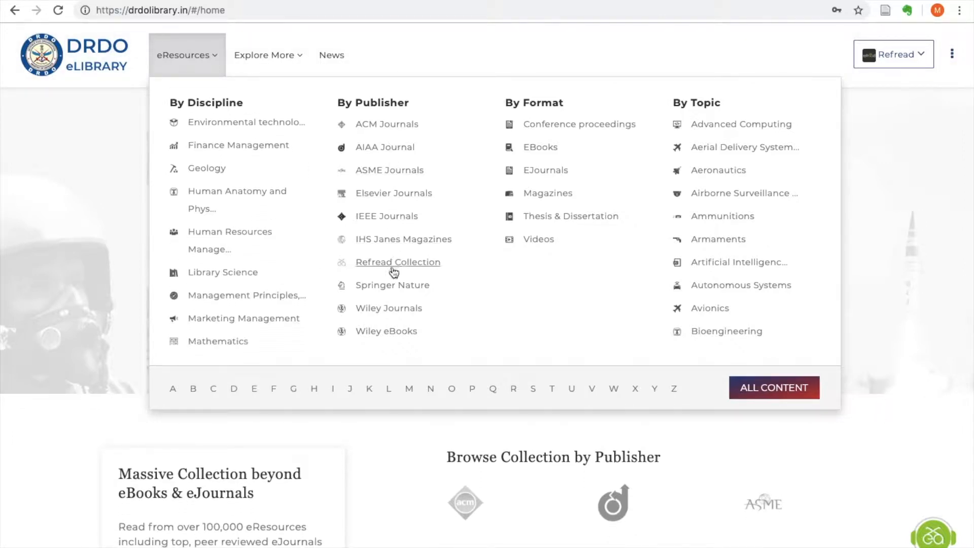
pyautogui.moveTo(536, 175)
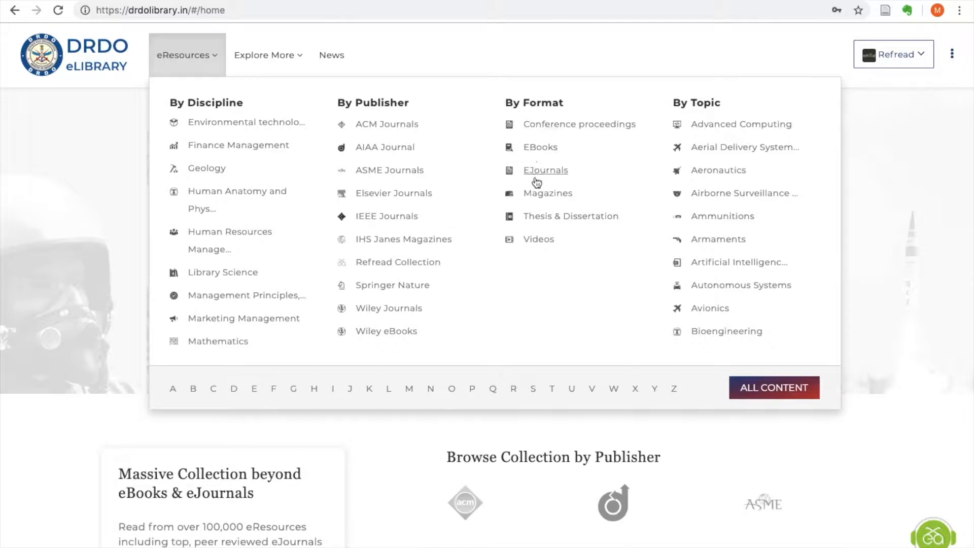
pyautogui.moveTo(538, 238)
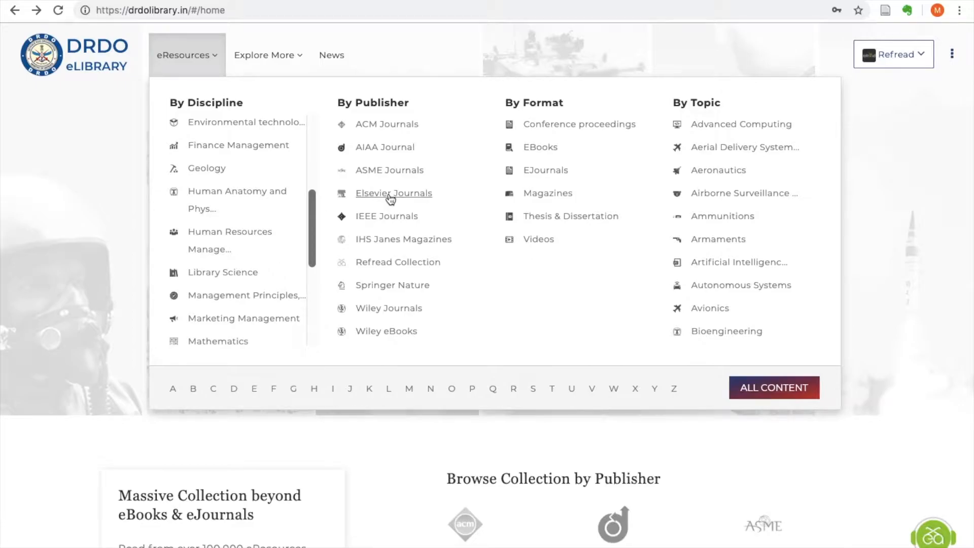
pyautogui.click(393, 193)
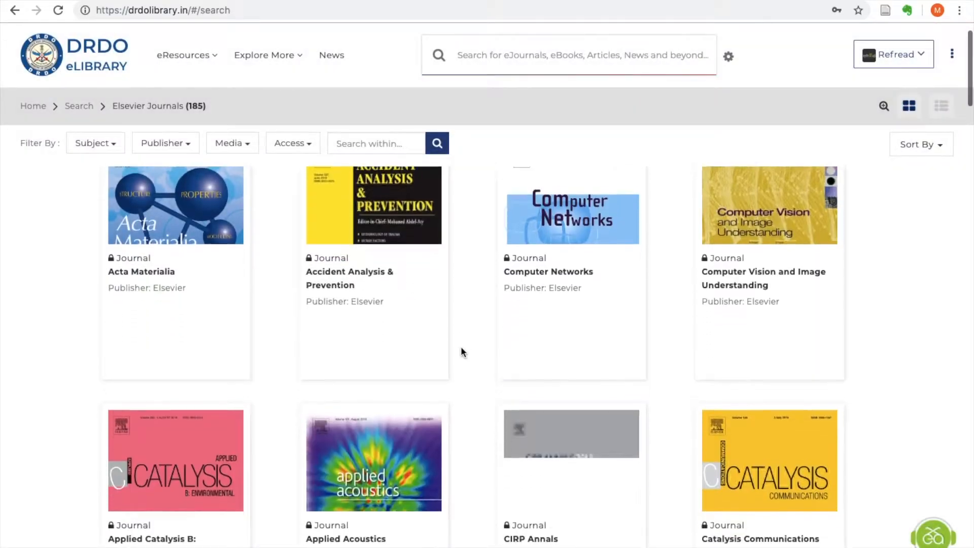
pyautogui.scroll(-3)
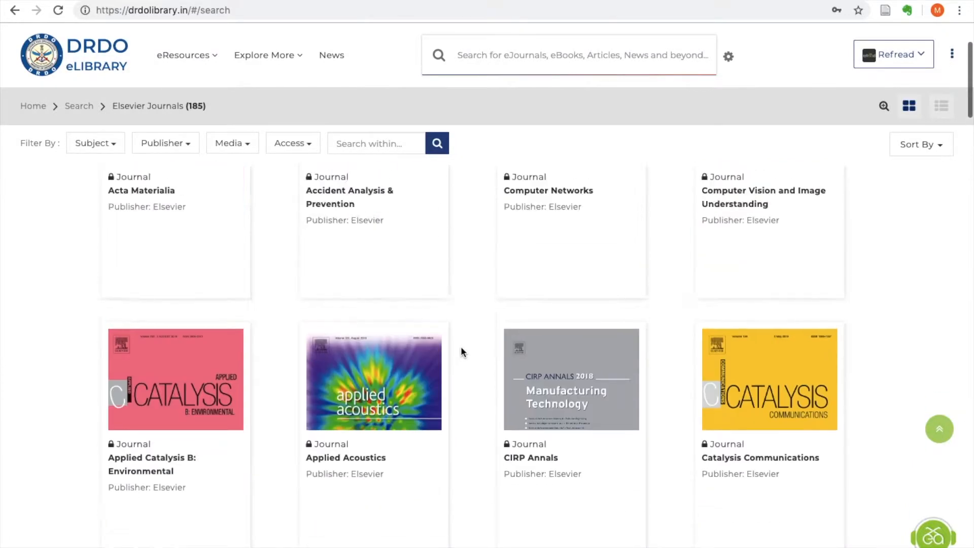
# Browse the eResources By Topic list to open Aerial Delivery Systems with 19 resources.
pyautogui.click(183, 54)
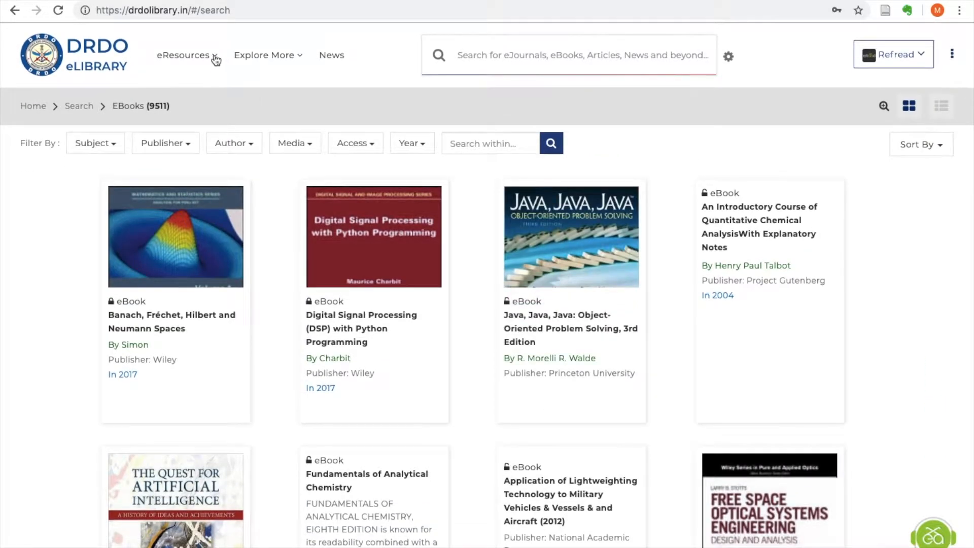
pyautogui.click(182, 55)
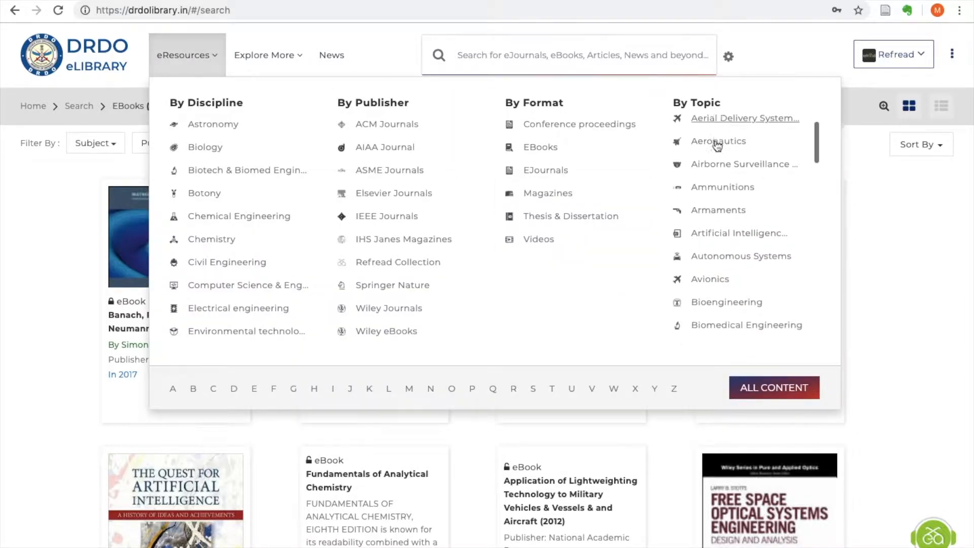
pyautogui.scroll(-3)
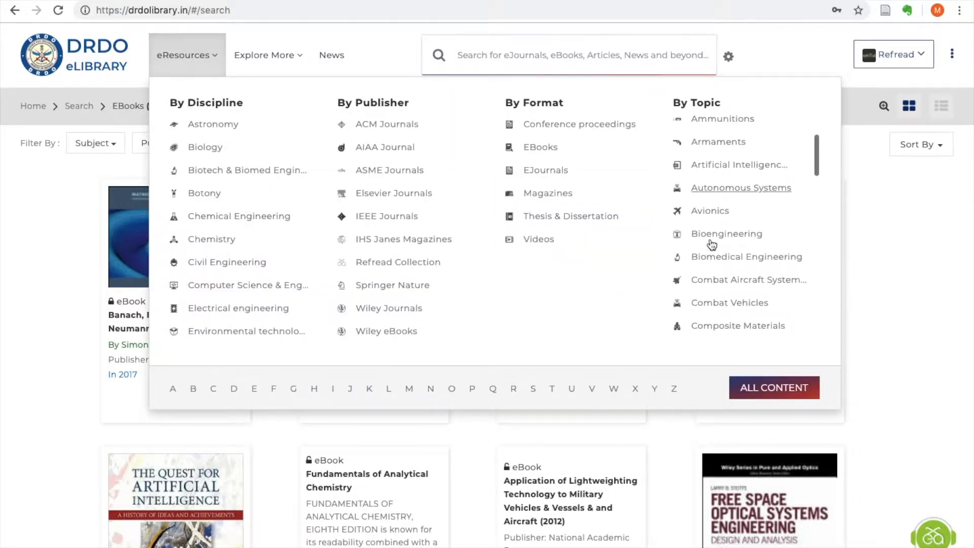
pyautogui.scroll(-3)
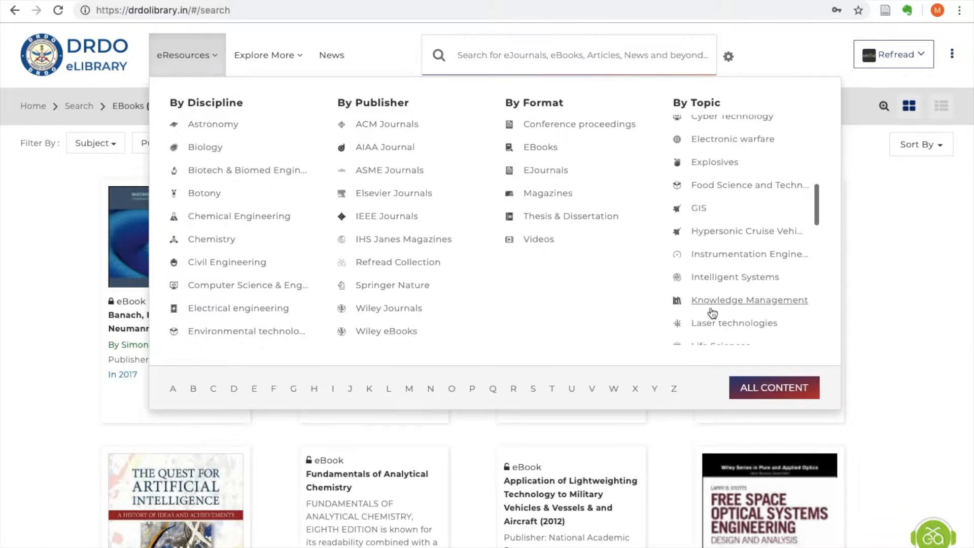
pyautogui.scroll(-3)
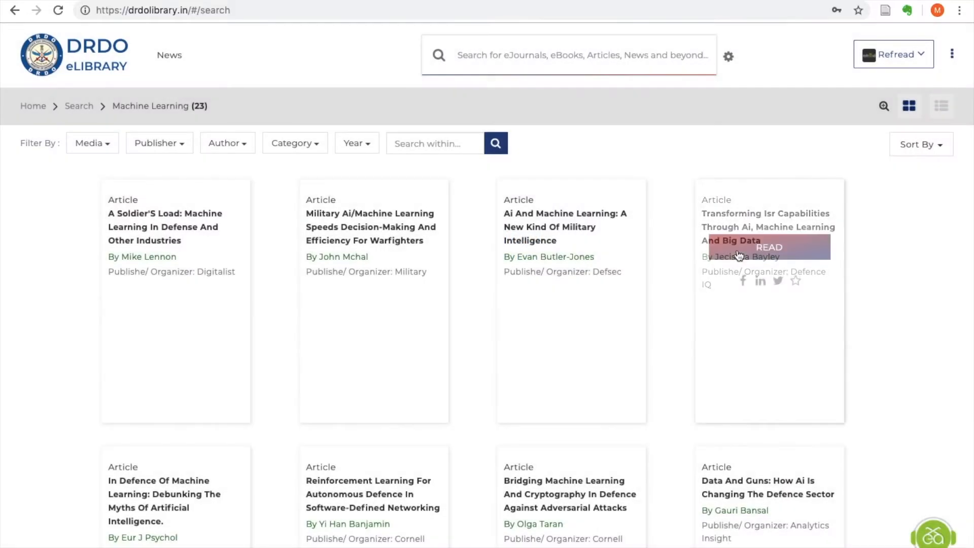
pyautogui.scroll(-3)
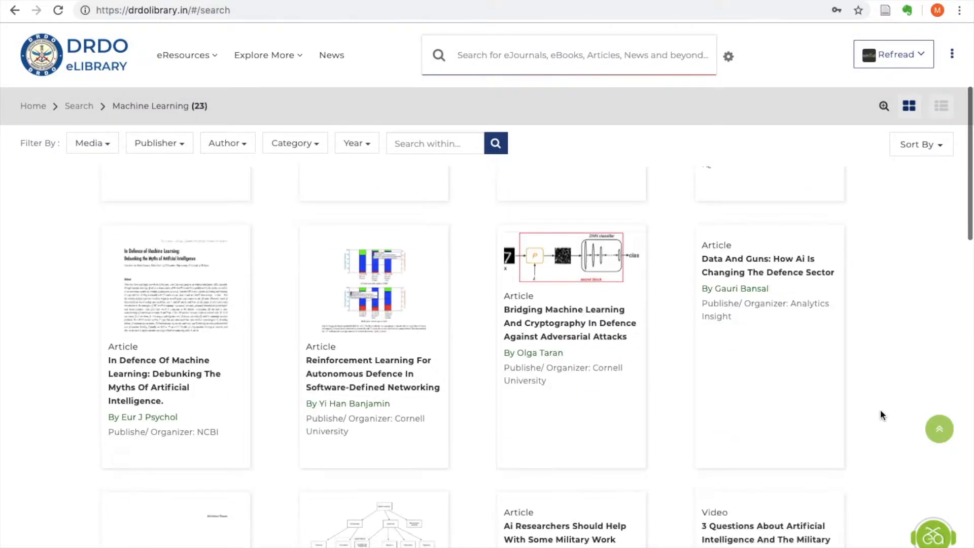
pyautogui.scroll(-3)
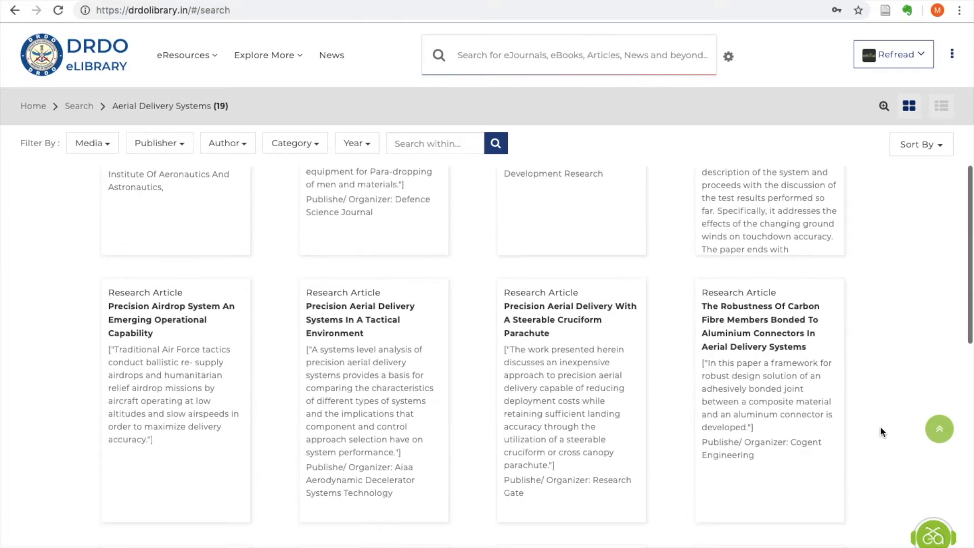
pyautogui.scroll(-3)
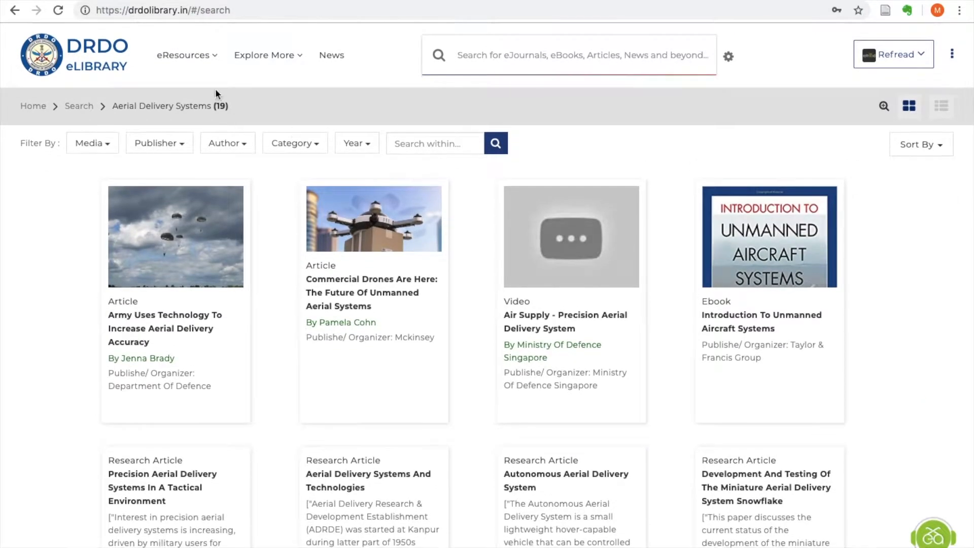
# List all Expert Talks videos from the Explore More collections.
pyautogui.click(183, 55)
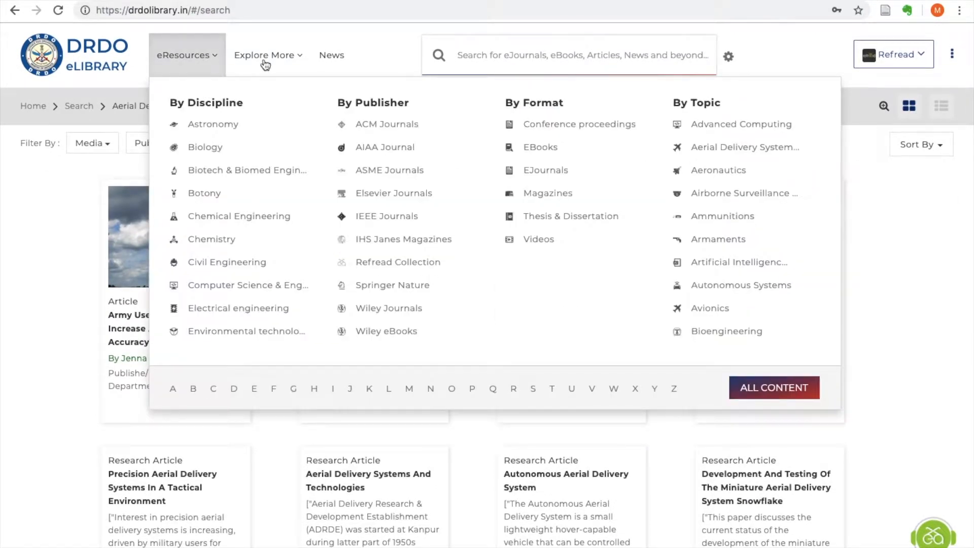
pyautogui.click(268, 54)
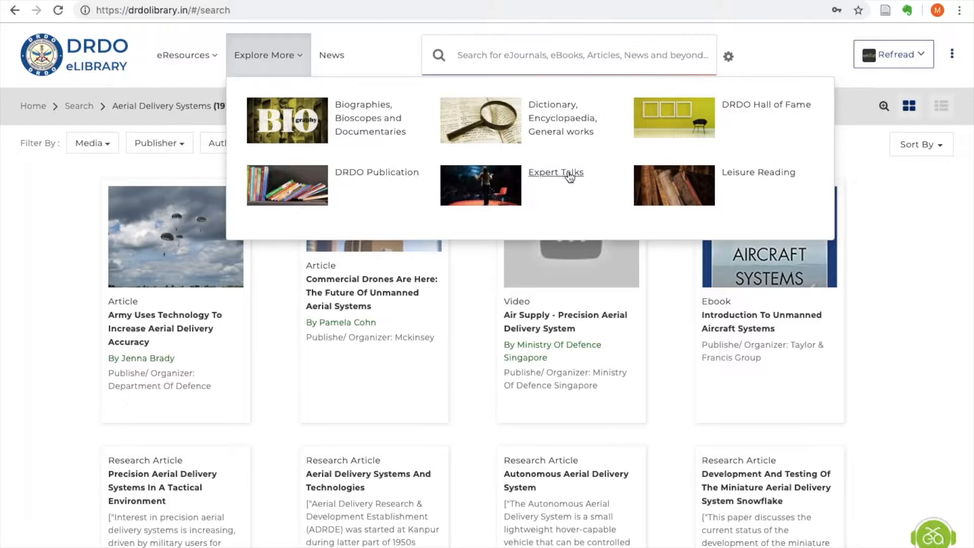
pyautogui.click(555, 172)
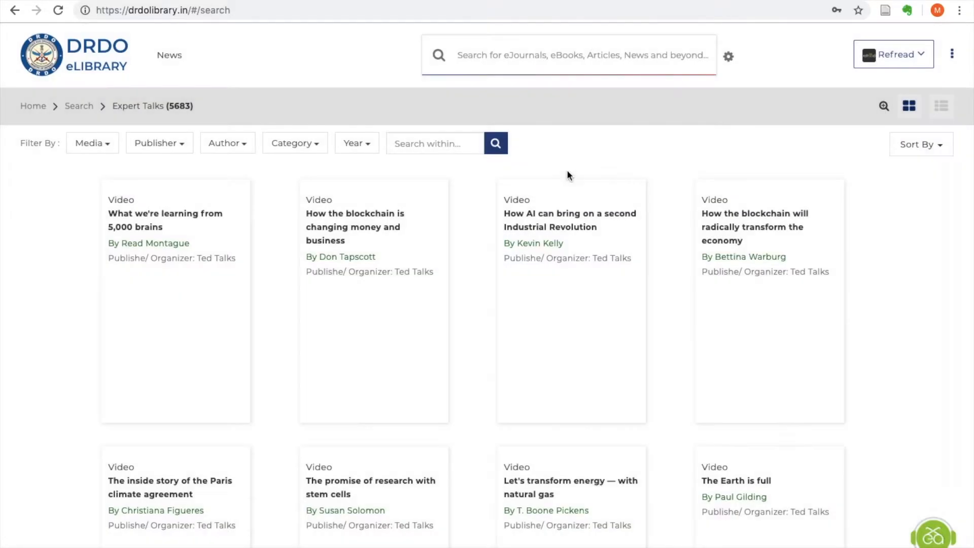
pyautogui.scroll(-3)
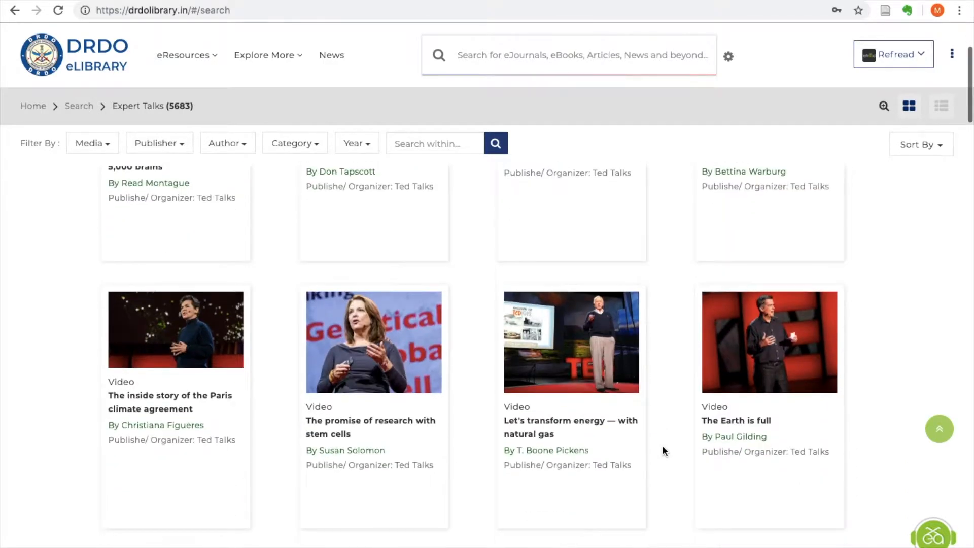
pyautogui.scroll(-3)
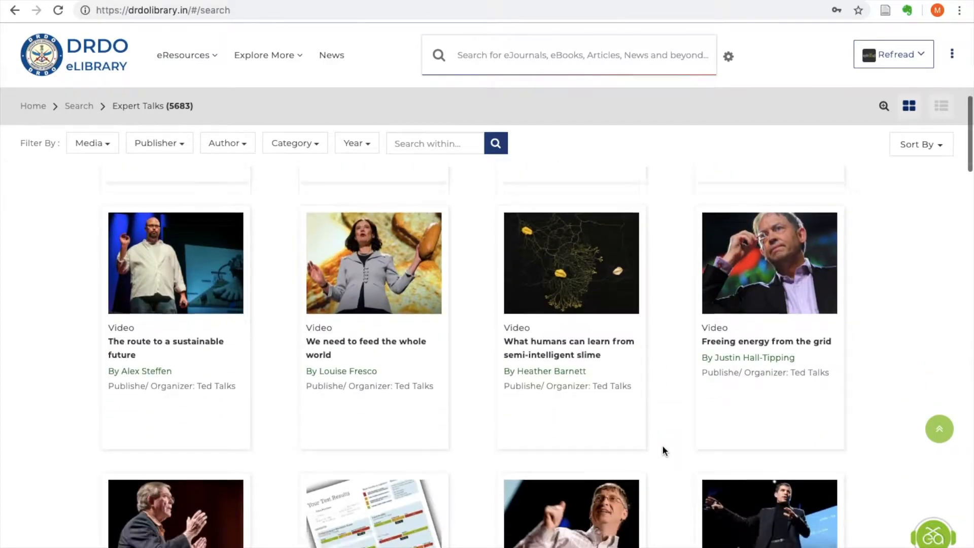
pyautogui.scroll(-3)
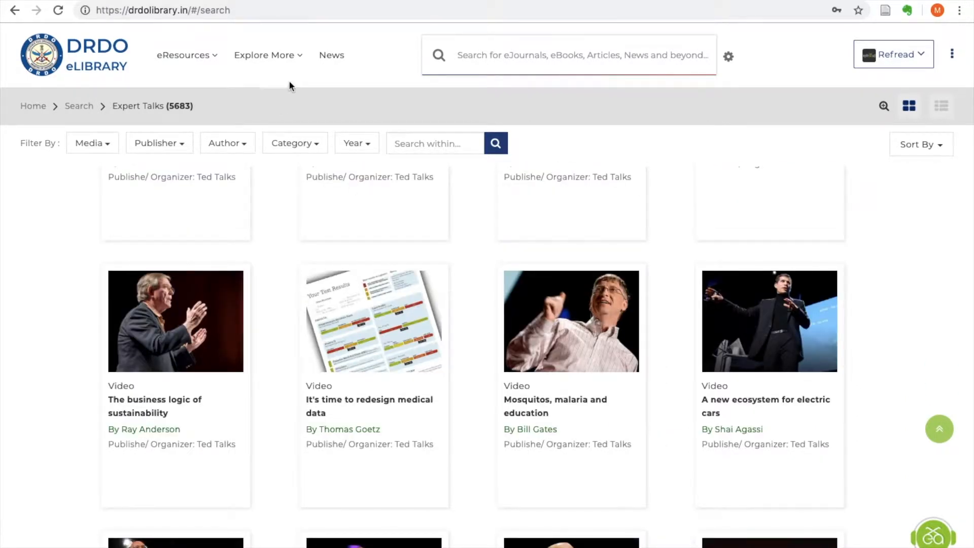
# Browse the Leisure Reading collection of 2087 audiobooks and ebooks, then go to News.
pyautogui.click(265, 55)
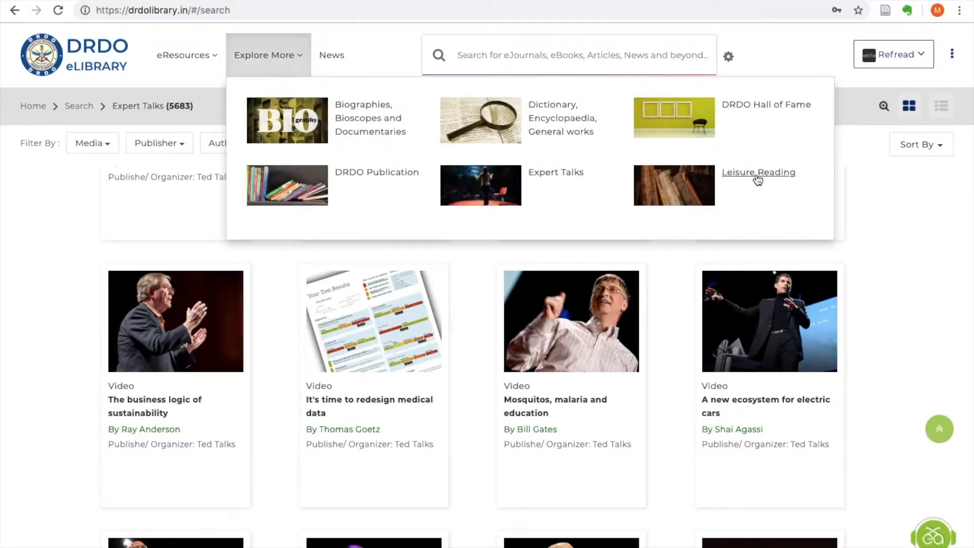
pyautogui.click(758, 172)
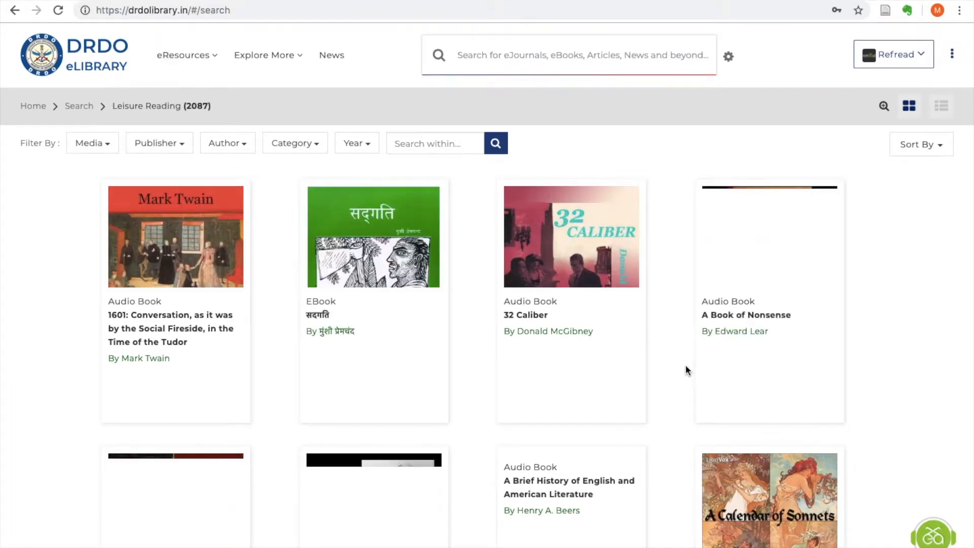
pyautogui.scroll(-3)
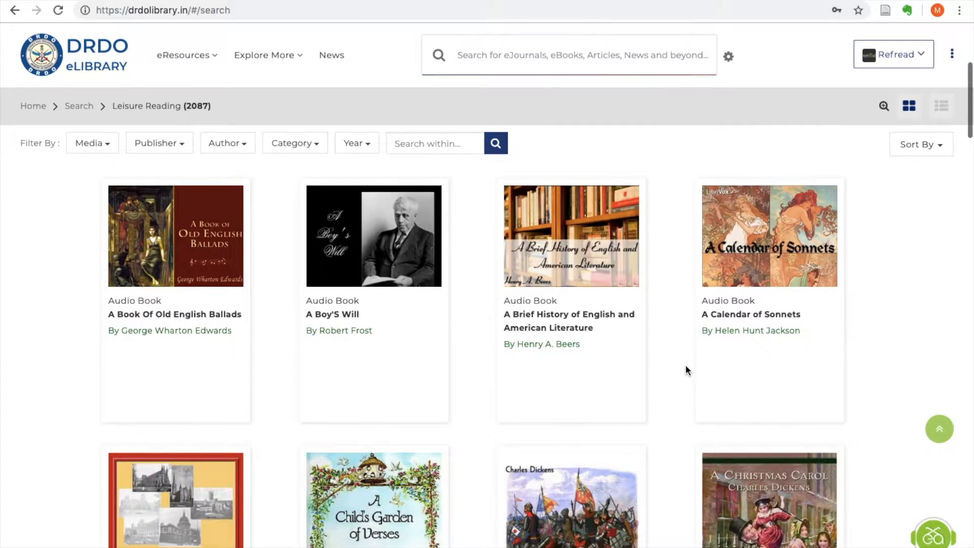
pyautogui.scroll(-3)
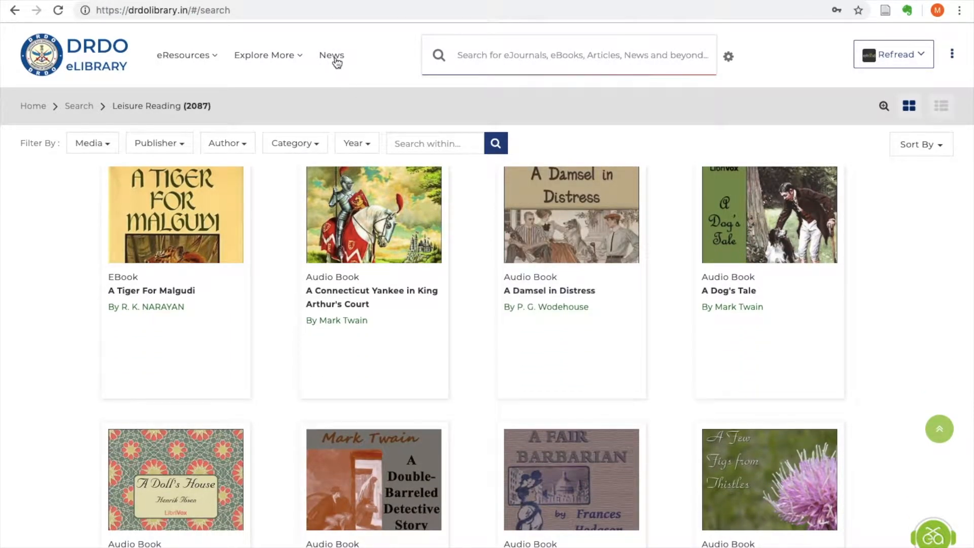
pyautogui.click(331, 55)
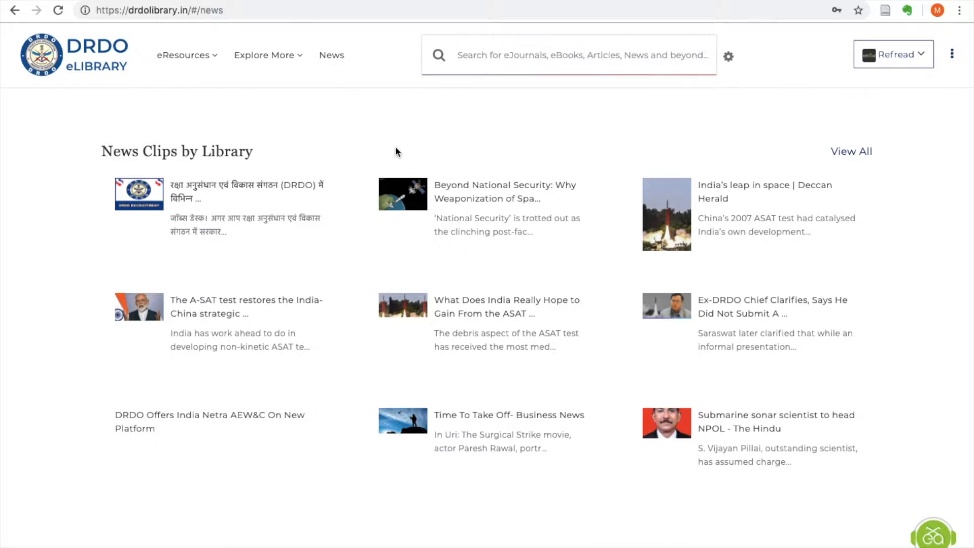
# Scroll through the news clips by library, by publication and by topic.
pyautogui.scroll(-3)
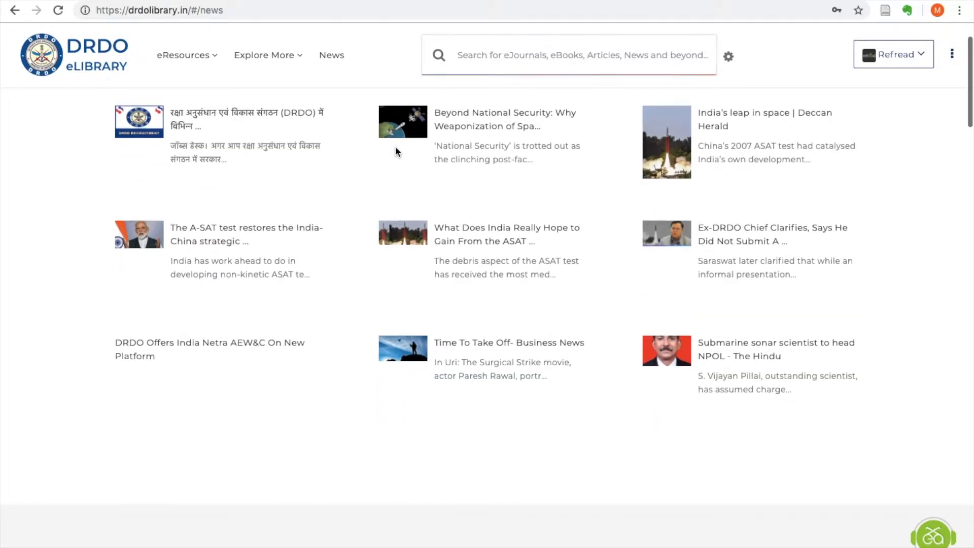
pyautogui.scroll(-3)
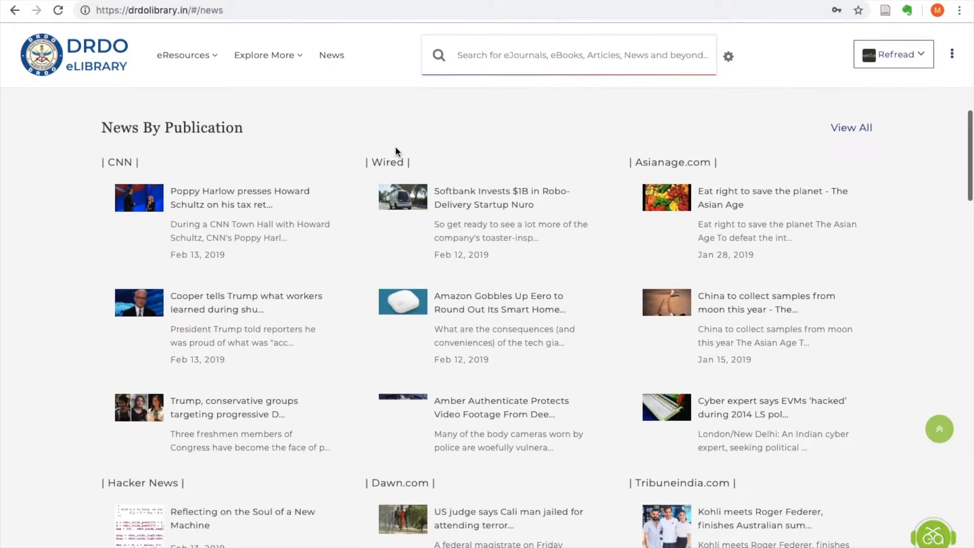
pyautogui.scroll(-3)
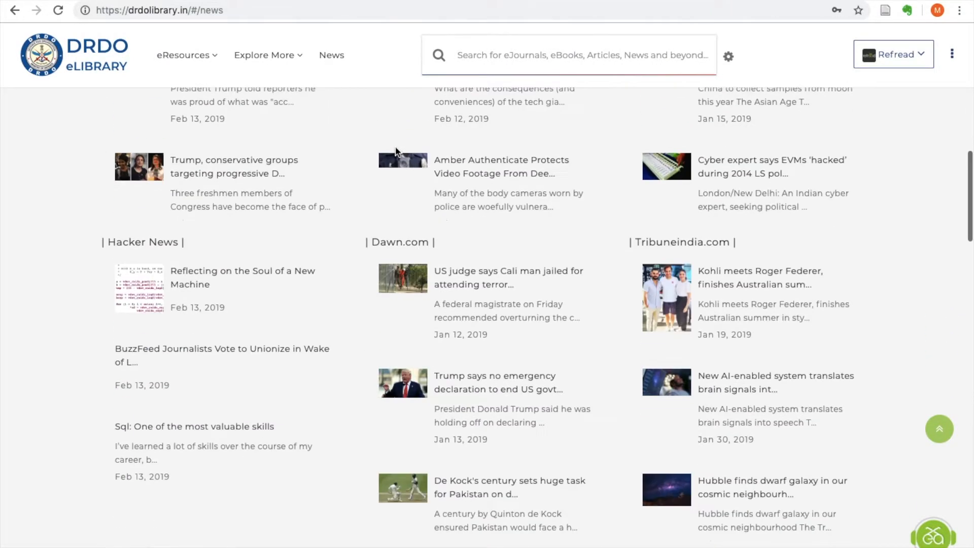
pyautogui.scroll(-3)
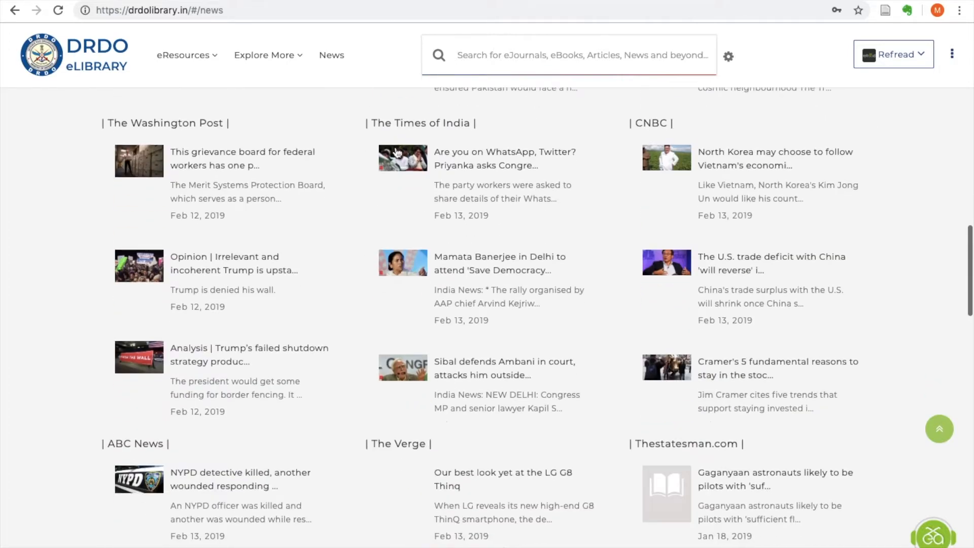
pyautogui.scroll(-3)
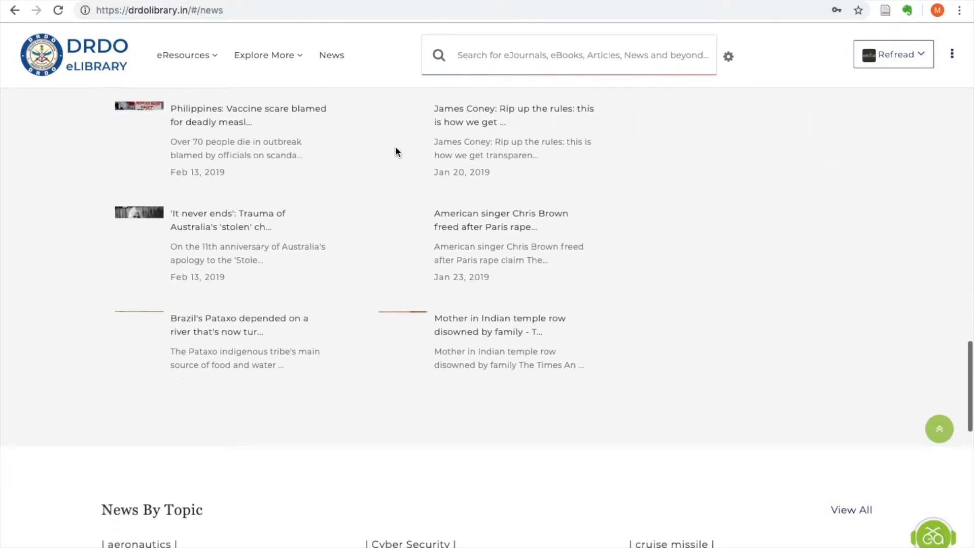
pyautogui.scroll(-3)
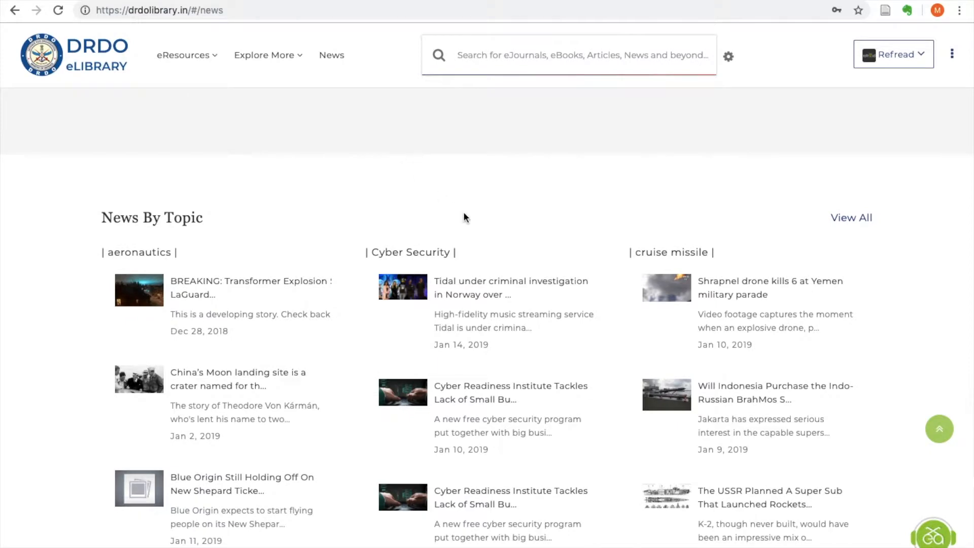
pyautogui.scroll(-3)
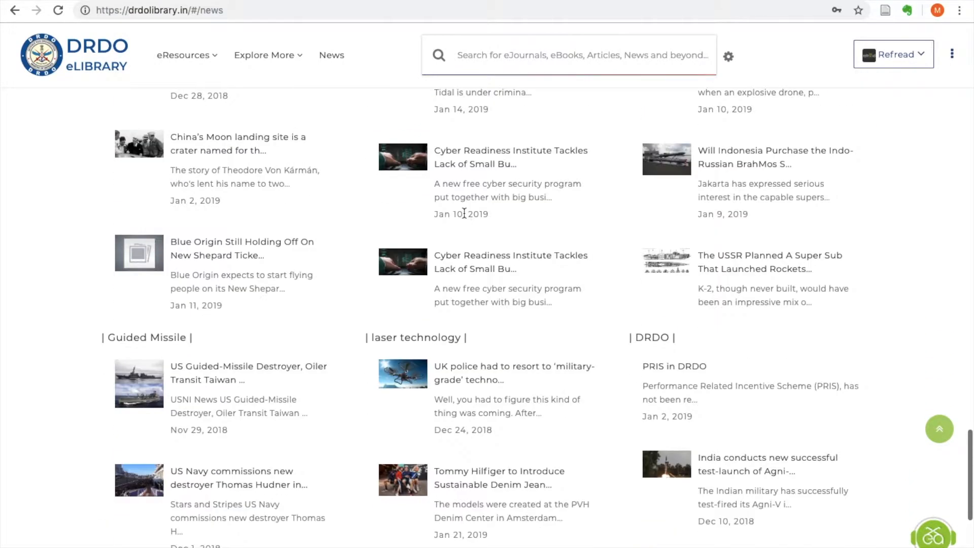
pyautogui.scroll(-3)
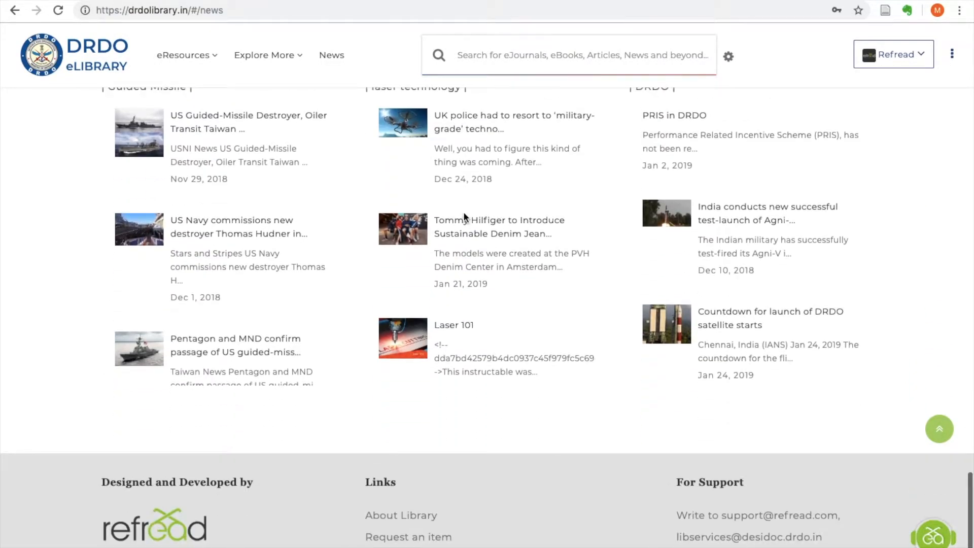
pyautogui.scroll(-3)
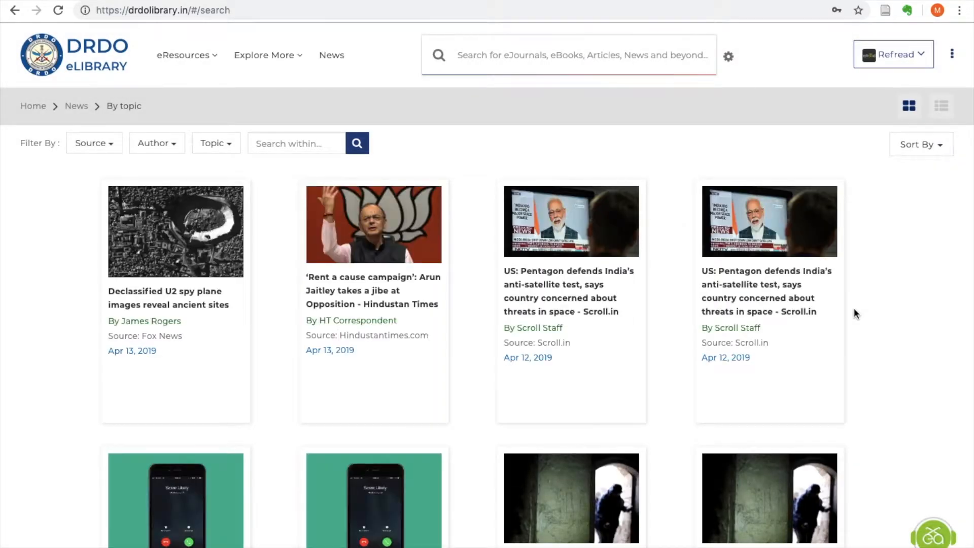
# Scroll through the full News By Topic grid of article cards with sources and dates.
pyautogui.scroll(-3)
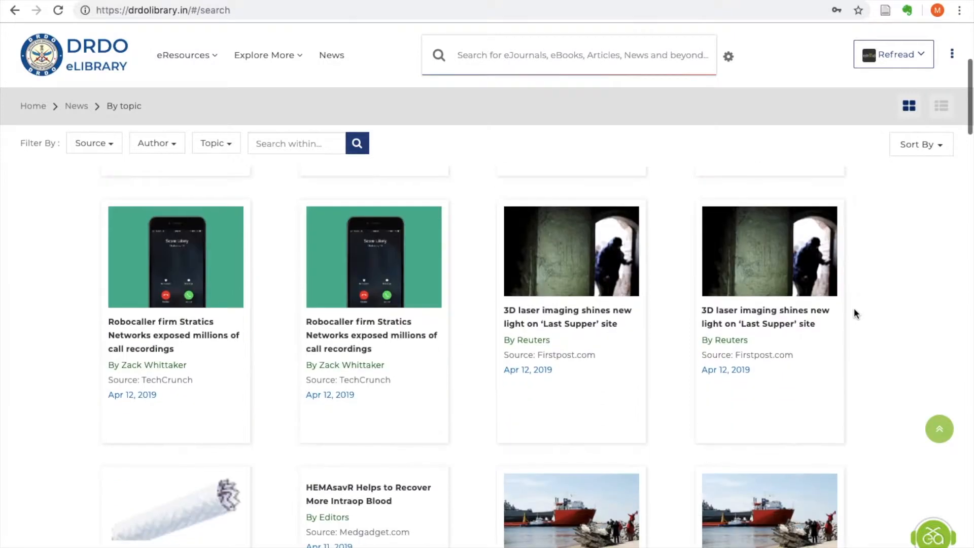
pyautogui.scroll(-3)
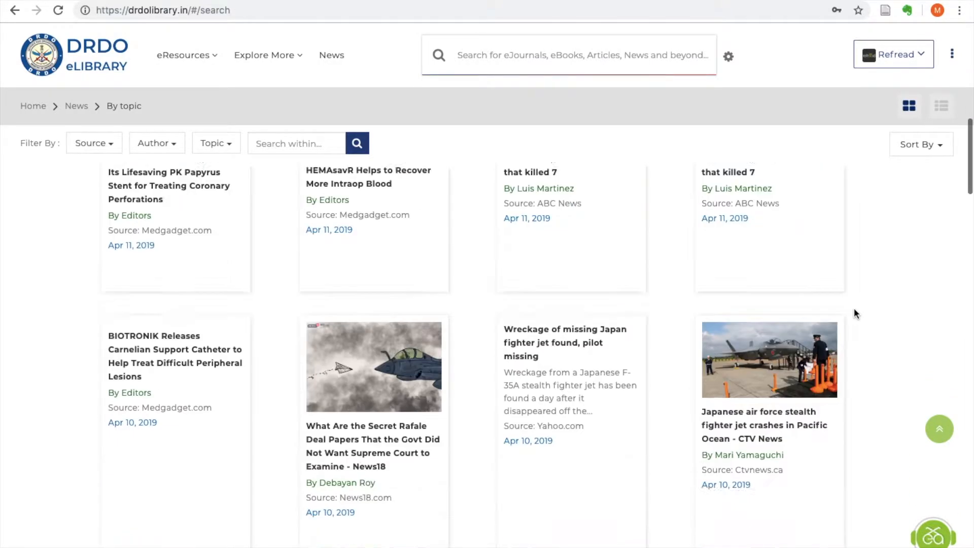
pyautogui.scroll(-3)
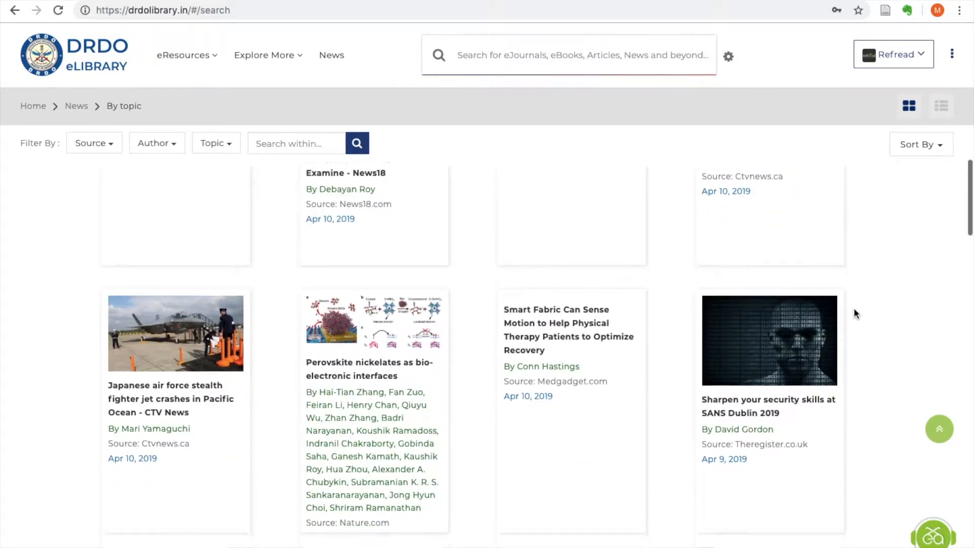
pyautogui.scroll(-3)
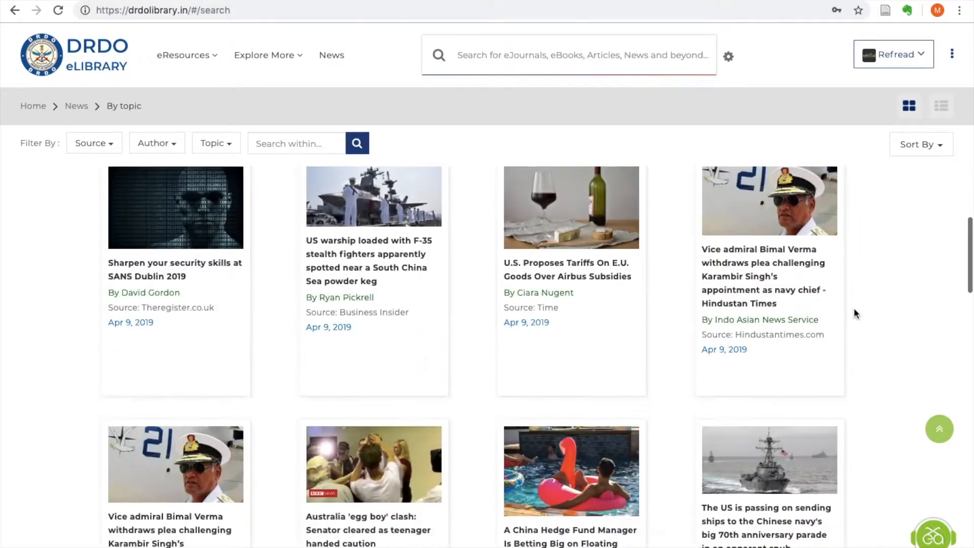
pyautogui.scroll(-3)
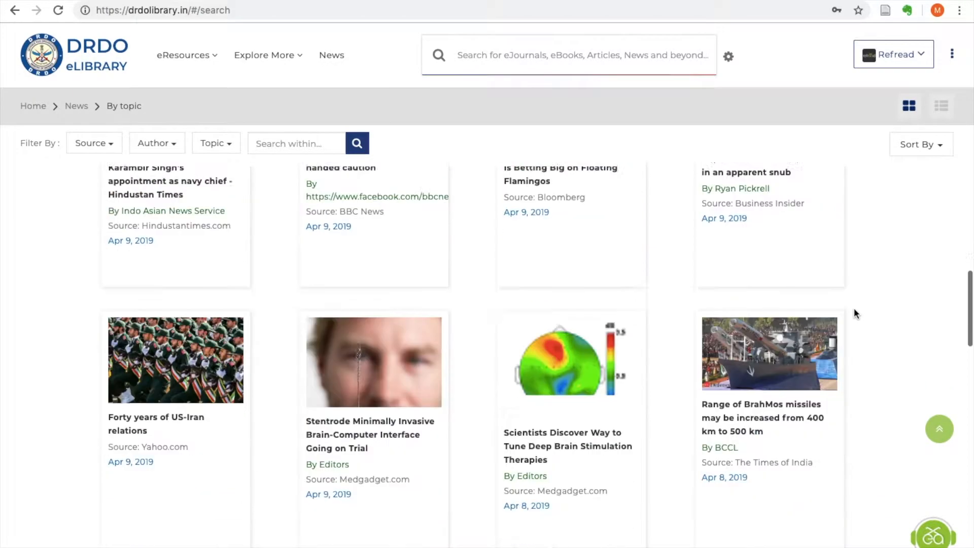
pyautogui.scroll(-3)
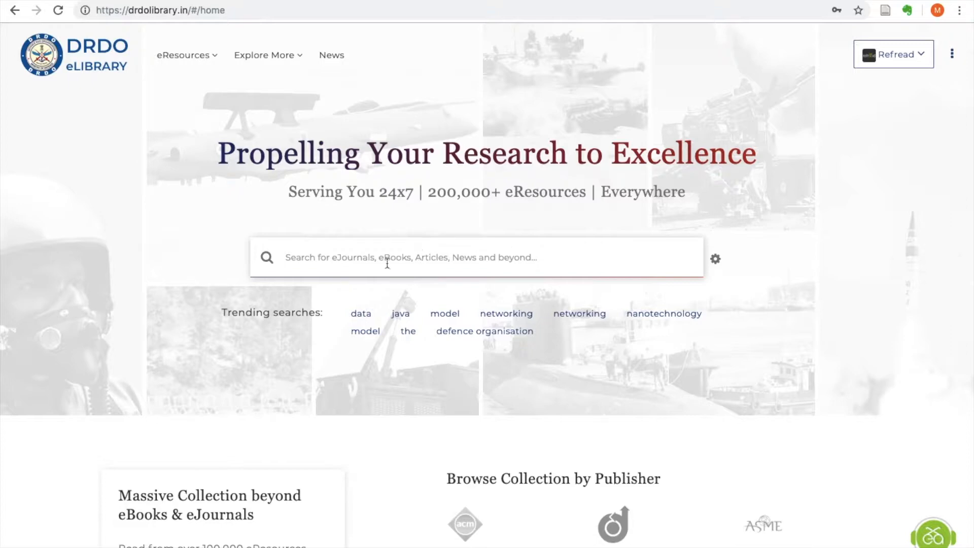
# Pick 'Machine Learning' from the search suggestions after typing 'Ma', and run the search.
pyautogui.write('Machine')
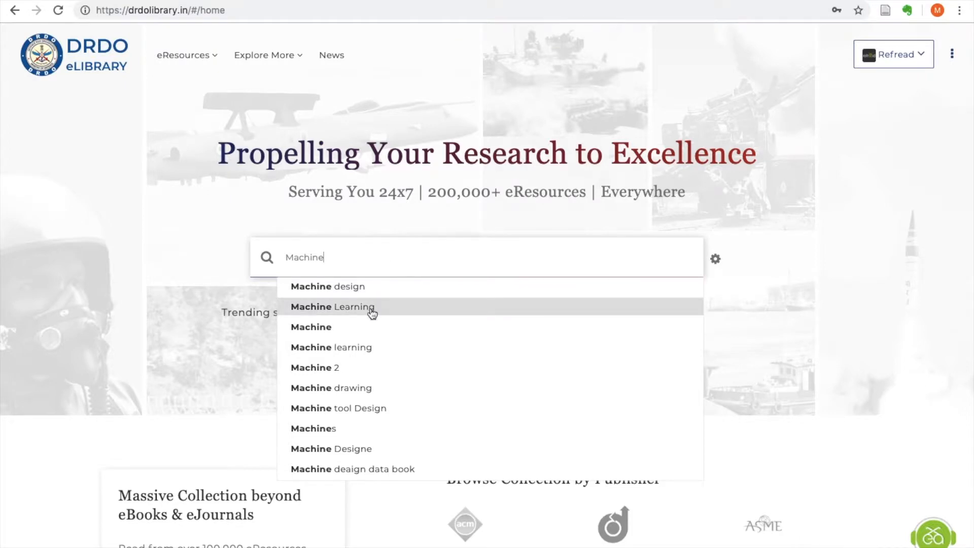
pyautogui.click(332, 307)
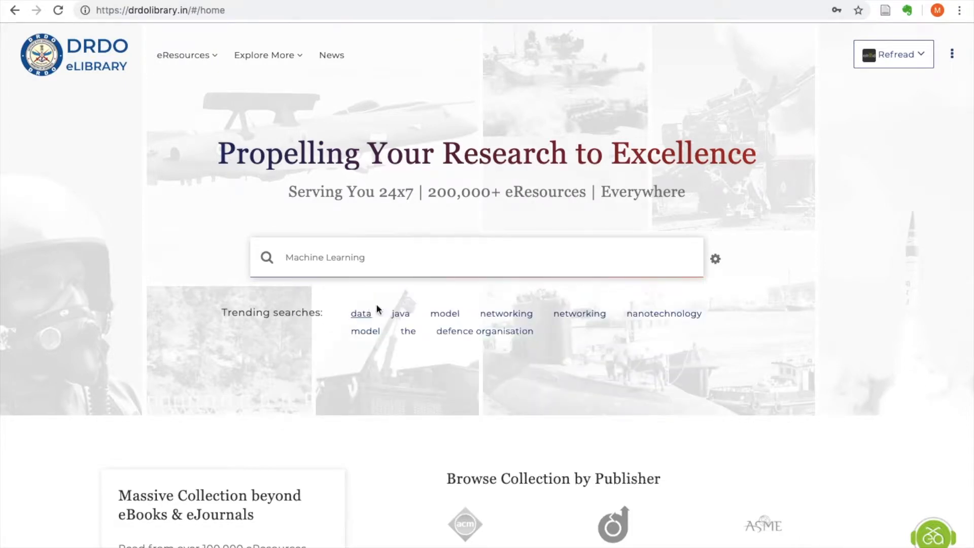
pyautogui.moveTo(460, 257)
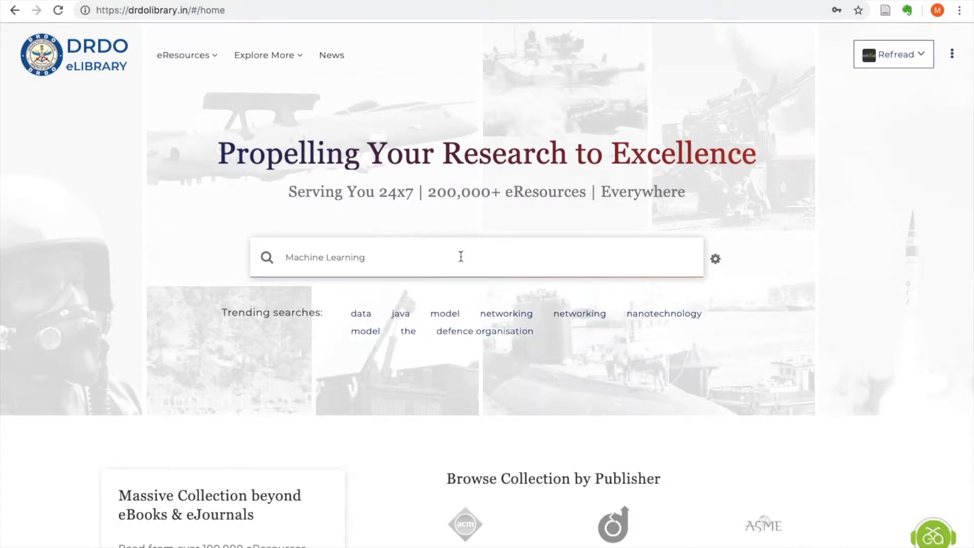
pyautogui.click(57, 11)
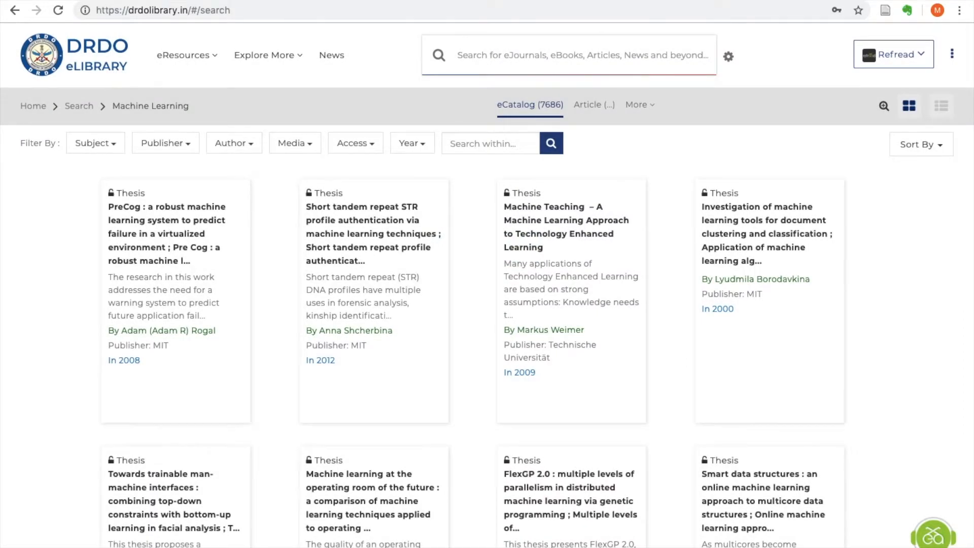
pyautogui.moveTo(479, 286)
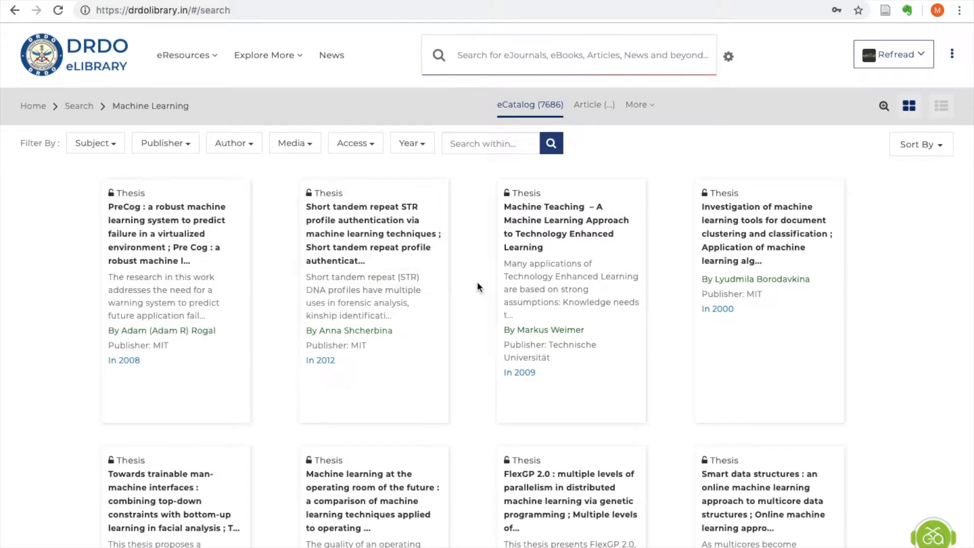
# Switch the Machine Learning results to the Article tab, showing 681 articles.
pyautogui.click(293, 143)
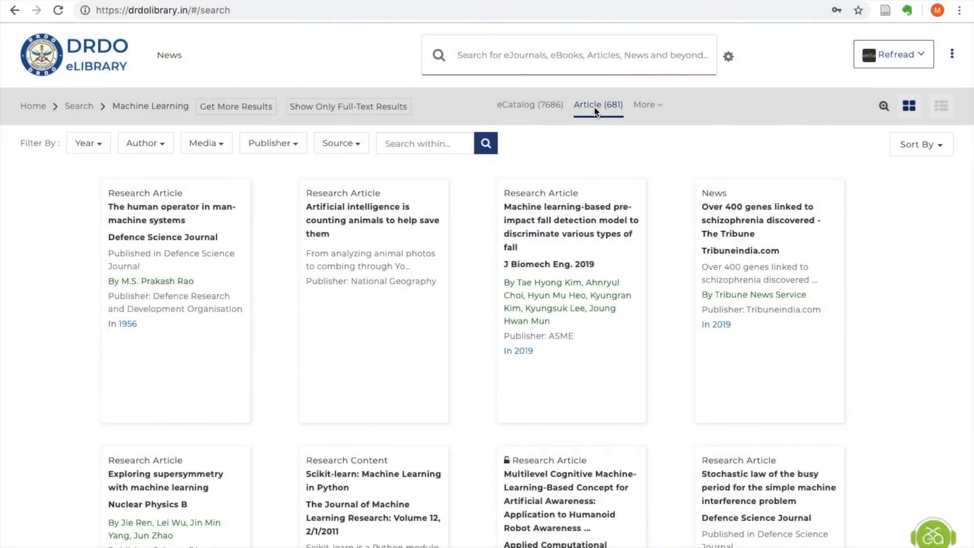
pyautogui.scroll(-3)
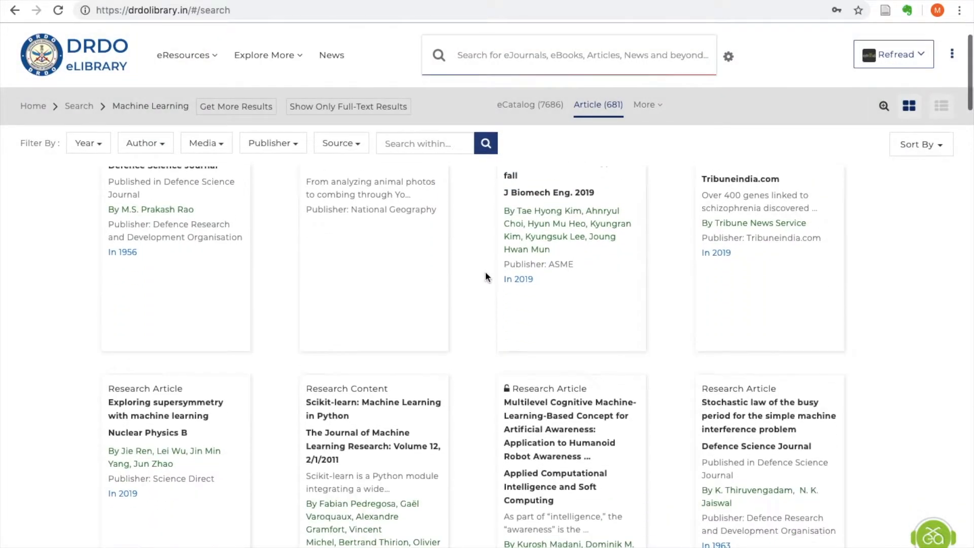
pyautogui.scroll(-3)
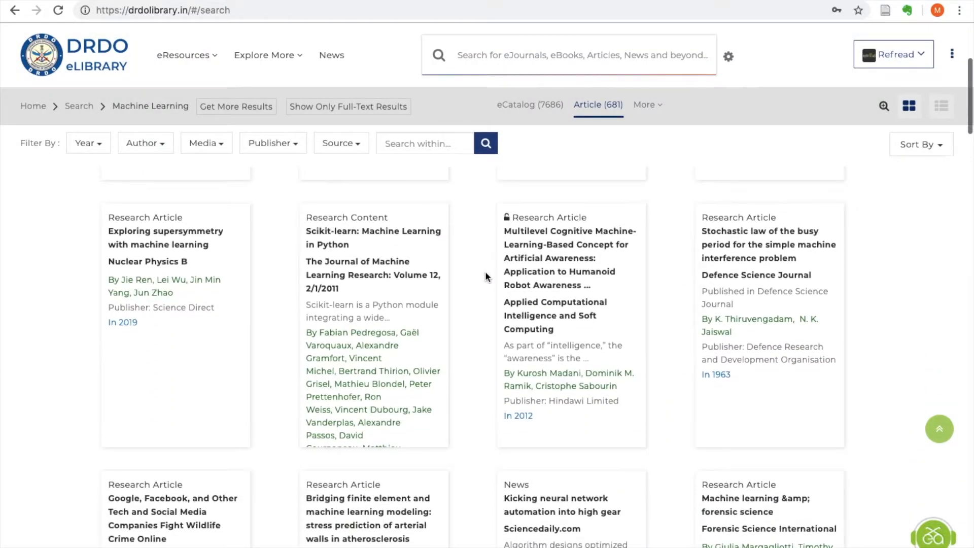
pyautogui.click(341, 143)
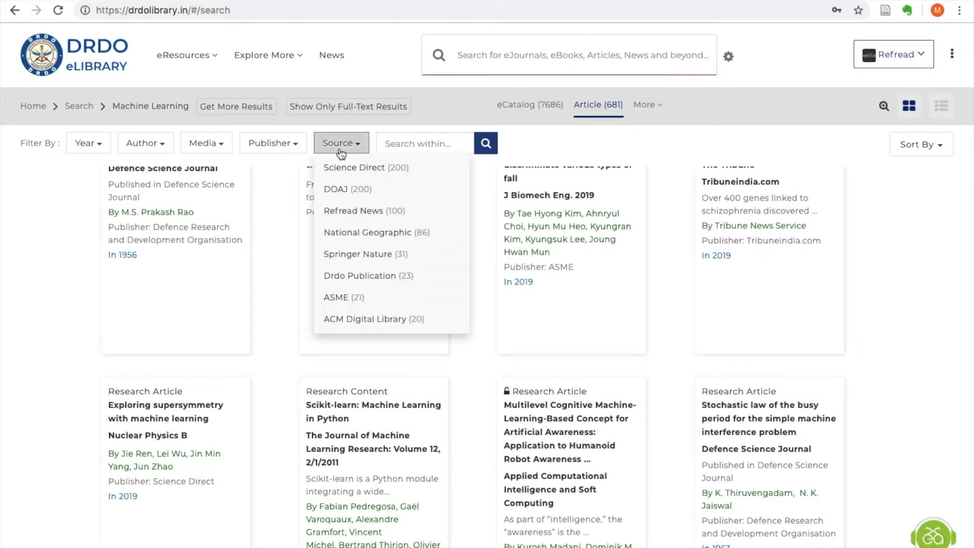
pyautogui.moveTo(365, 254)
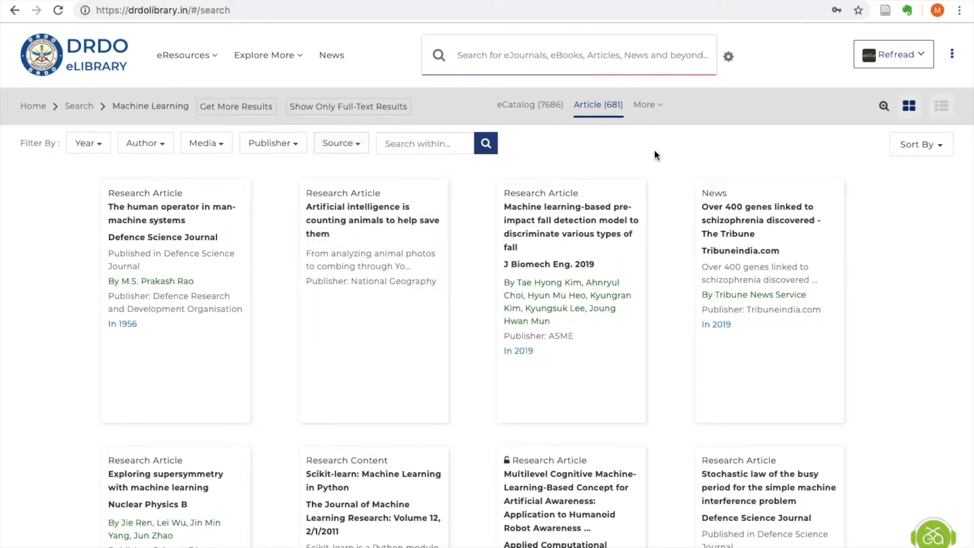
pyautogui.moveTo(648, 117)
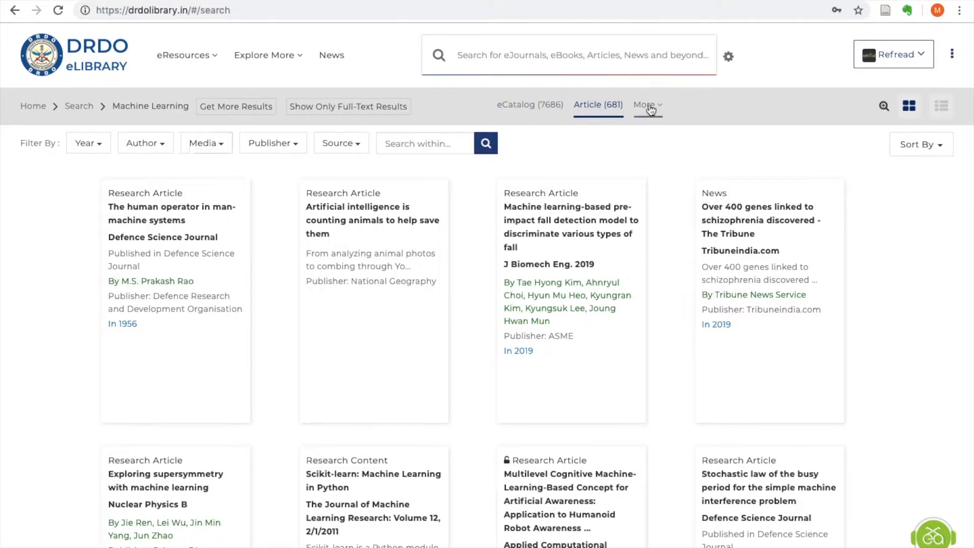
# Filter the Machine Learning results to the 37 Expert Talks videos.
pyautogui.click(646, 104)
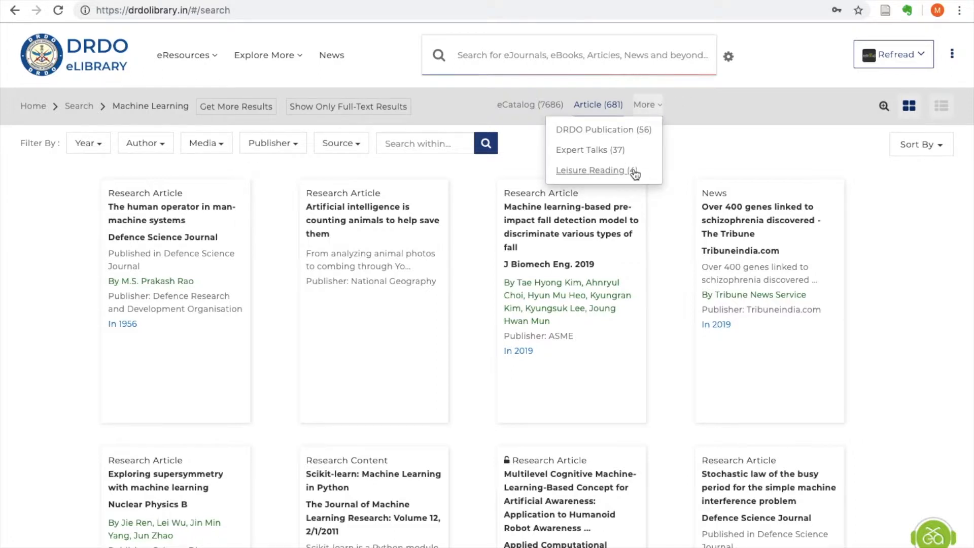
pyautogui.moveTo(589, 149)
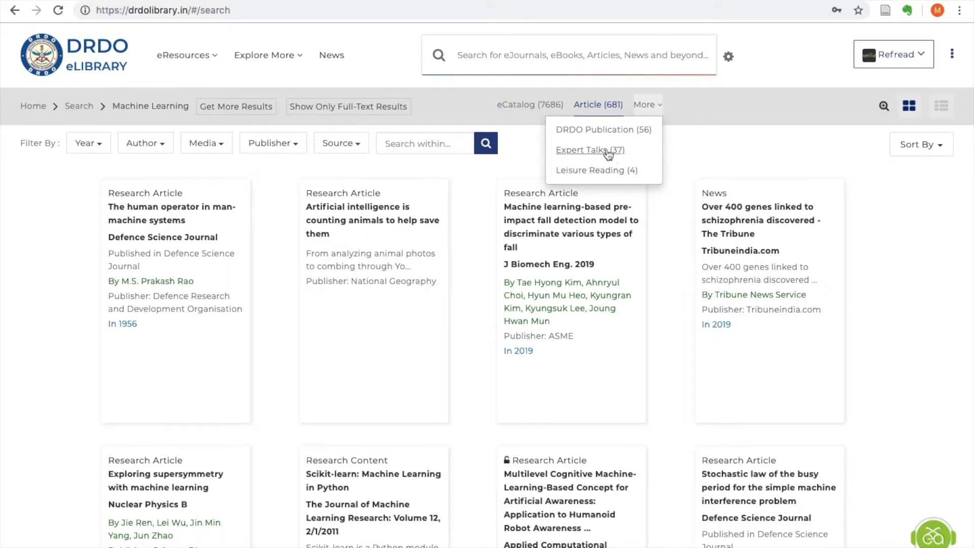
pyautogui.click(585, 150)
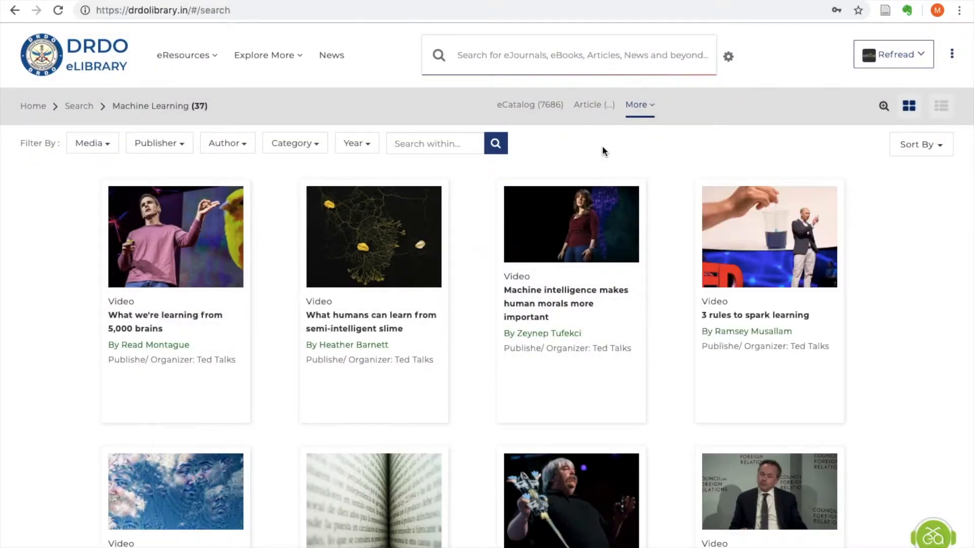
pyautogui.scroll(-3)
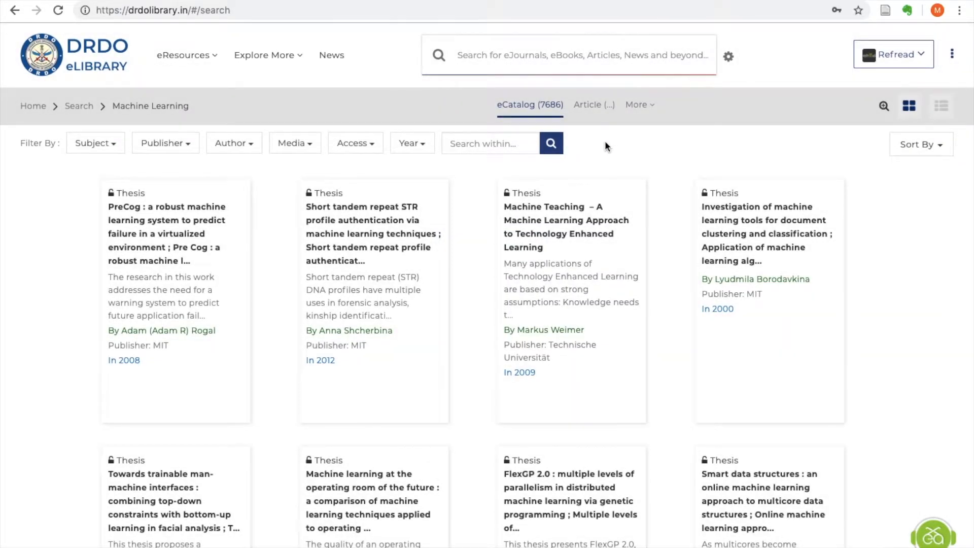
# Scroll down through the 7686 Machine Learning eCatalog results, mostly theses and lecture videos.
pyautogui.scroll(-3)
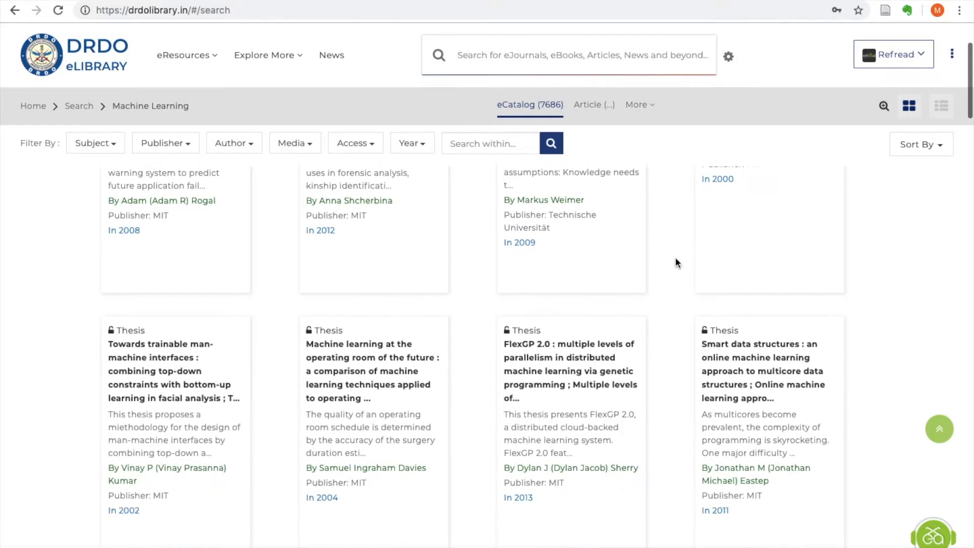
pyautogui.scroll(-3)
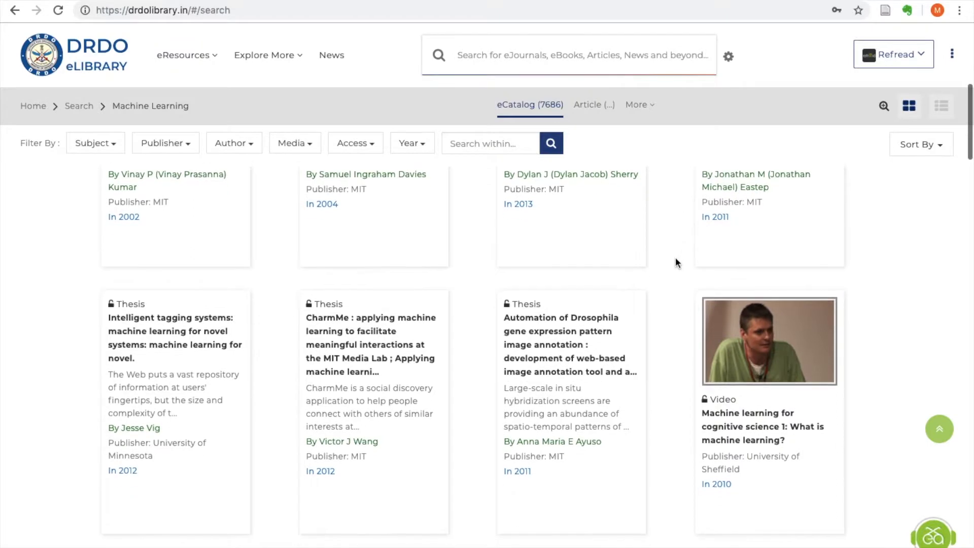
pyautogui.scroll(-3)
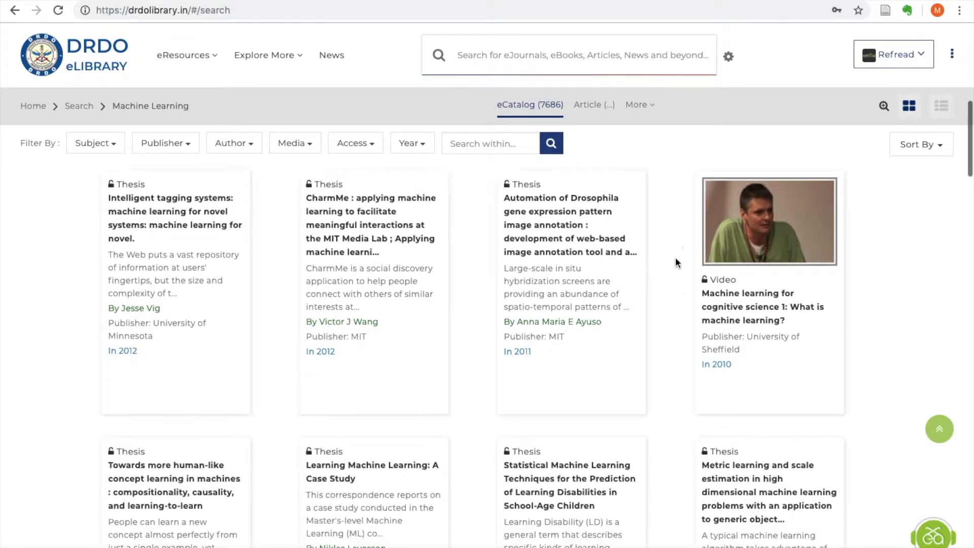
pyautogui.scroll(-3)
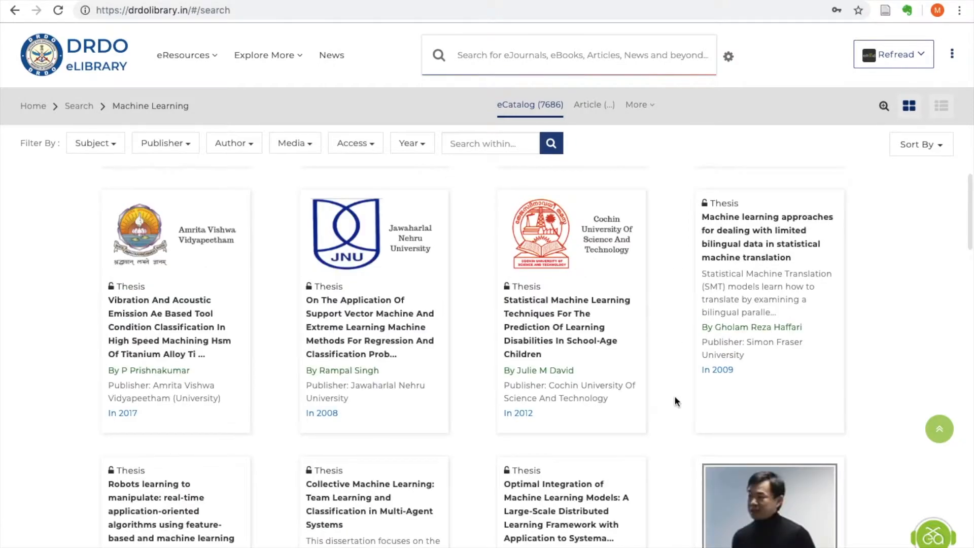
pyautogui.scroll(-3)
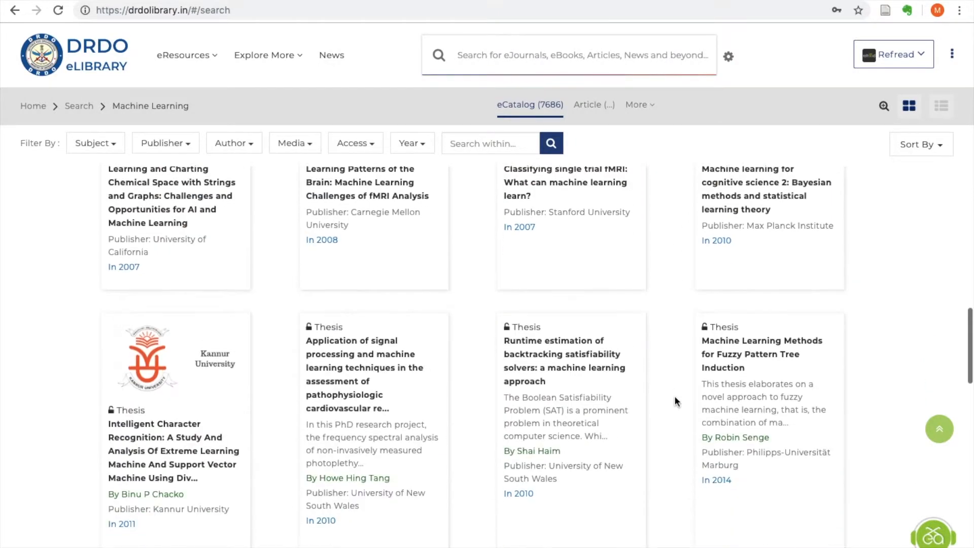
pyautogui.scroll(-3)
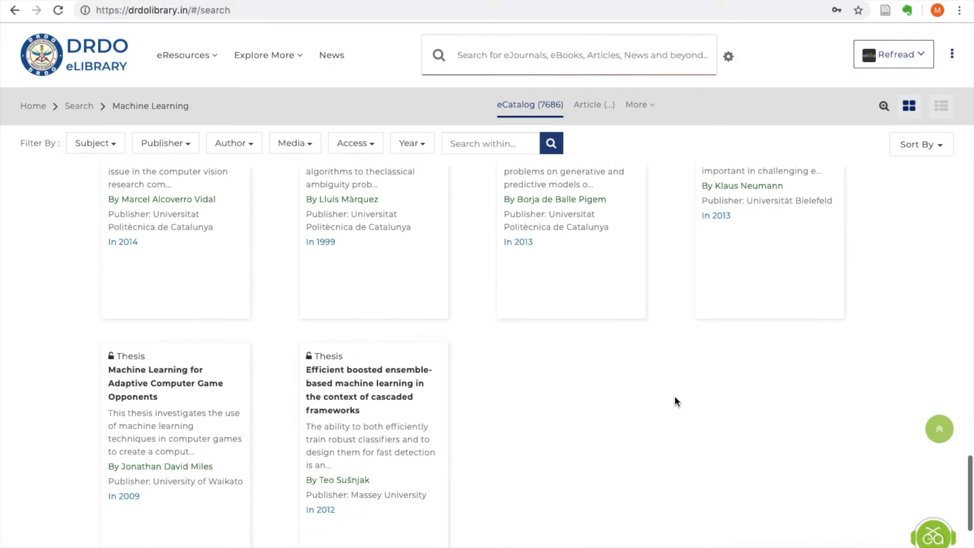
pyautogui.scroll(-3)
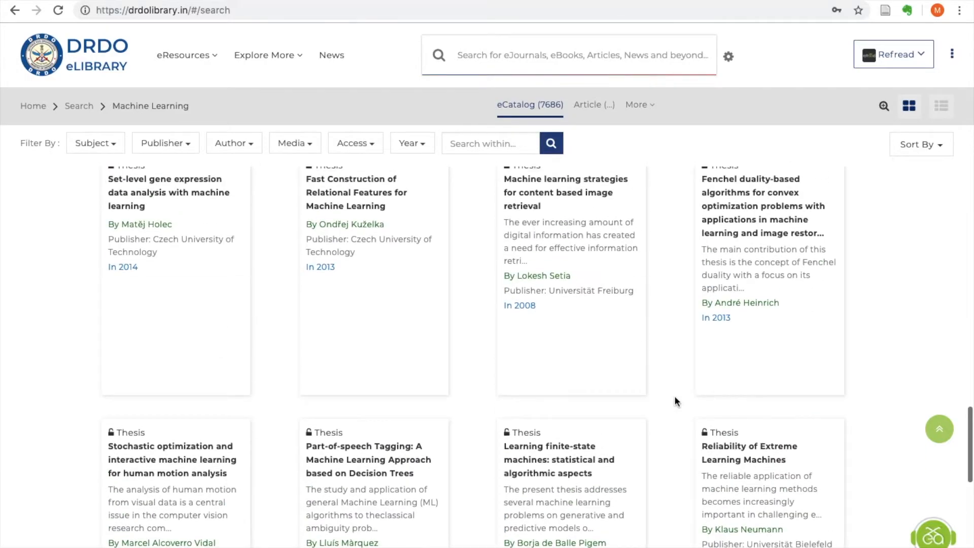
pyautogui.scroll(-3)
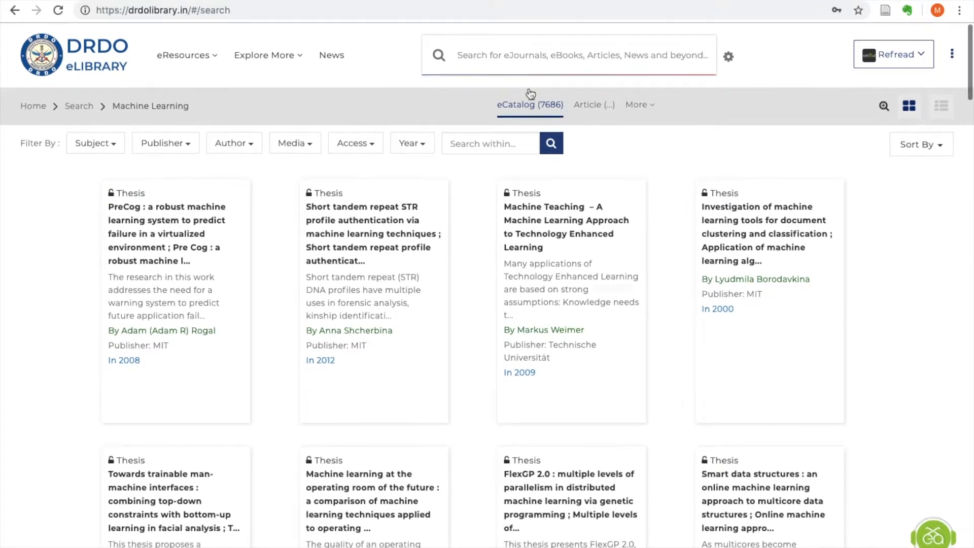
# Search for 'Machine AND Learning' in the top search box.
pyautogui.write('Mac')
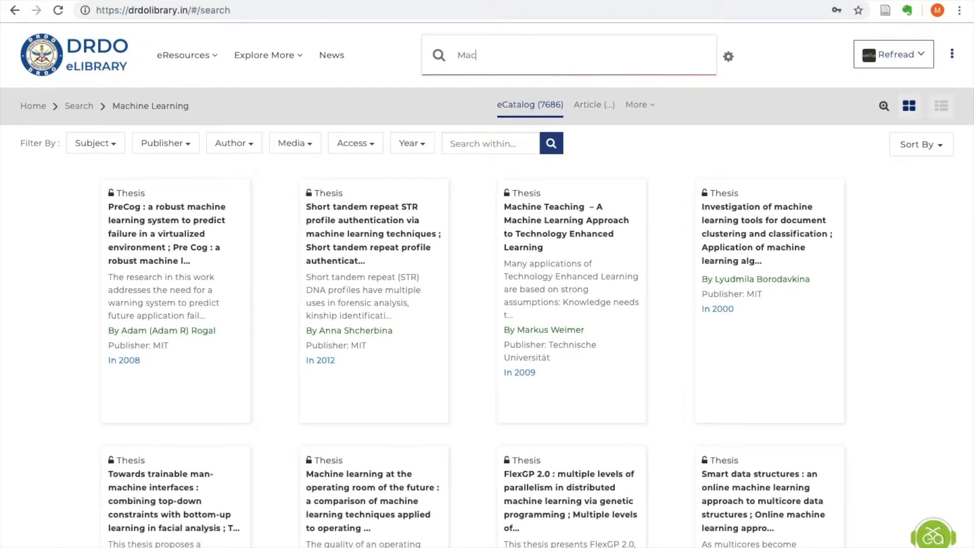
pyautogui.write('Machine AND')
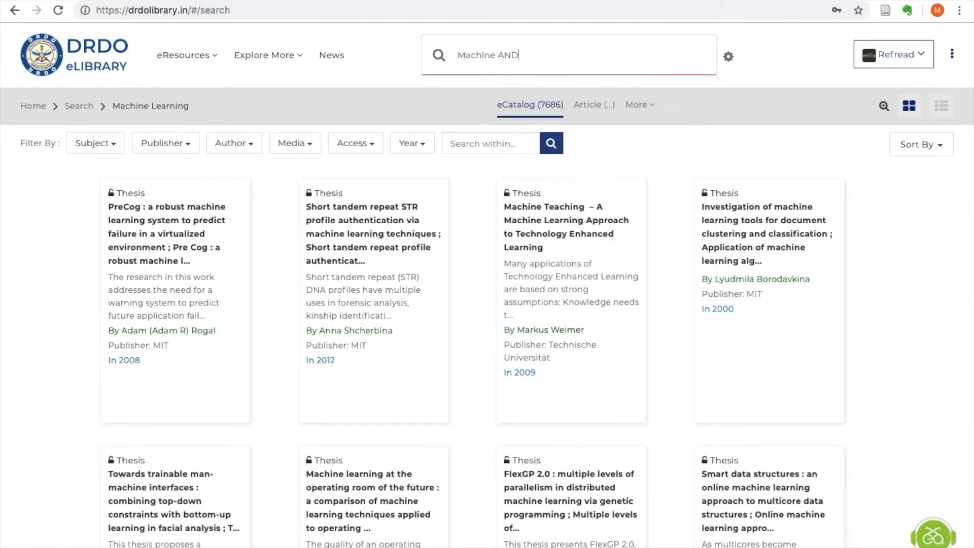
pyautogui.write('Lear')
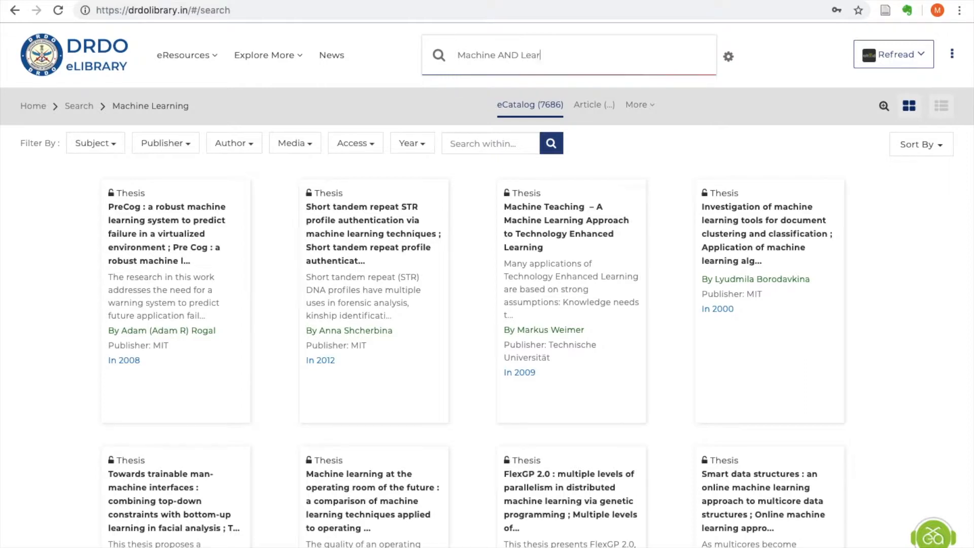
pyautogui.write('ning')
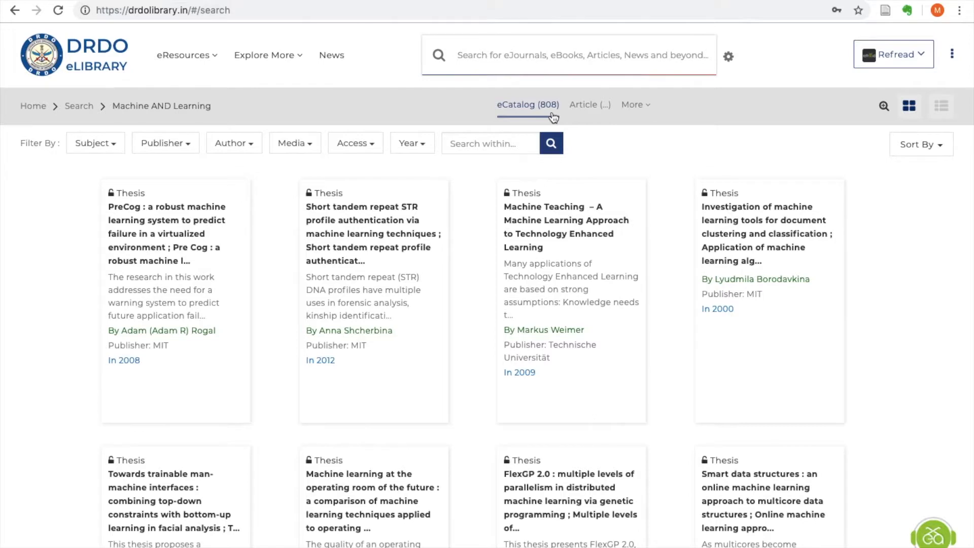
# Scroll through the 808 eCatalog results and begin typing a new query.
pyautogui.scroll(-3)
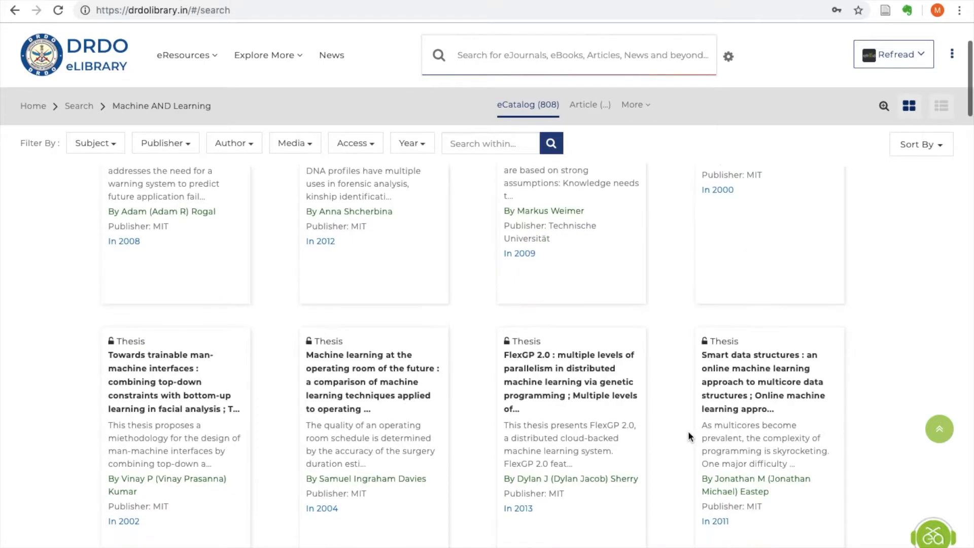
pyautogui.scroll(3)
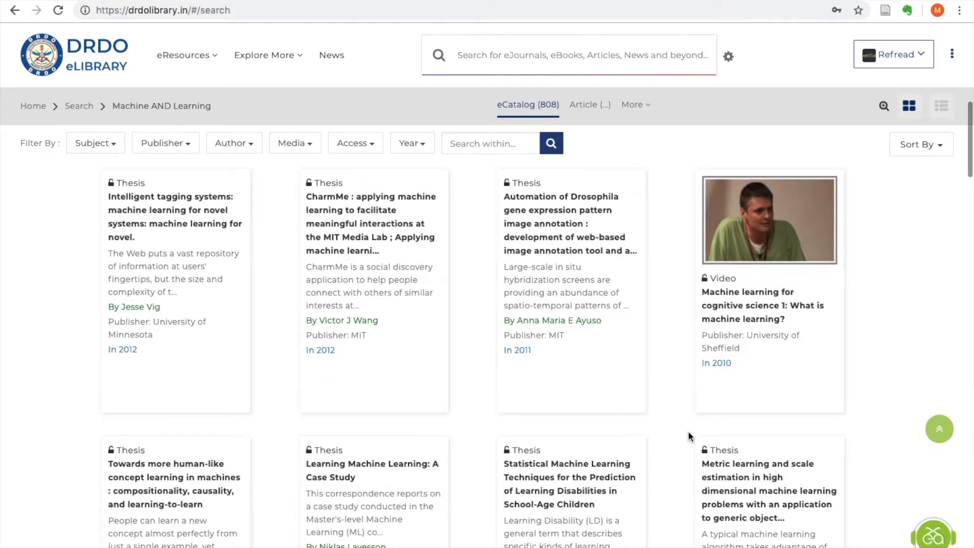
pyautogui.scroll(-3)
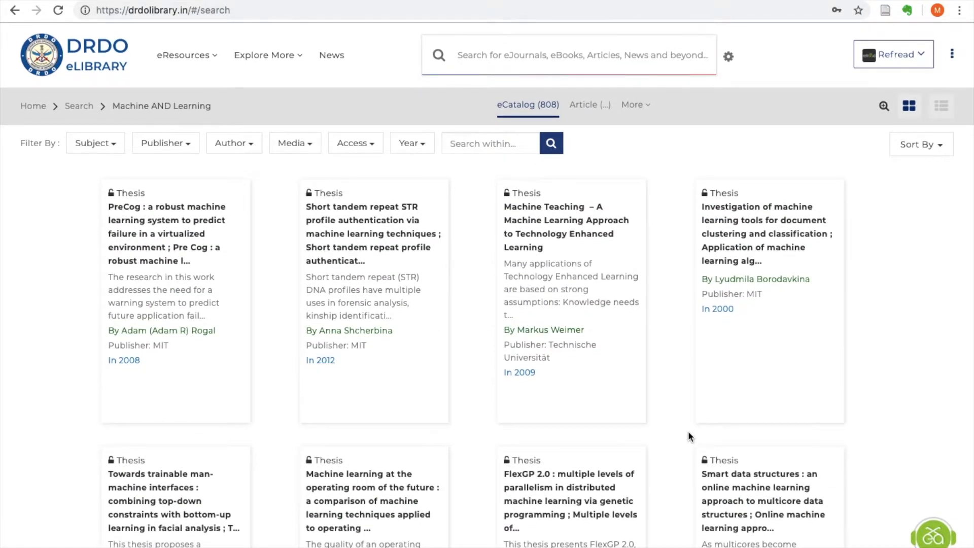
pyautogui.write('M')
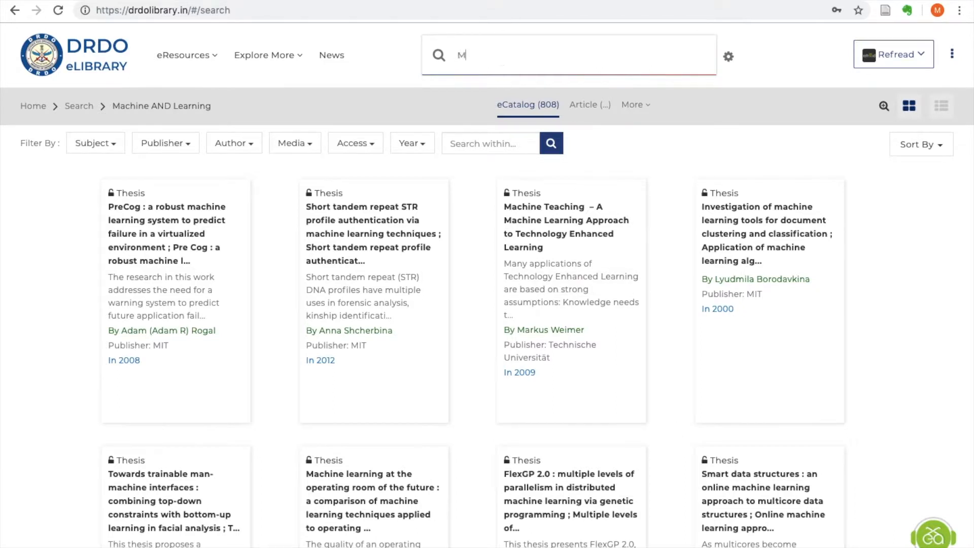
# Run the phrase search "Machine learning System" and scroll its 10 eCatalog results.
pyautogui.write('achine learning')
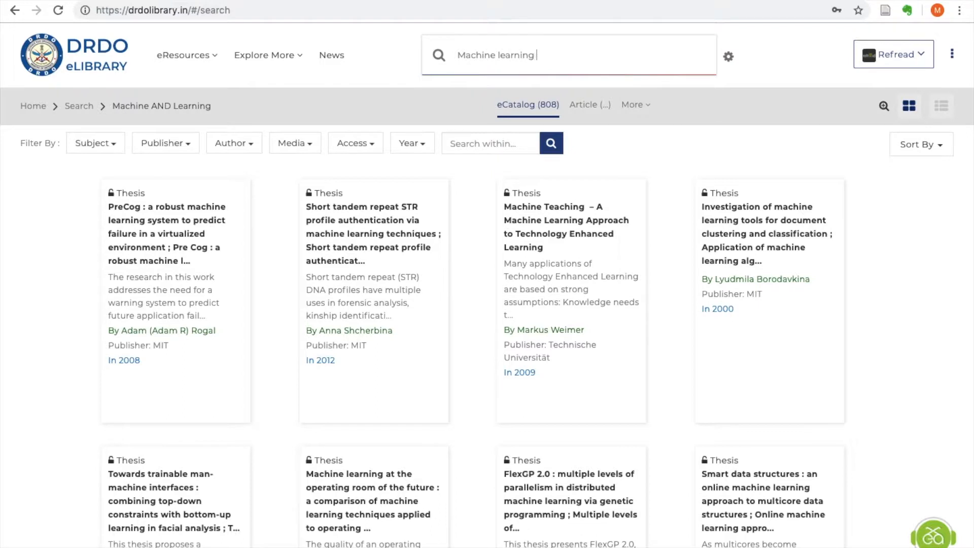
pyautogui.write('and System*')
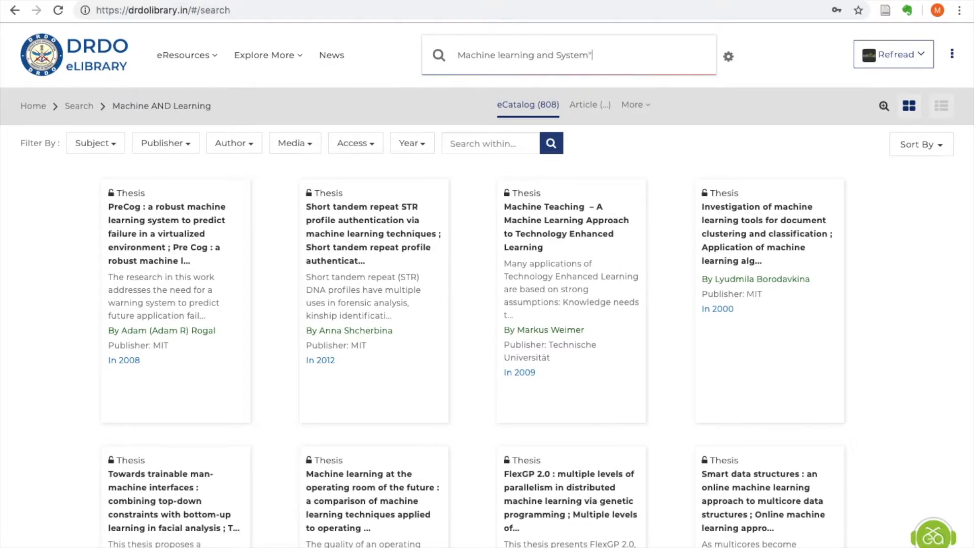
pyautogui.press('Backspace')
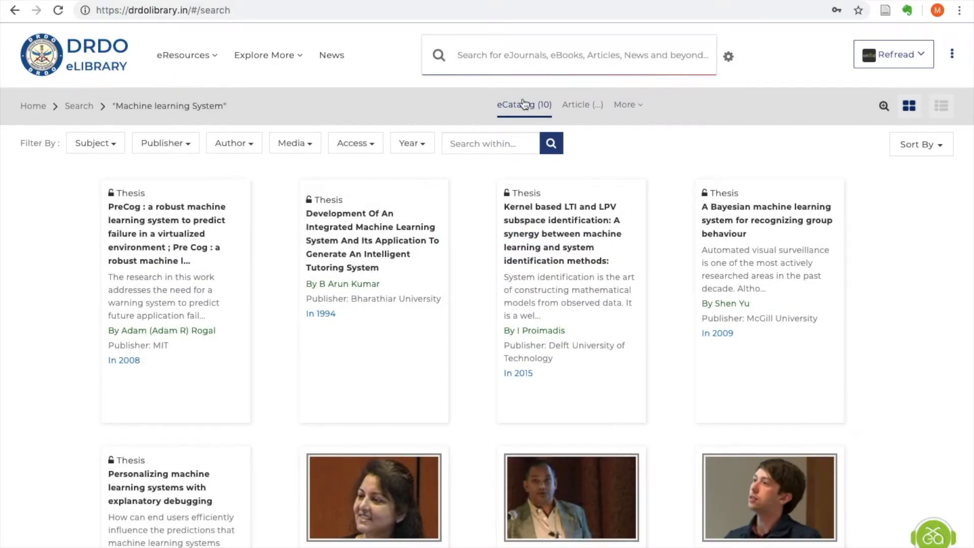
pyautogui.scroll(-3)
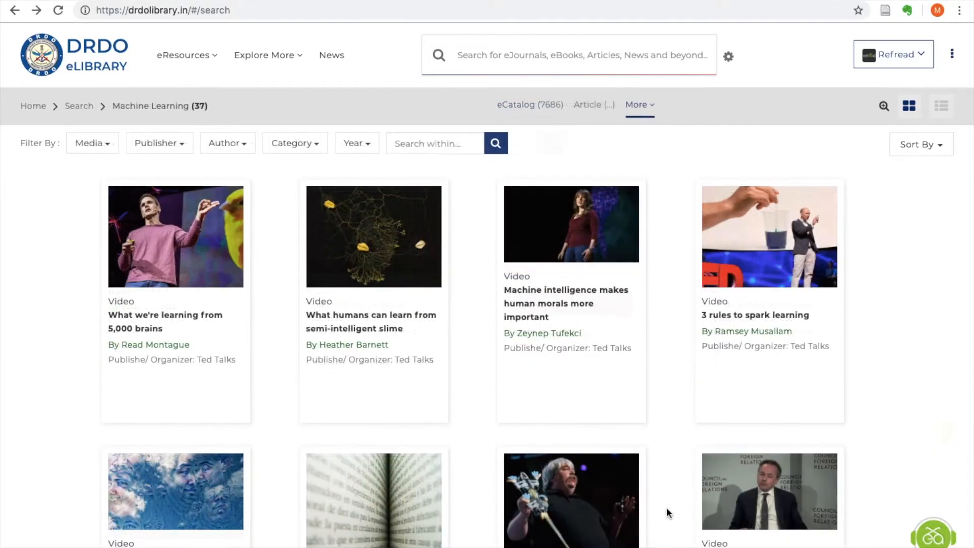
pyautogui.moveTo(728, 56)
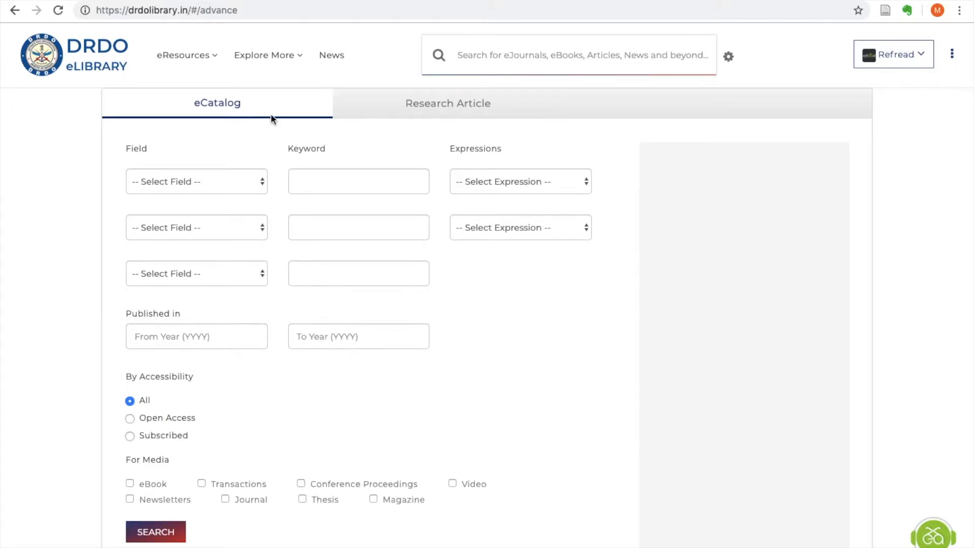
# On the eCatalog advanced form, set Publication Title AND Author search rows.
pyautogui.click(447, 103)
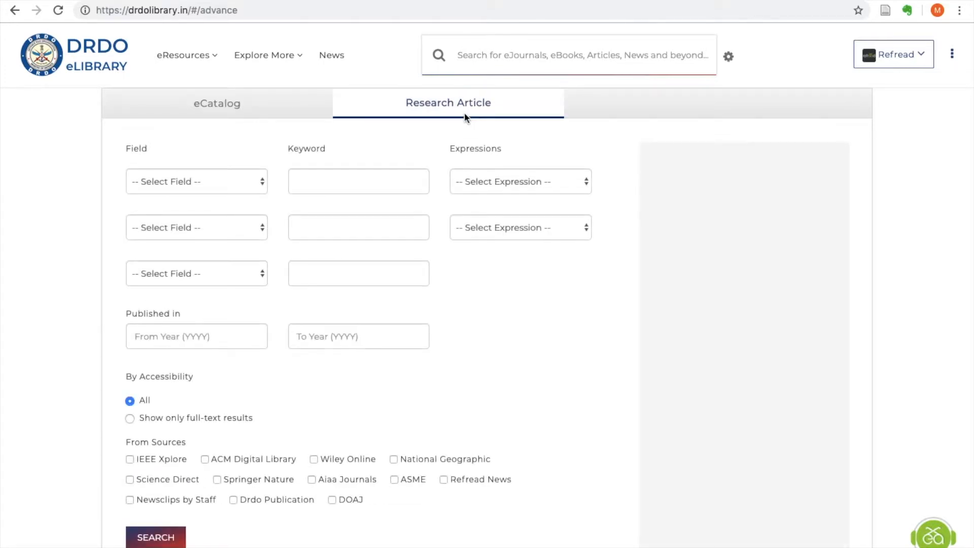
pyautogui.click(216, 102)
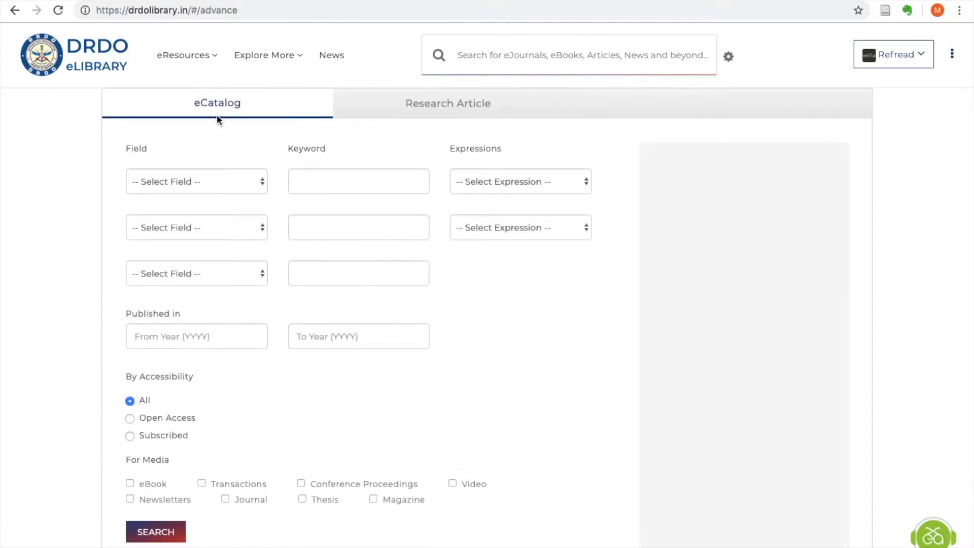
pyautogui.click(196, 182)
pyautogui.write('Machine Learning')
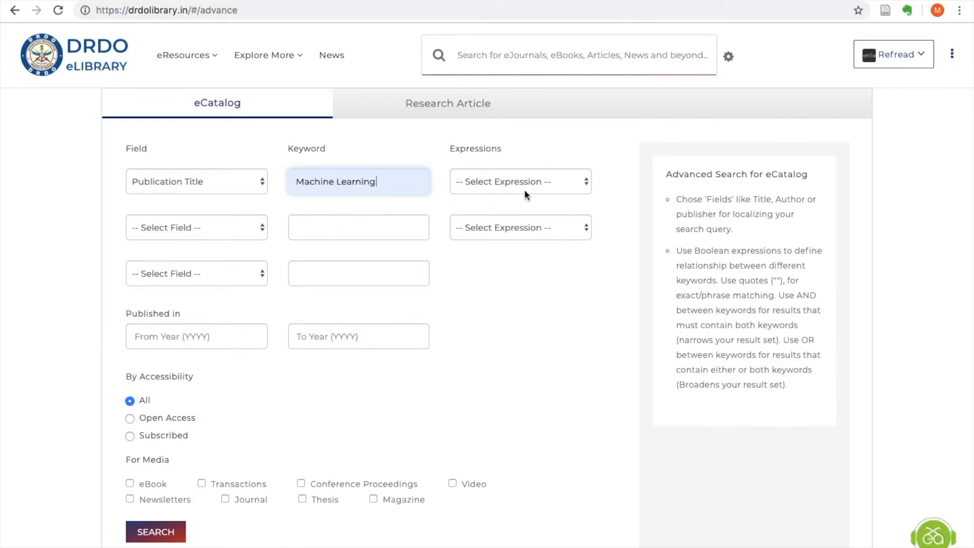
pyautogui.click(520, 182)
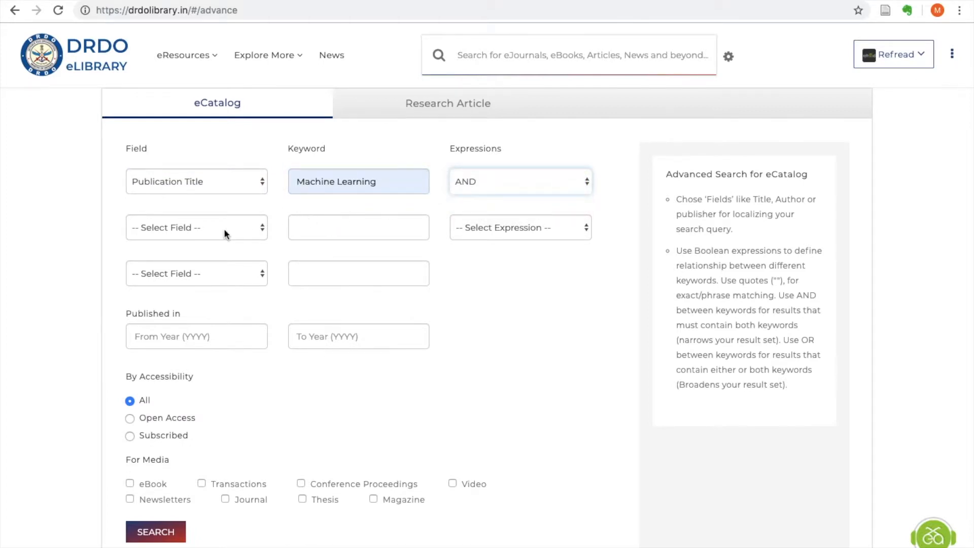
pyautogui.click(197, 227)
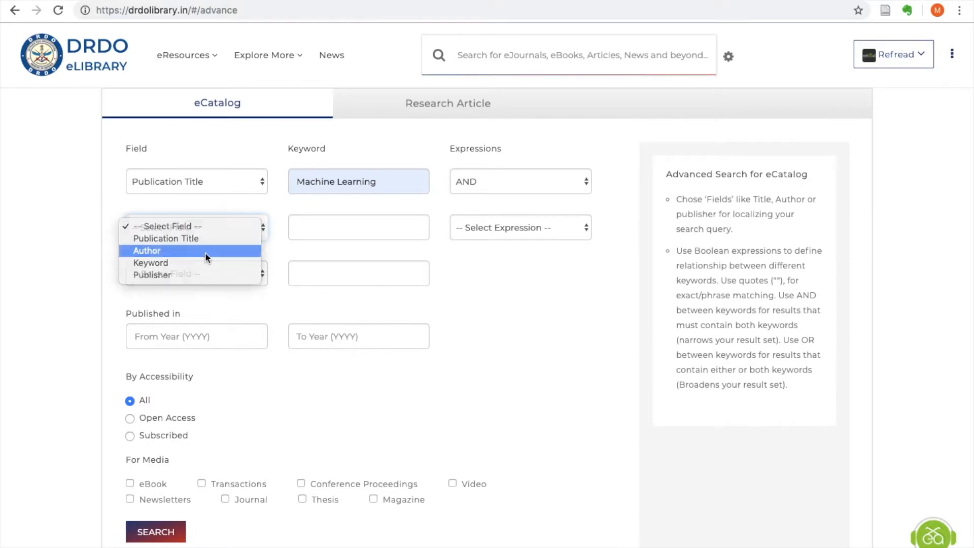
pyautogui.click(146, 250)
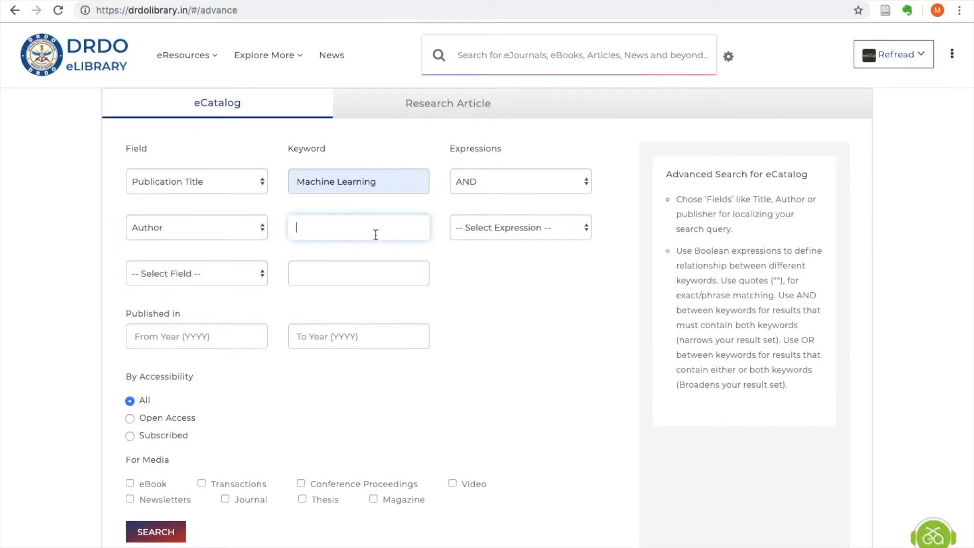
# Enter author Hornberg and publisher Wiley, limit to eBooks, and run the search.
pyautogui.write('Hornberg')
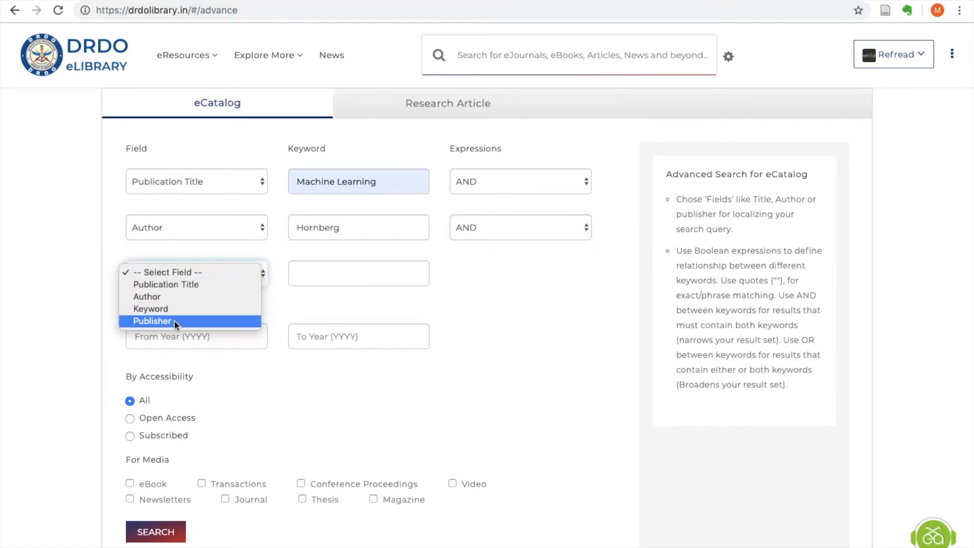
pyautogui.write('Wile')
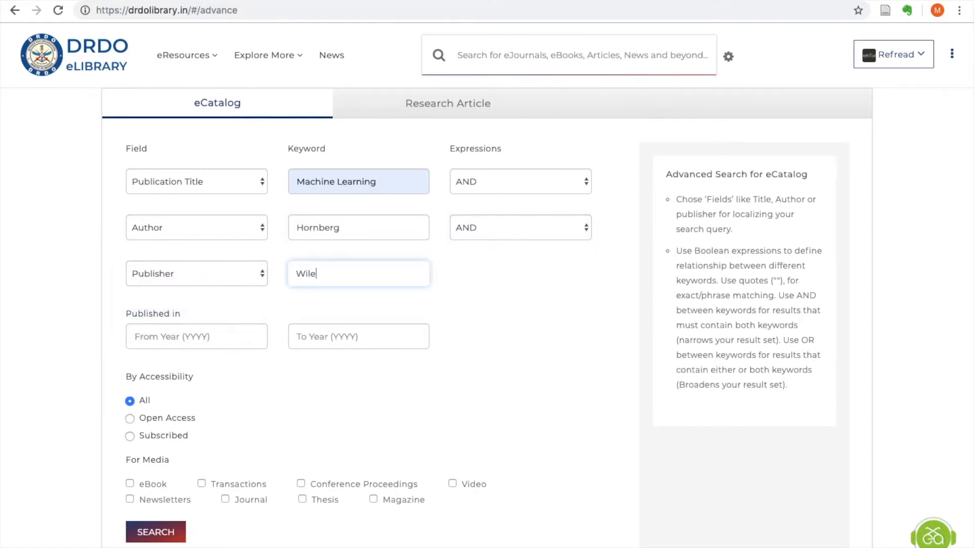
pyautogui.click(130, 484)
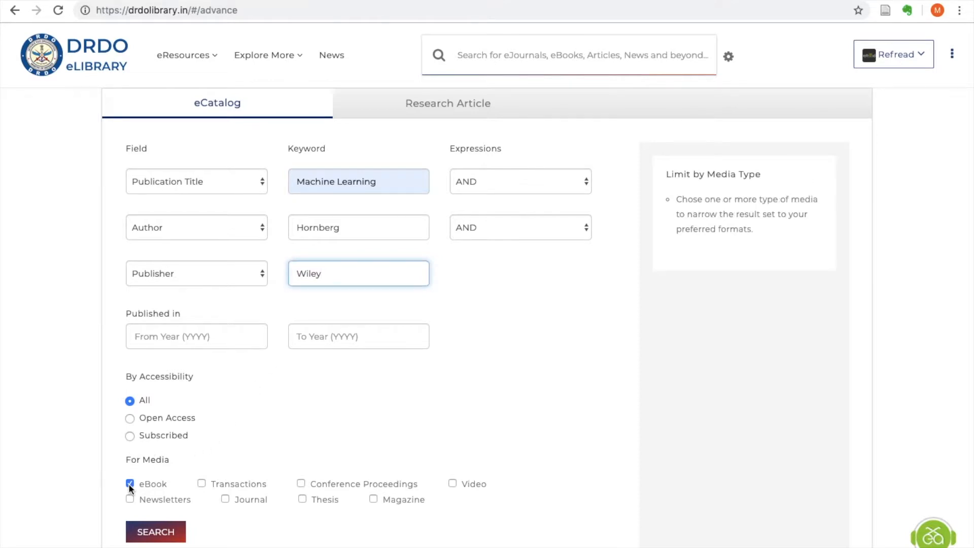
pyautogui.click(155, 531)
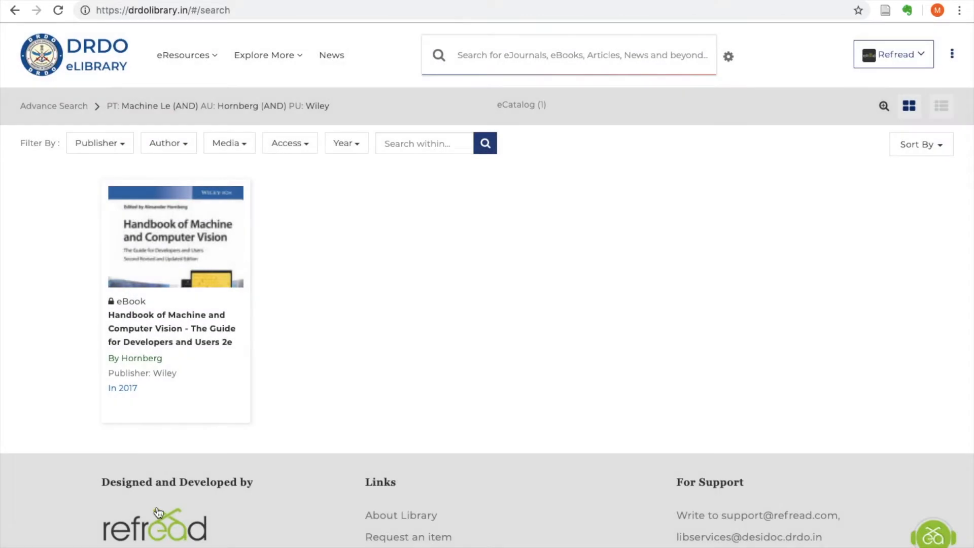
pyautogui.moveTo(286, 410)
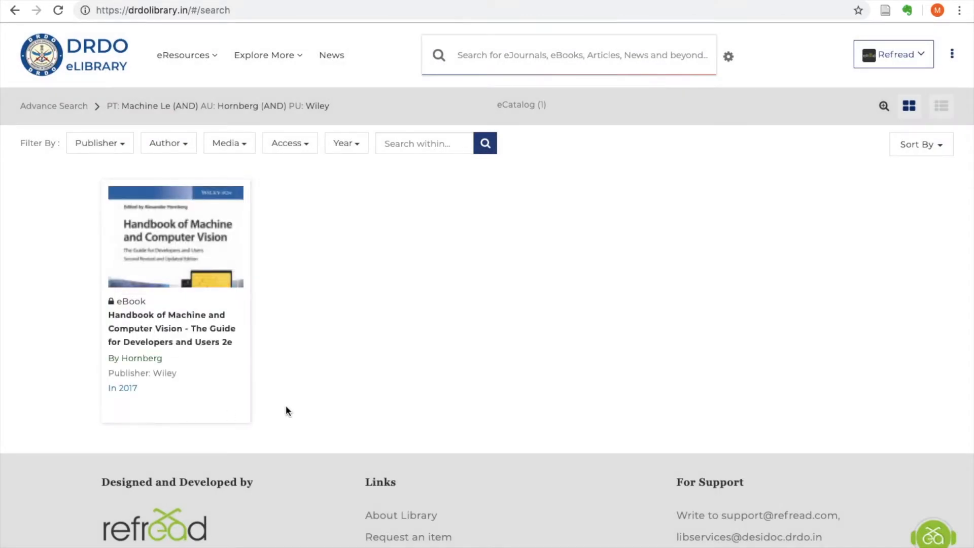
pyautogui.moveTo(758, 92)
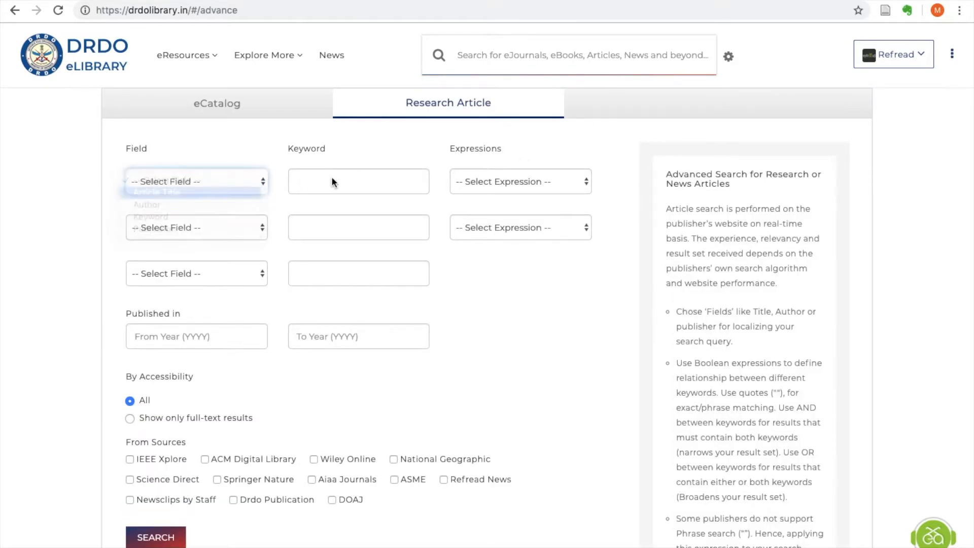
# Search article titles 'Machine Learning' AND author 'Yang', limited to IEEE Xplore.
pyautogui.click(520, 181)
pyautogui.write('Machine Learning')
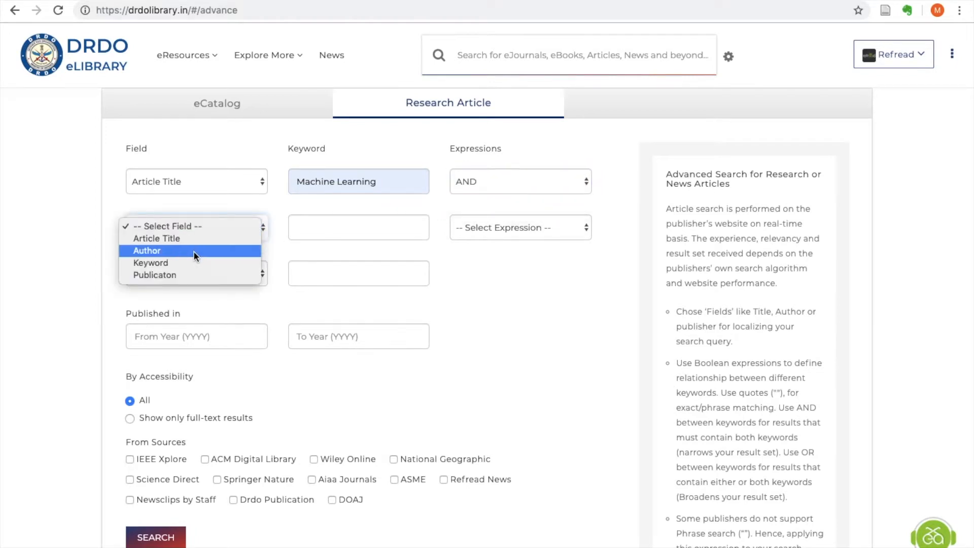
pyautogui.write('Yang')
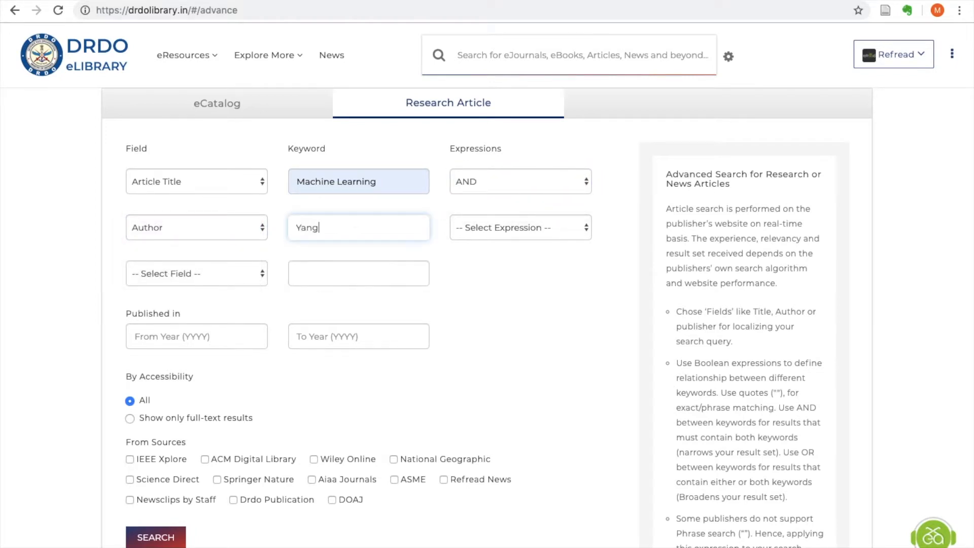
pyautogui.click(520, 227)
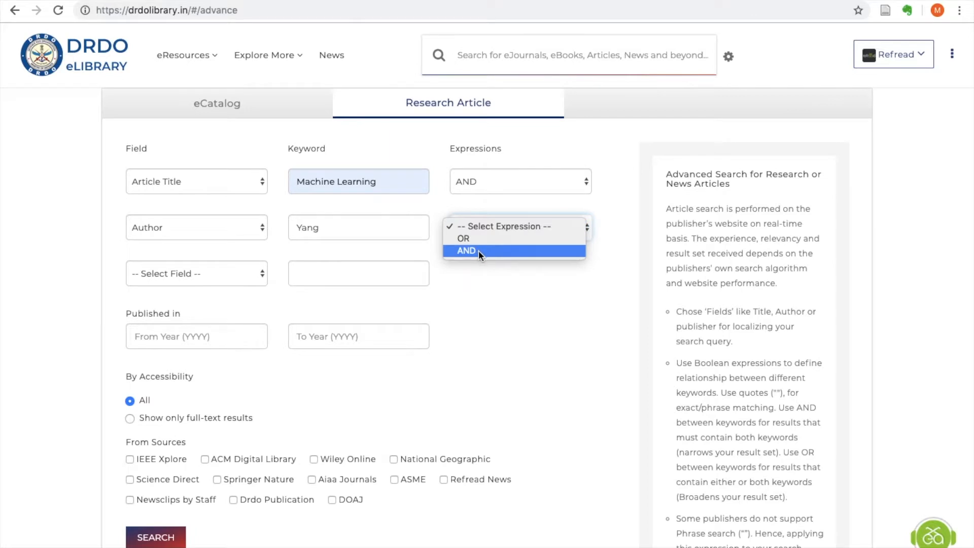
pyautogui.click(130, 459)
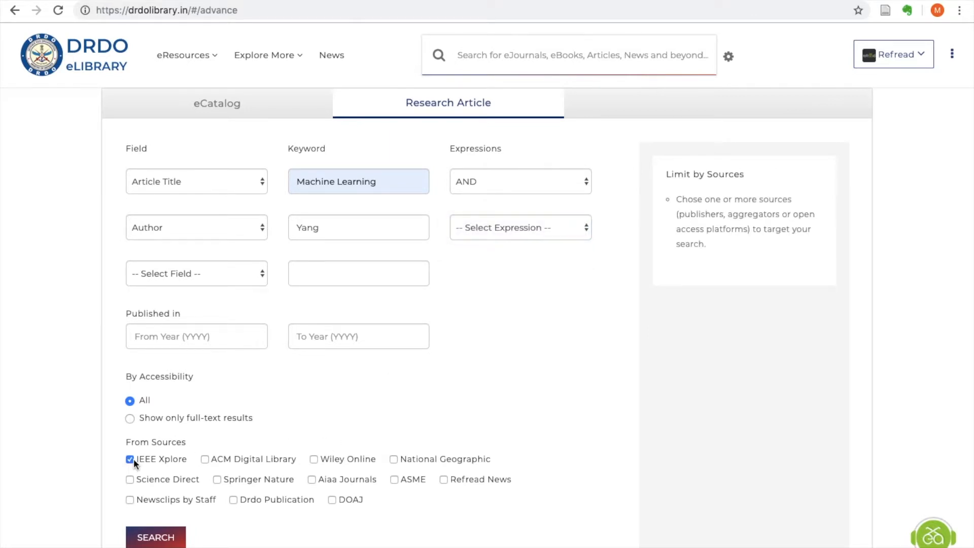
pyautogui.click(155, 536)
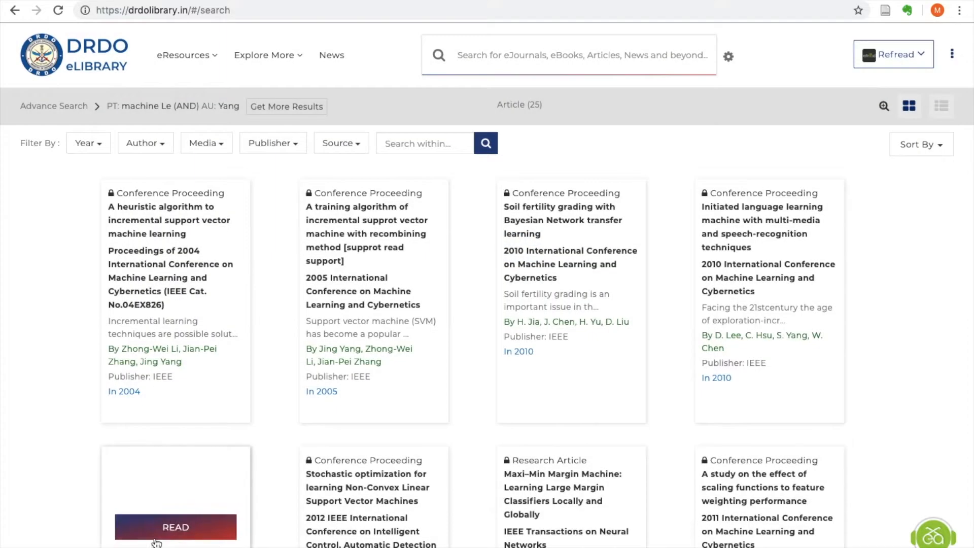
# Scroll the article results, return home, and show the eResources browse categories.
pyautogui.click(340, 144)
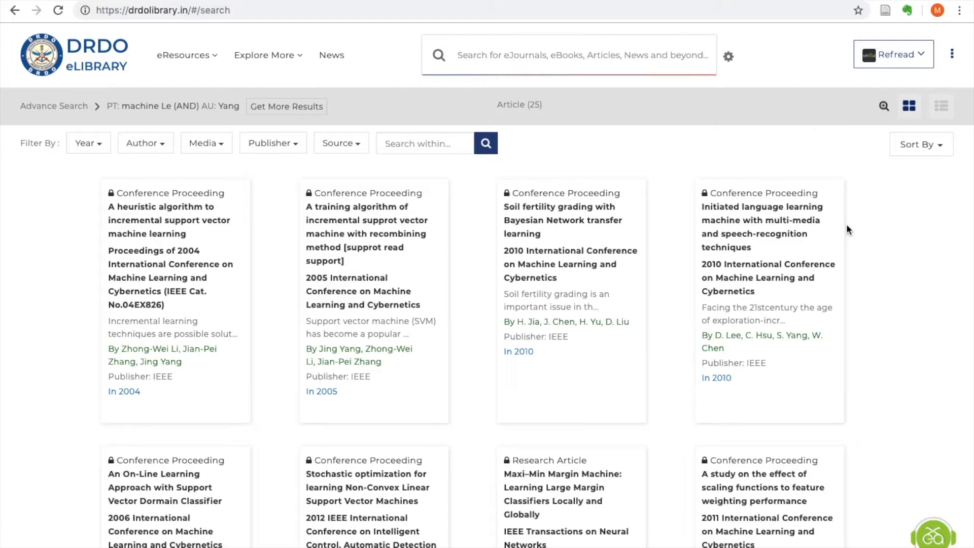
pyautogui.scroll(-3)
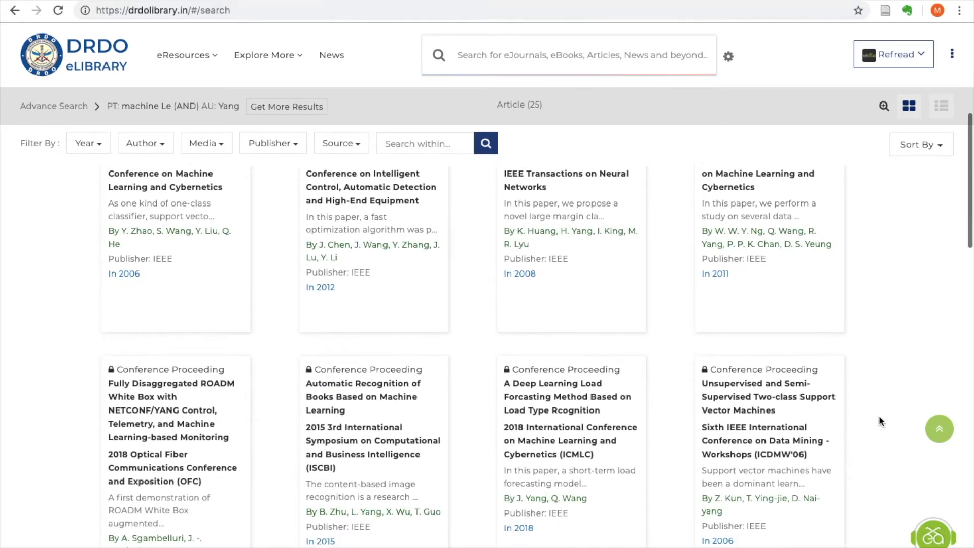
pyautogui.click(184, 55)
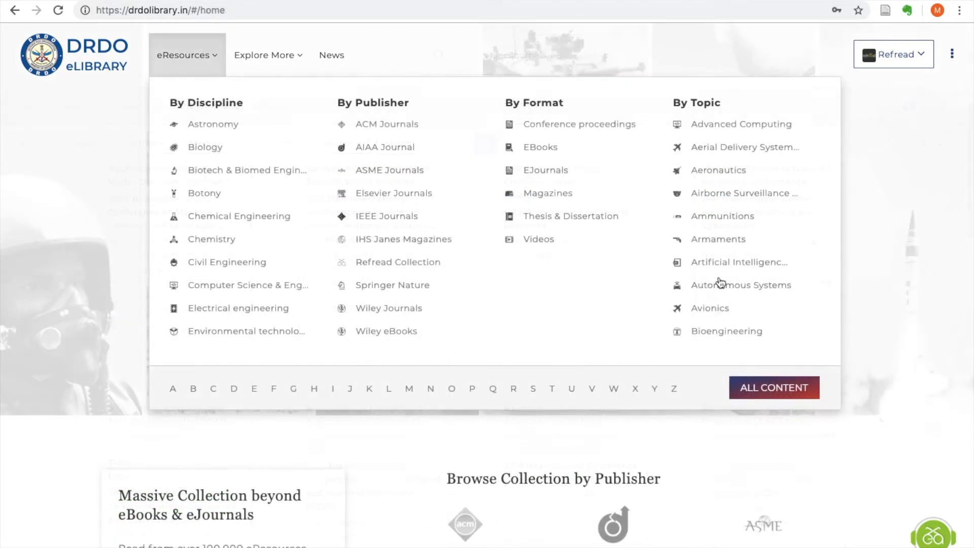
# List all 381,631 library items and browse the Subject and Publisher filters.
pyautogui.click(774, 387)
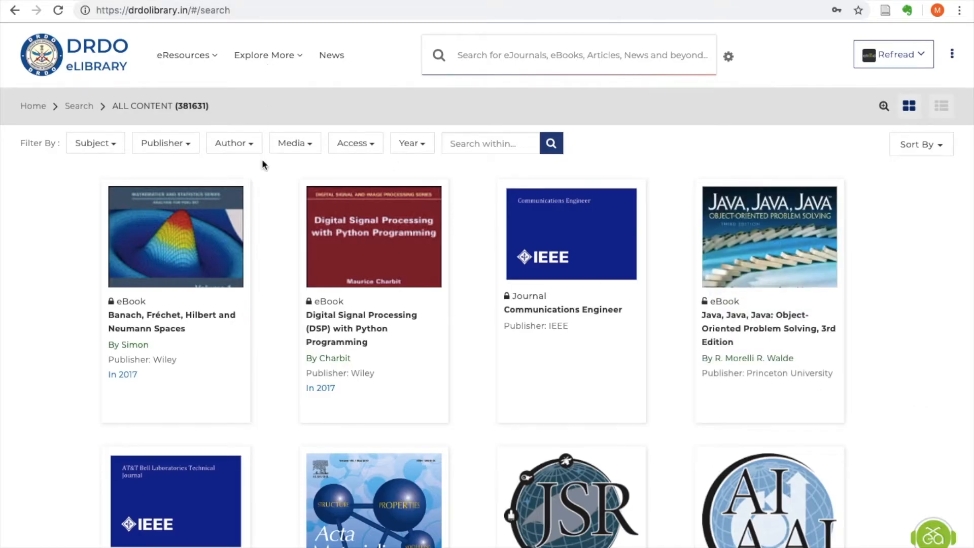
pyautogui.scroll(-3)
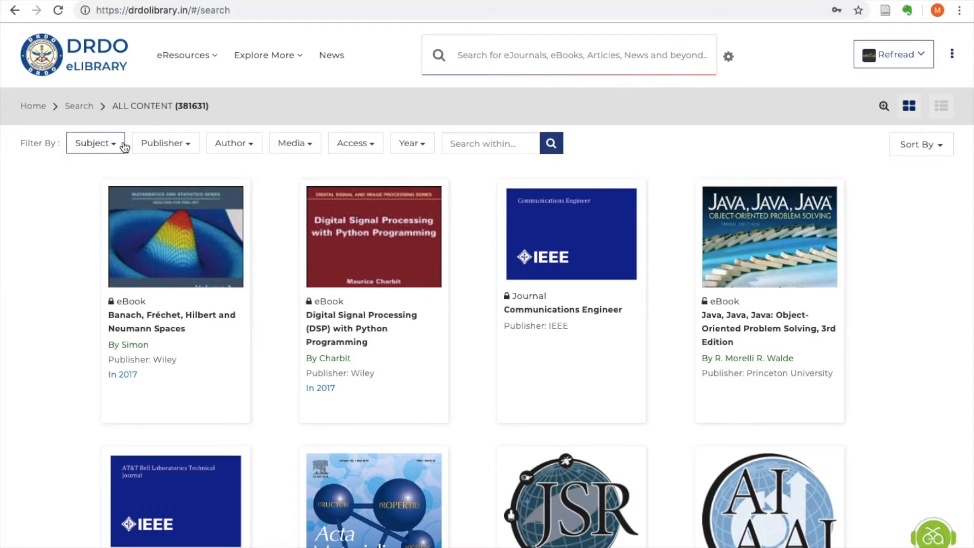
pyautogui.click(93, 143)
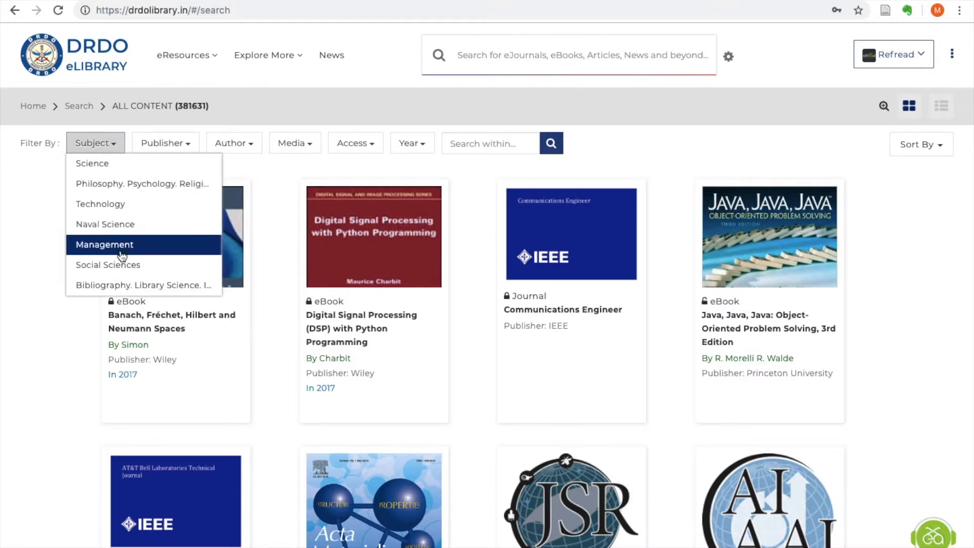
pyautogui.click(164, 143)
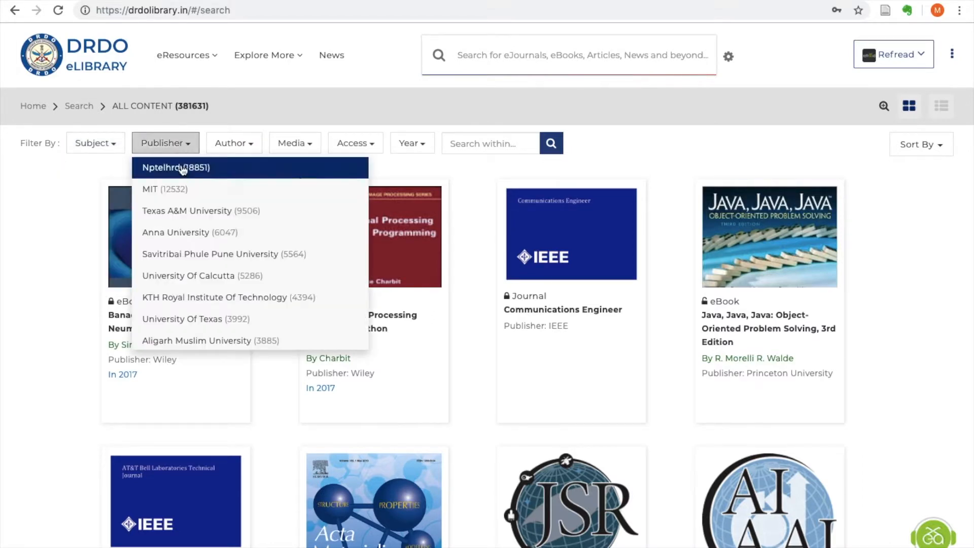
pyautogui.scroll(-3)
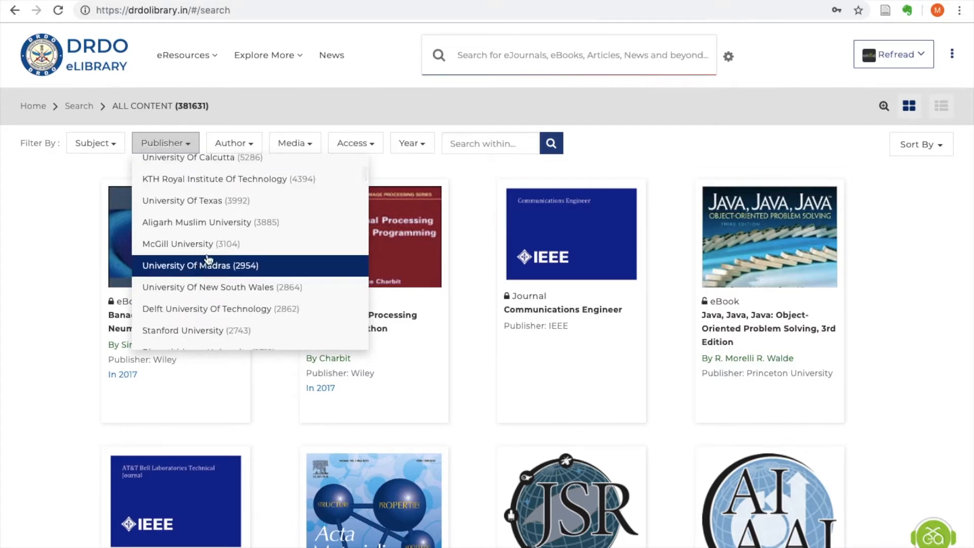
# Browse the Author filter, then set Media type to Journal, leaving 4,314 items.
pyautogui.click(234, 143)
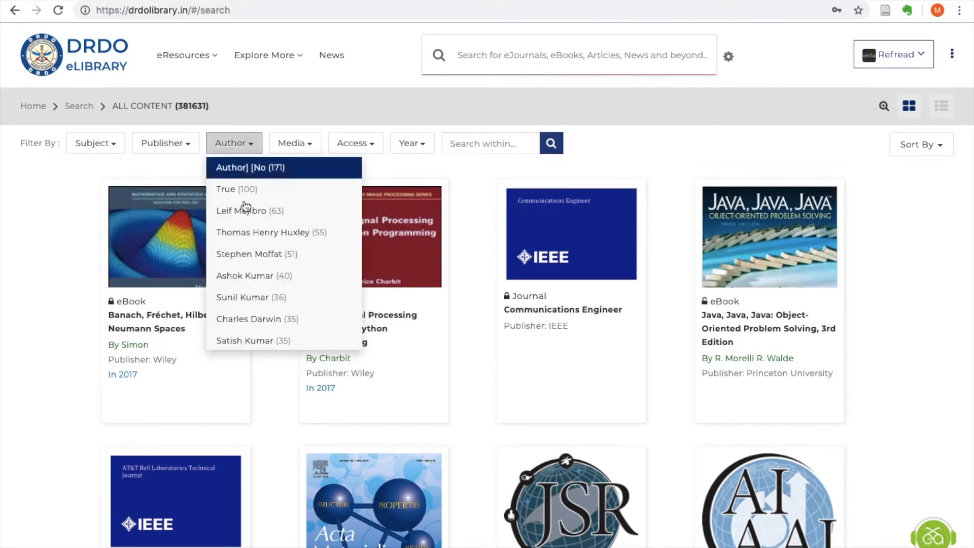
pyautogui.click(295, 143)
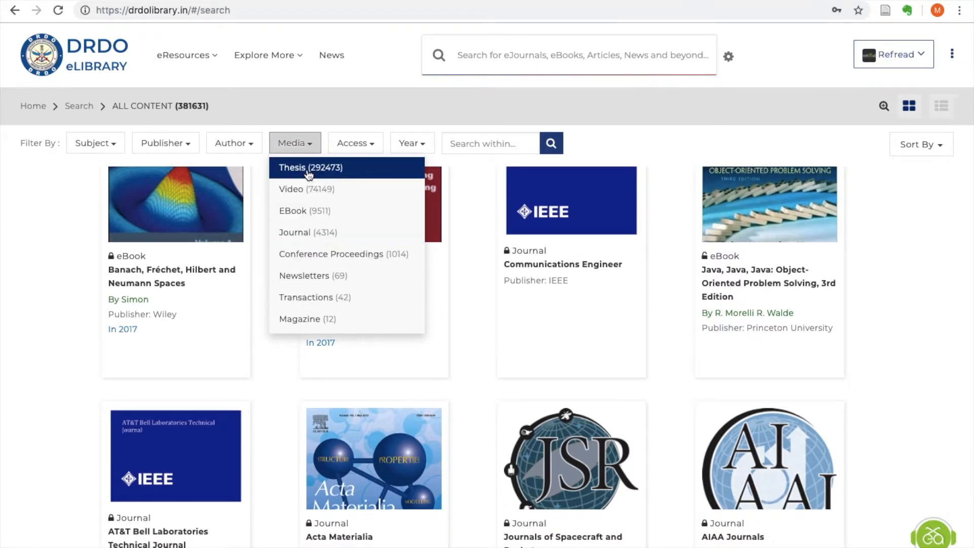
pyautogui.moveTo(338, 254)
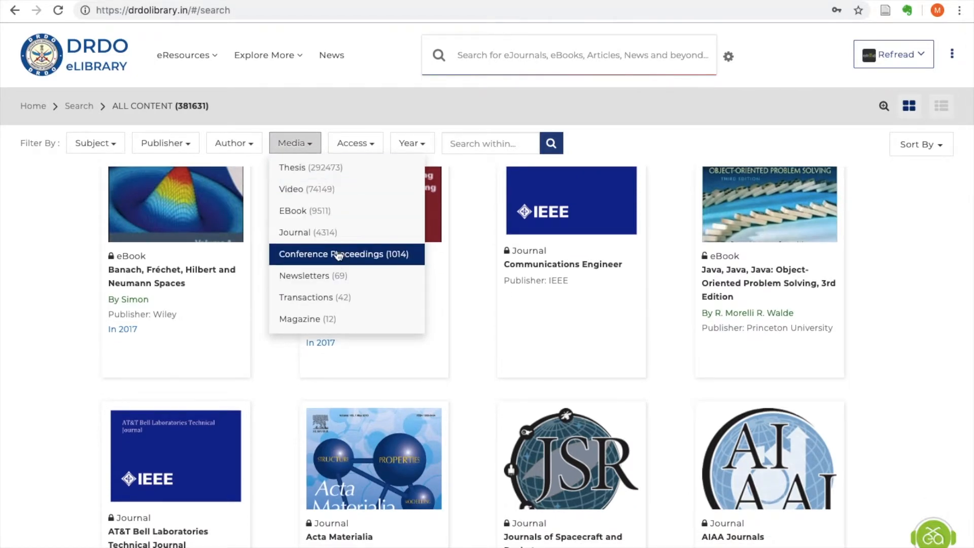
pyautogui.click(333, 254)
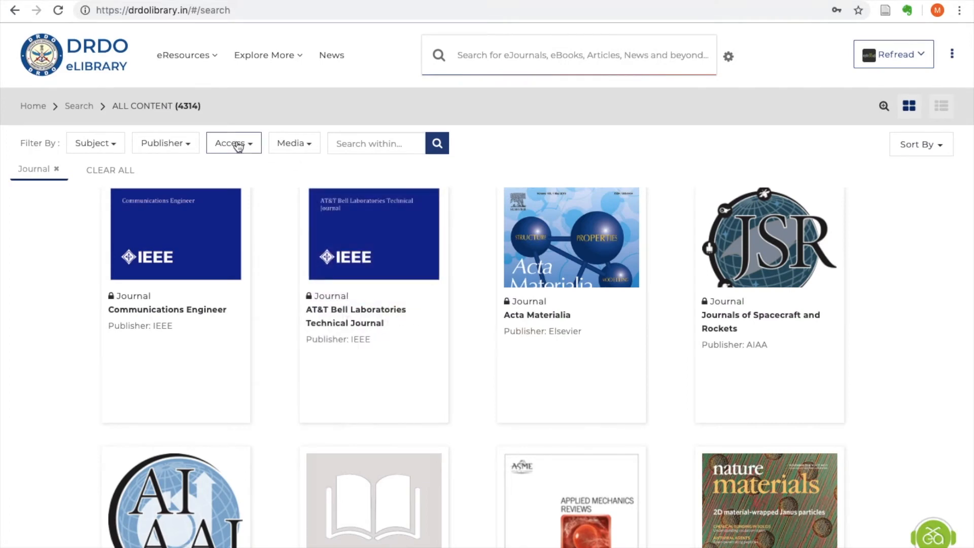
# Add Subscribed access and IEEE publisher filters, narrowing the journals to 504.
pyautogui.click(233, 143)
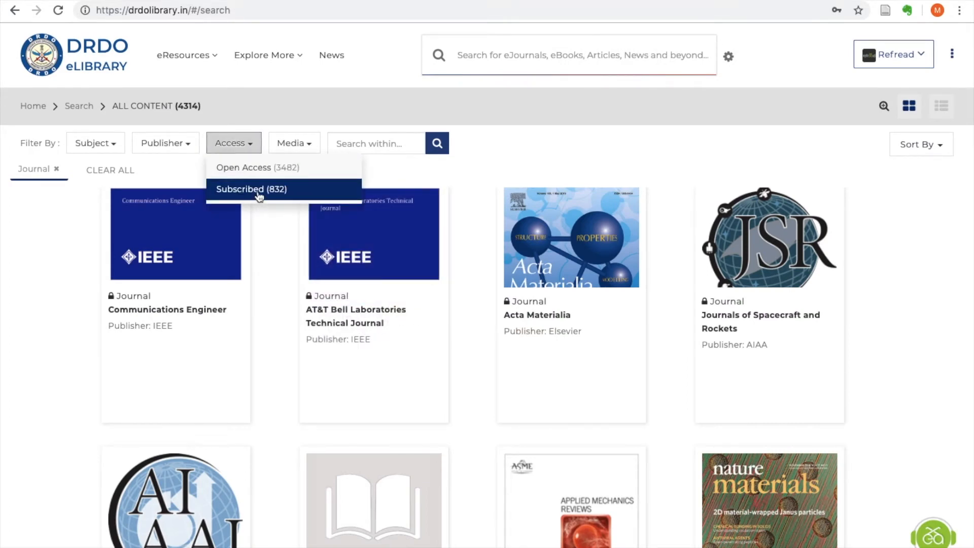
pyautogui.click(252, 189)
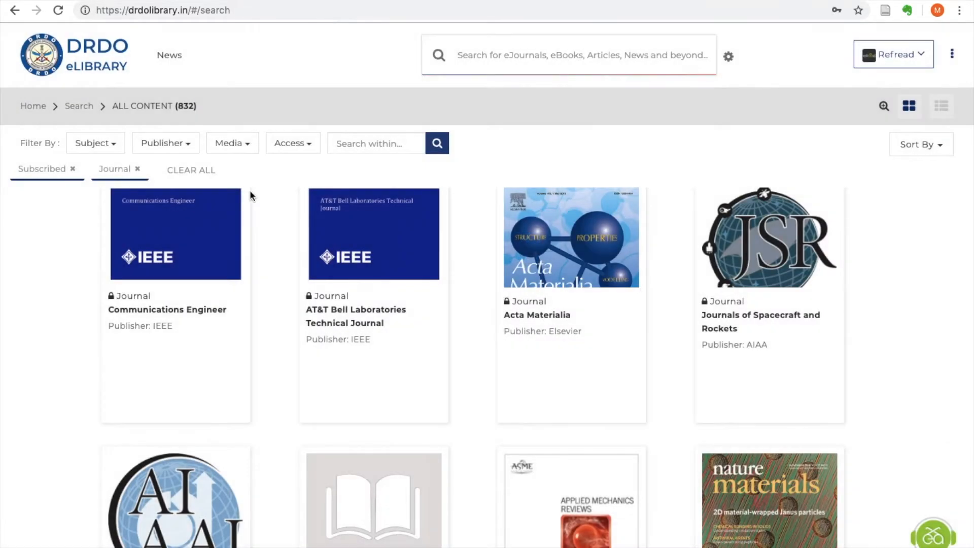
pyautogui.click(164, 143)
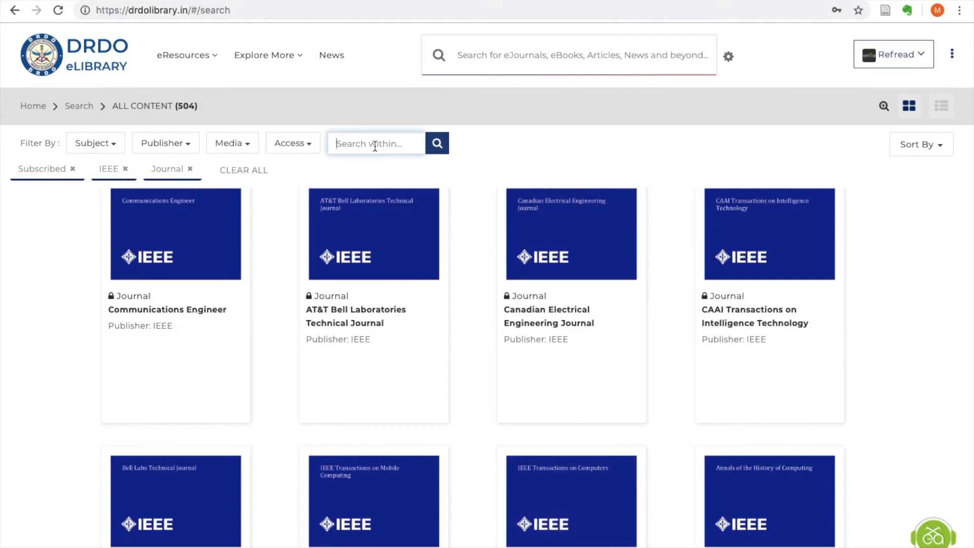
# Search within the IEEE journals for 'electrical', narrowing to 28, and scroll the results.
pyautogui.write('electrical')
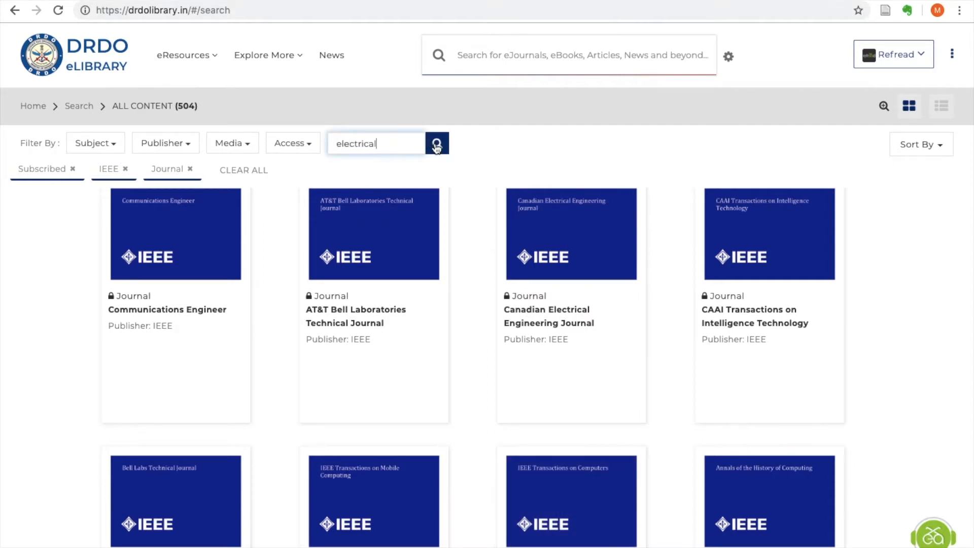
pyautogui.click(437, 143)
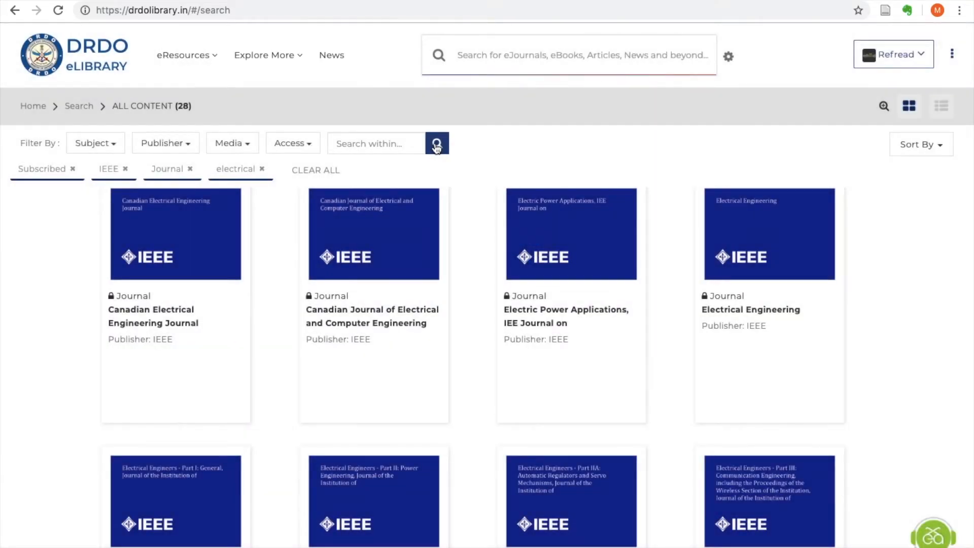
pyautogui.scroll(-3)
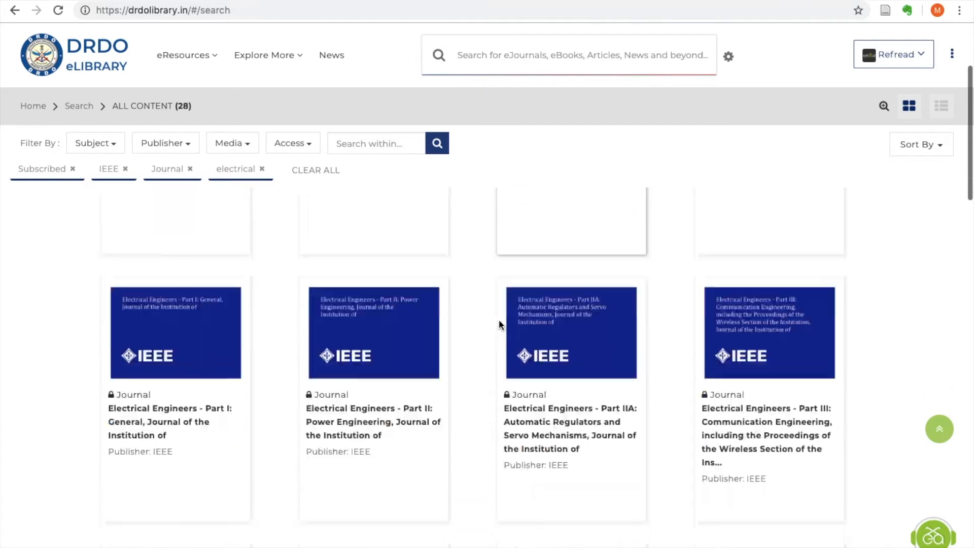
pyautogui.scroll(3)
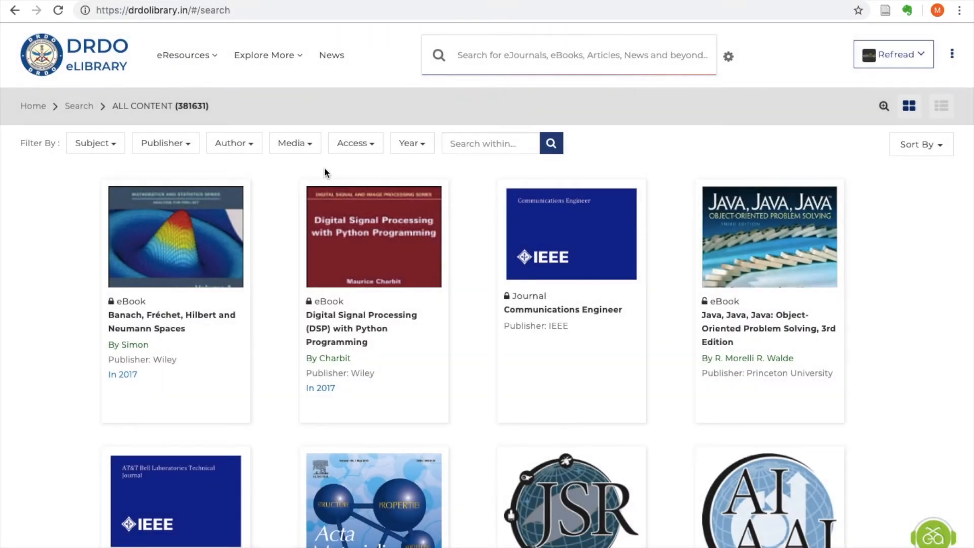
# Switch the all-content results to detailed list view and open the advanced eCatalog search form.
pyautogui.click(408, 143)
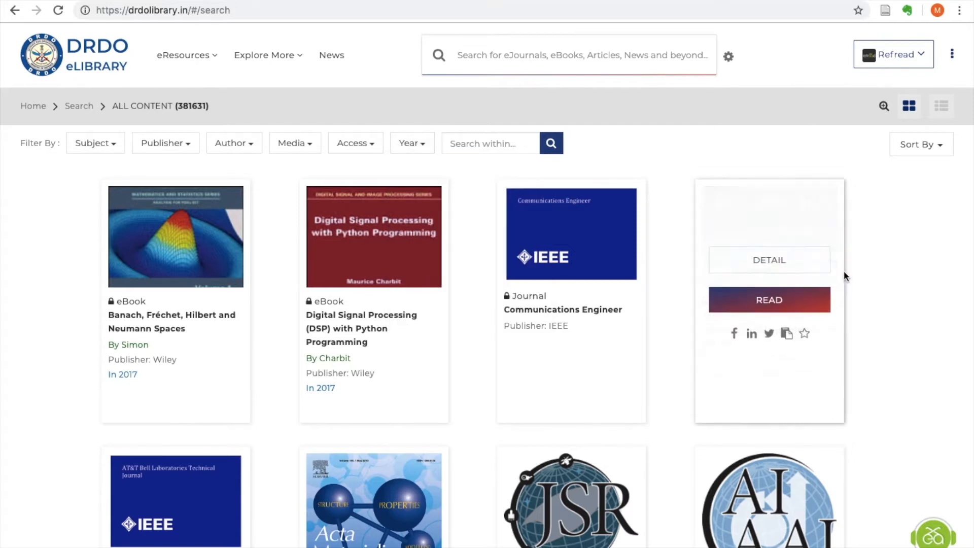
pyautogui.moveTo(930, 191)
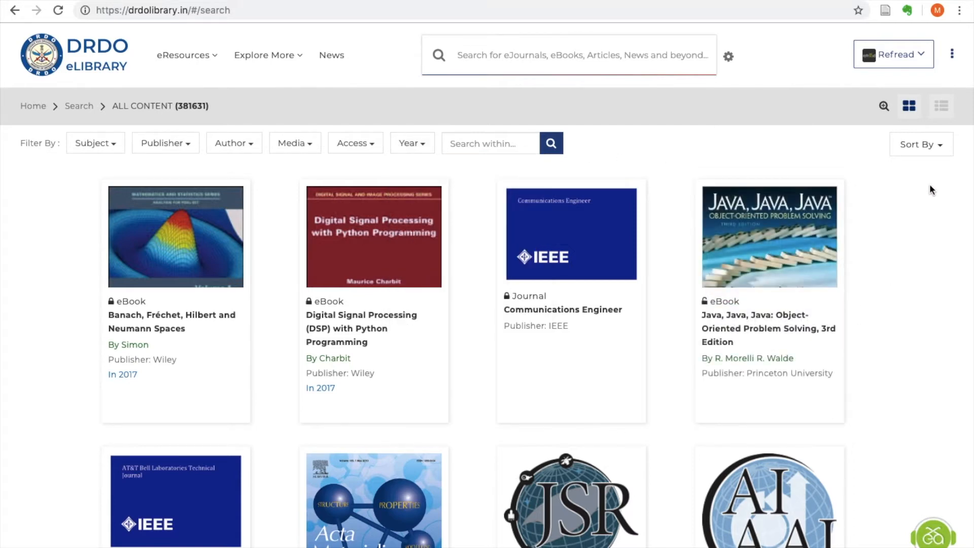
pyautogui.click(920, 145)
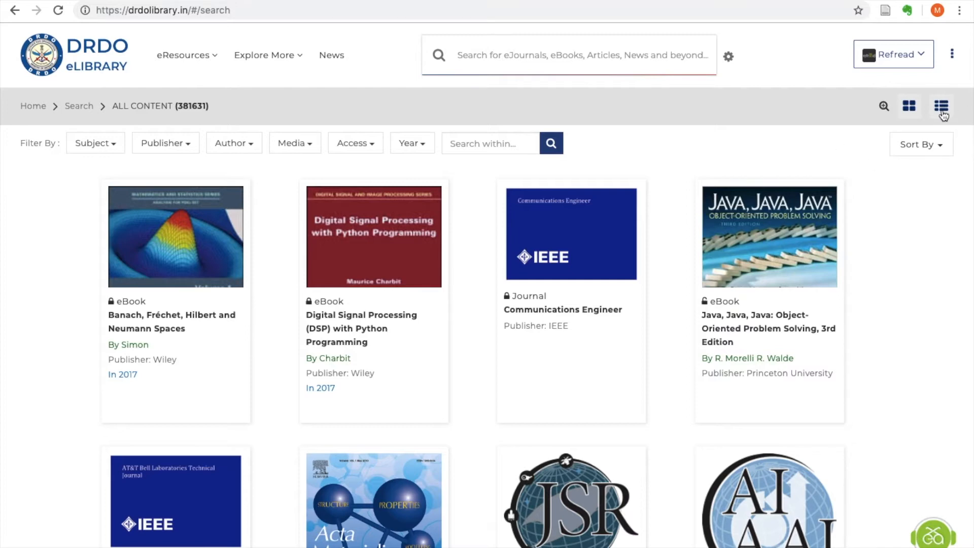
pyautogui.click(941, 106)
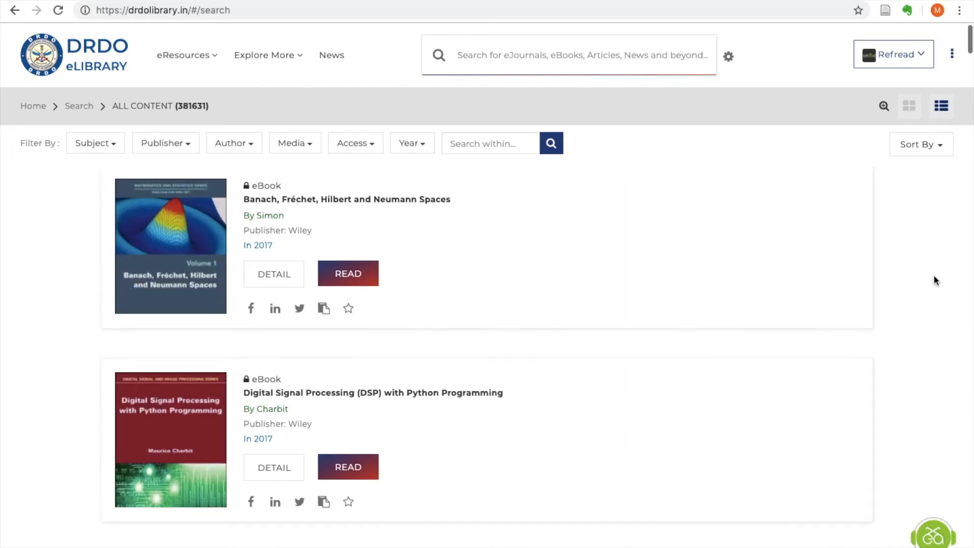
pyautogui.scroll(-3)
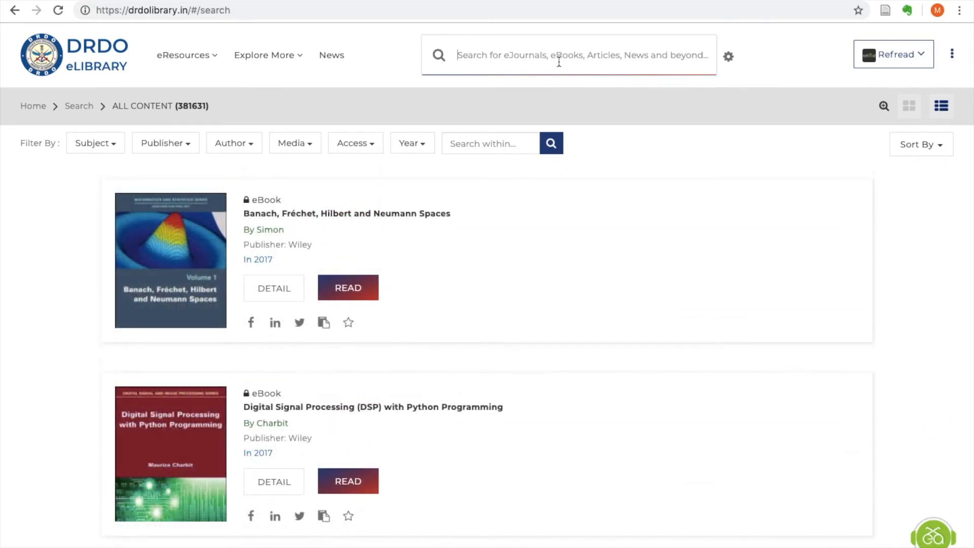
pyautogui.click(728, 56)
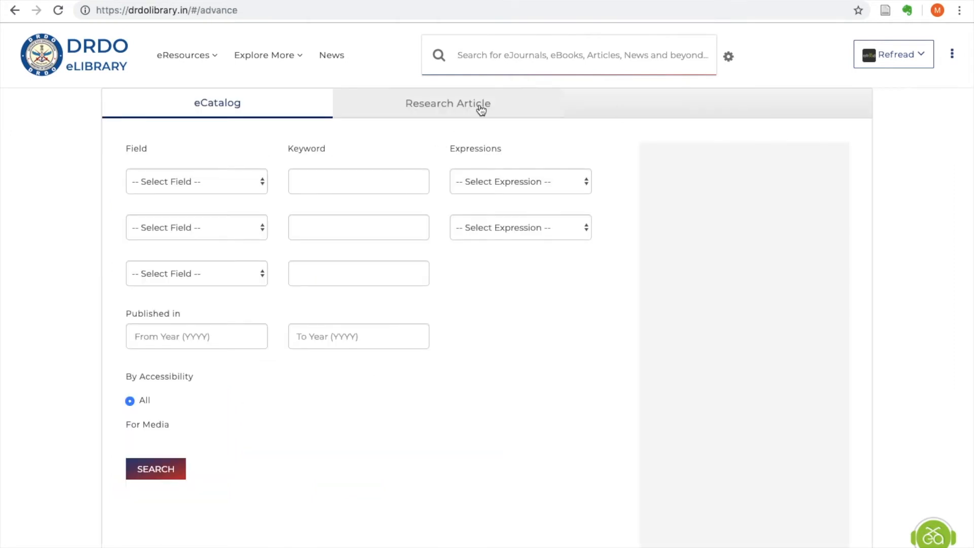
# Search research articles by Article Title for 'Carbon Nanotubes'.
pyautogui.click(448, 103)
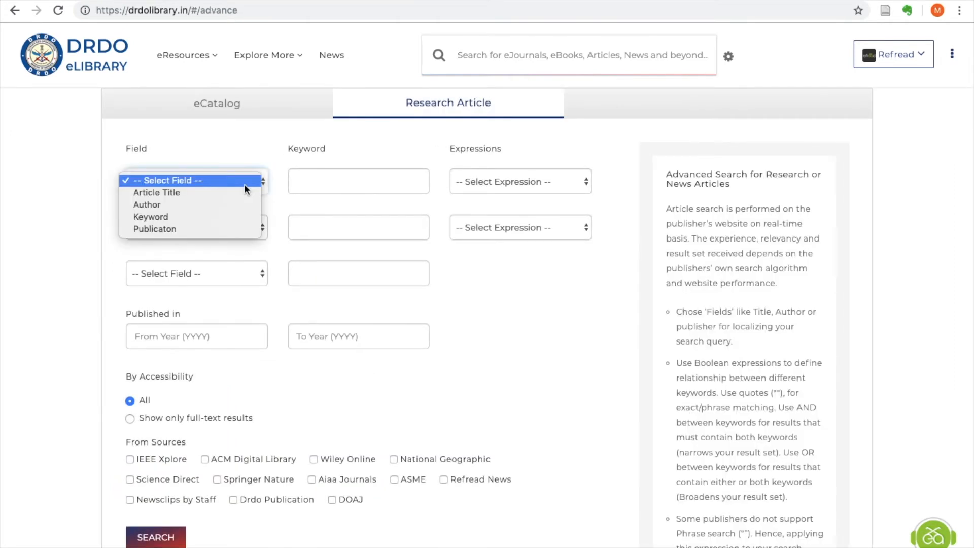
pyautogui.click(156, 192)
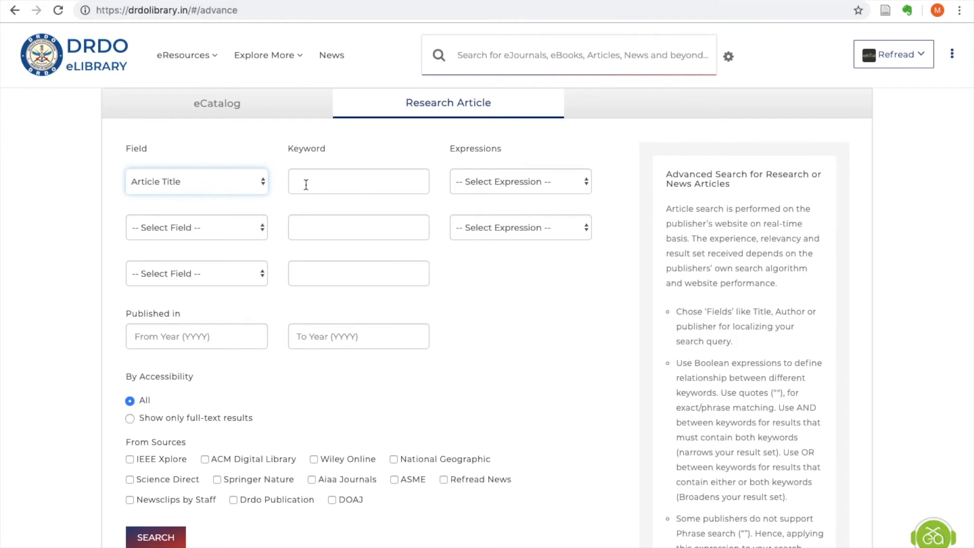
pyautogui.write('Carbon')
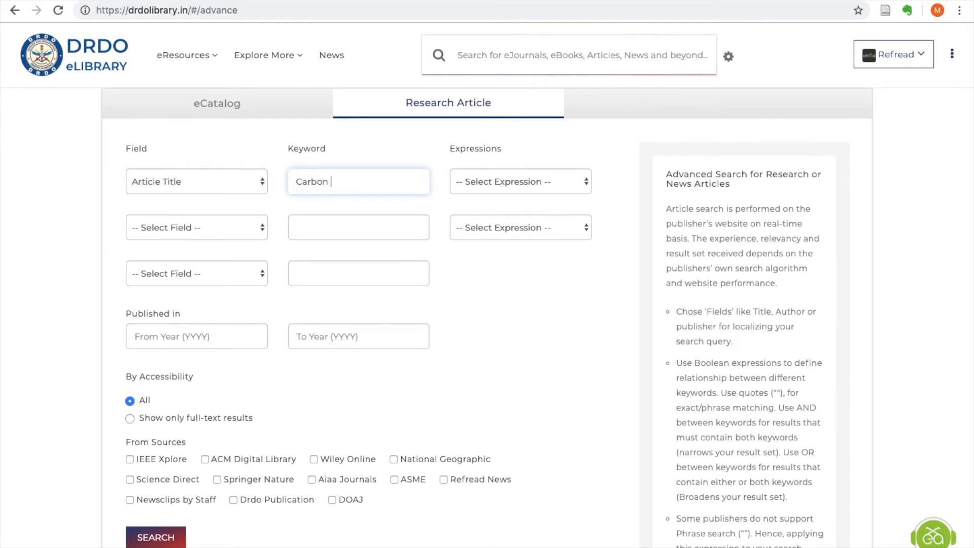
pyautogui.write('Nanotubes')
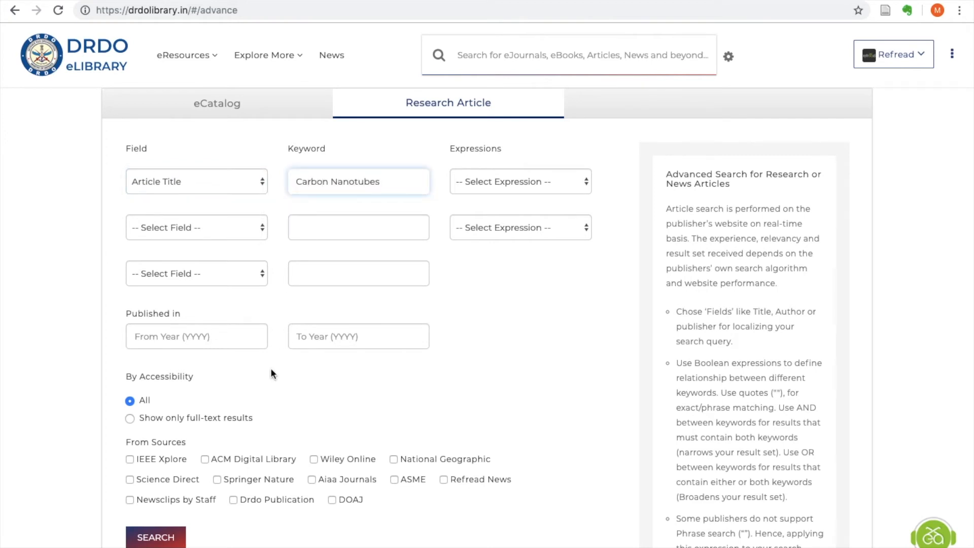
pyautogui.click(155, 536)
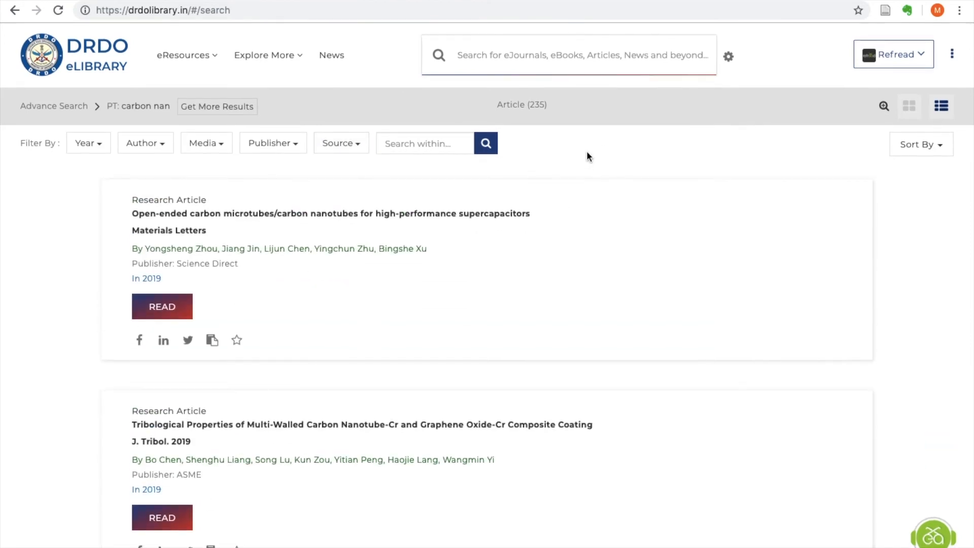
pyautogui.moveTo(583, 247)
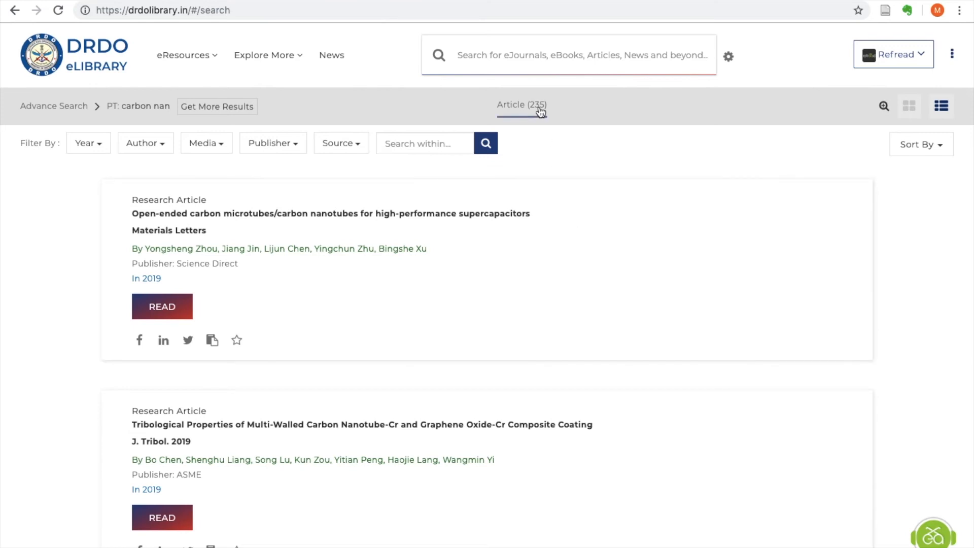
pyautogui.moveTo(537, 118)
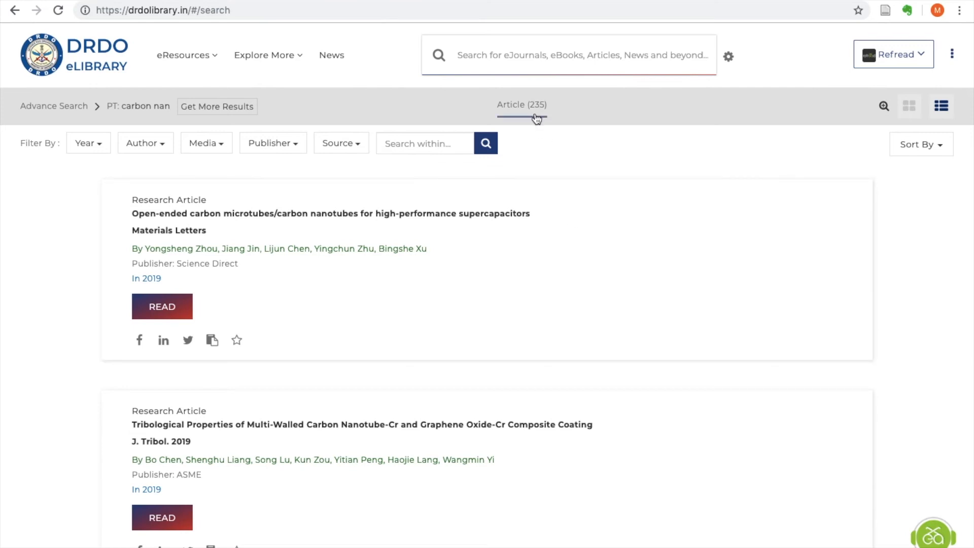
# Wait on the results page as the Carbon Nanotubes article count climbs to 949.
pyautogui.click(341, 143)
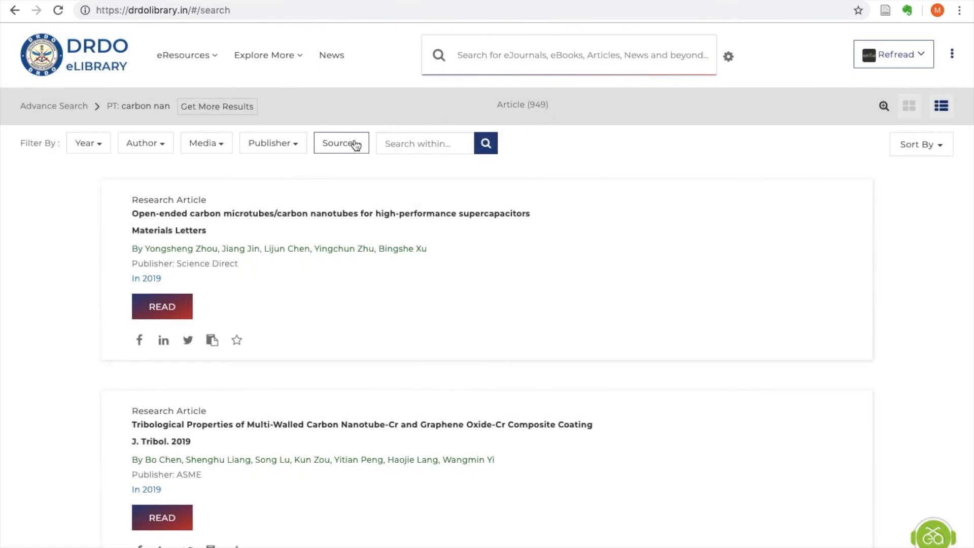
pyautogui.click(341, 143)
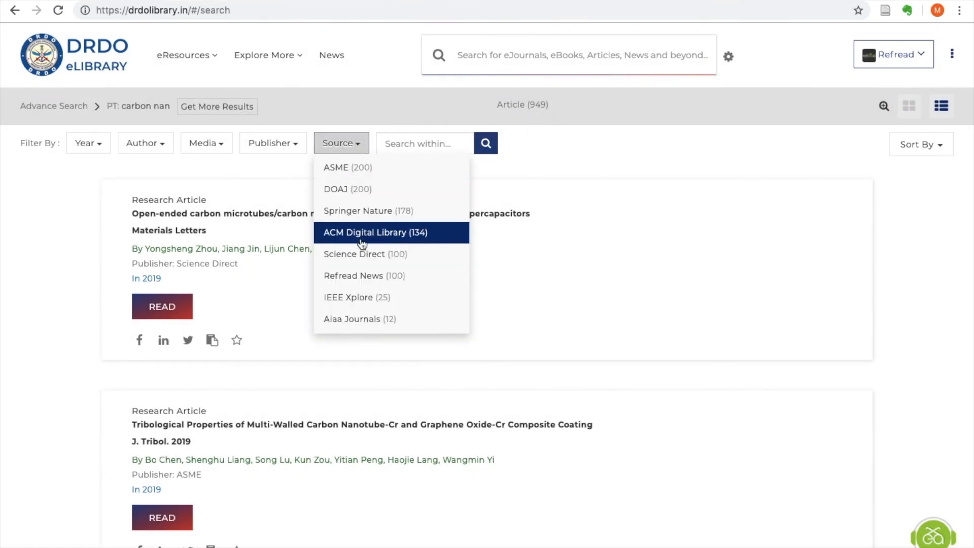
pyautogui.moveTo(288, 139)
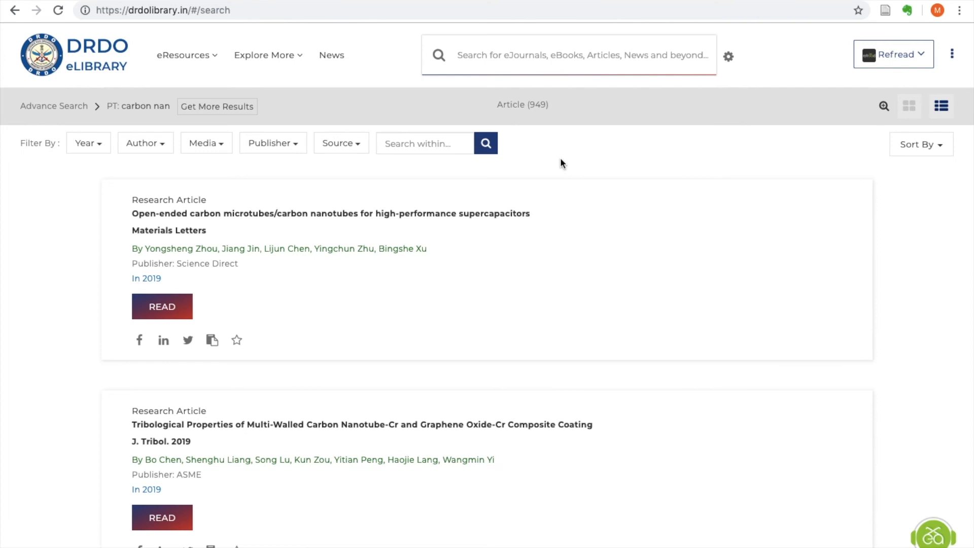
pyautogui.moveTo(138, 147)
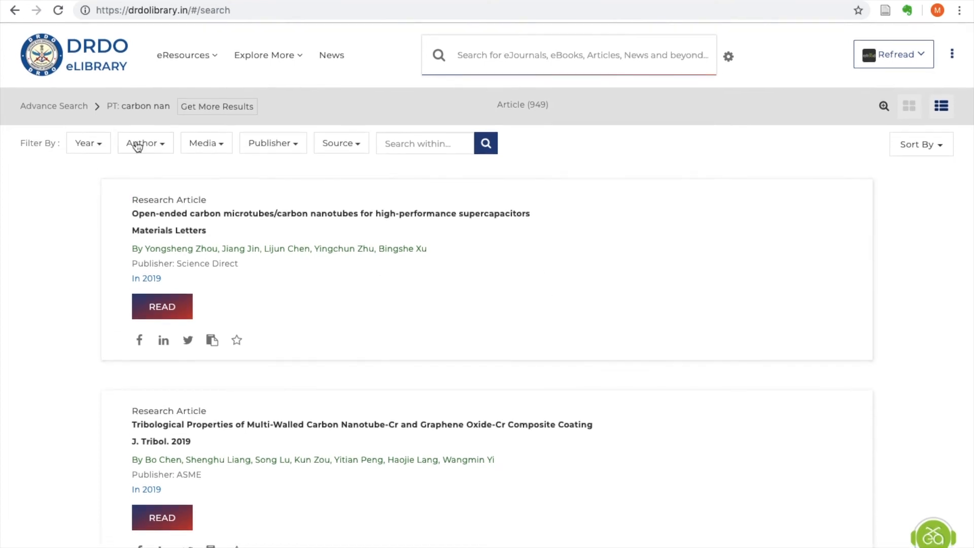
pyautogui.click(340, 143)
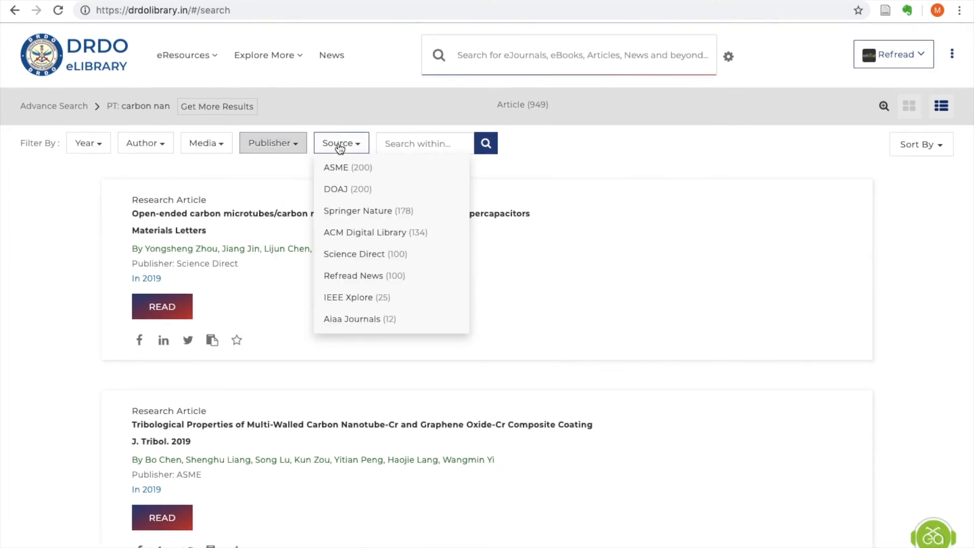
pyautogui.click(205, 143)
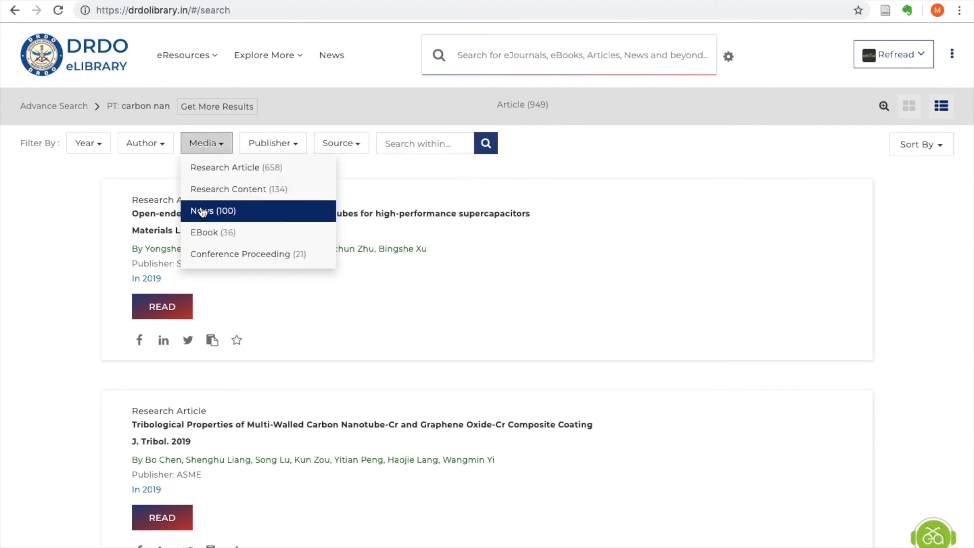
pyautogui.moveTo(189, 161)
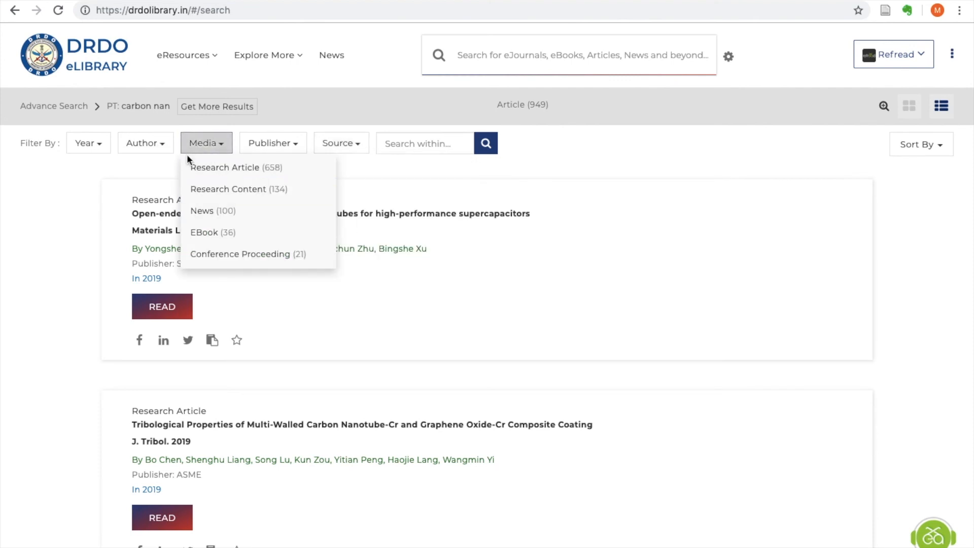
pyautogui.click(144, 143)
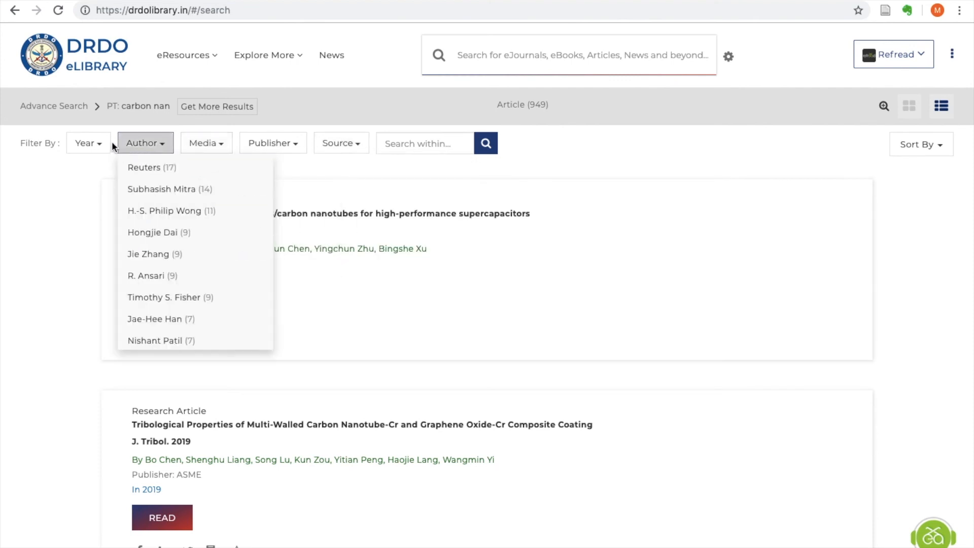